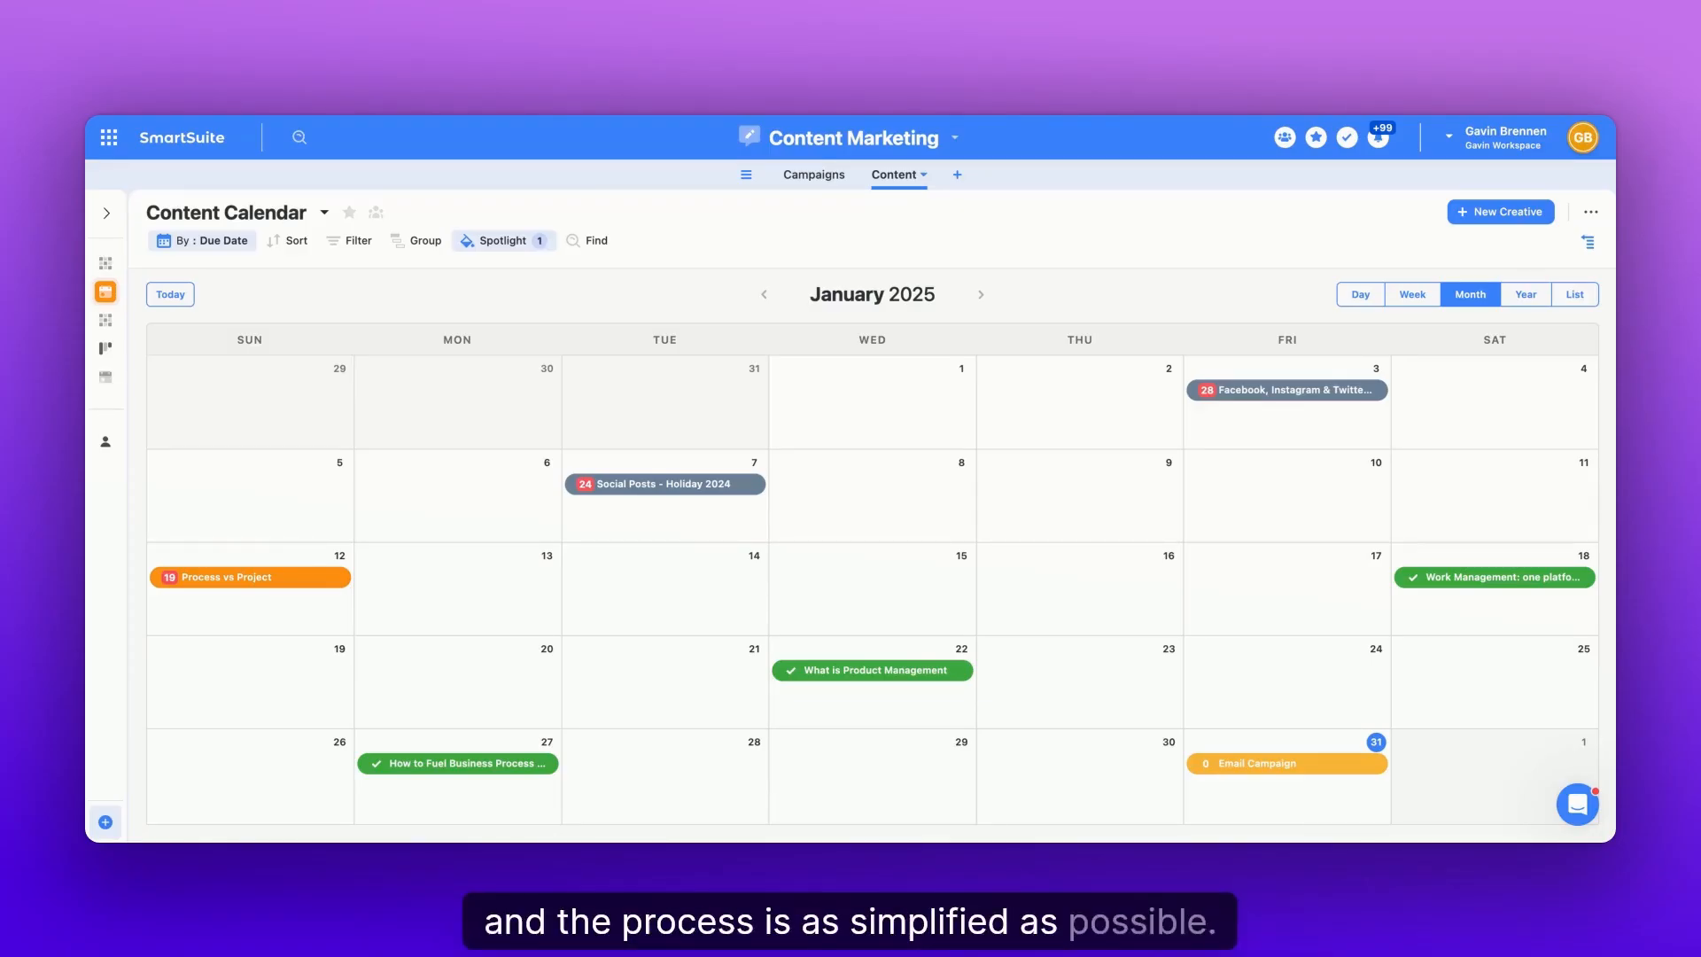
{"action": "mouse_move", "coordinate": [1101, 391]}
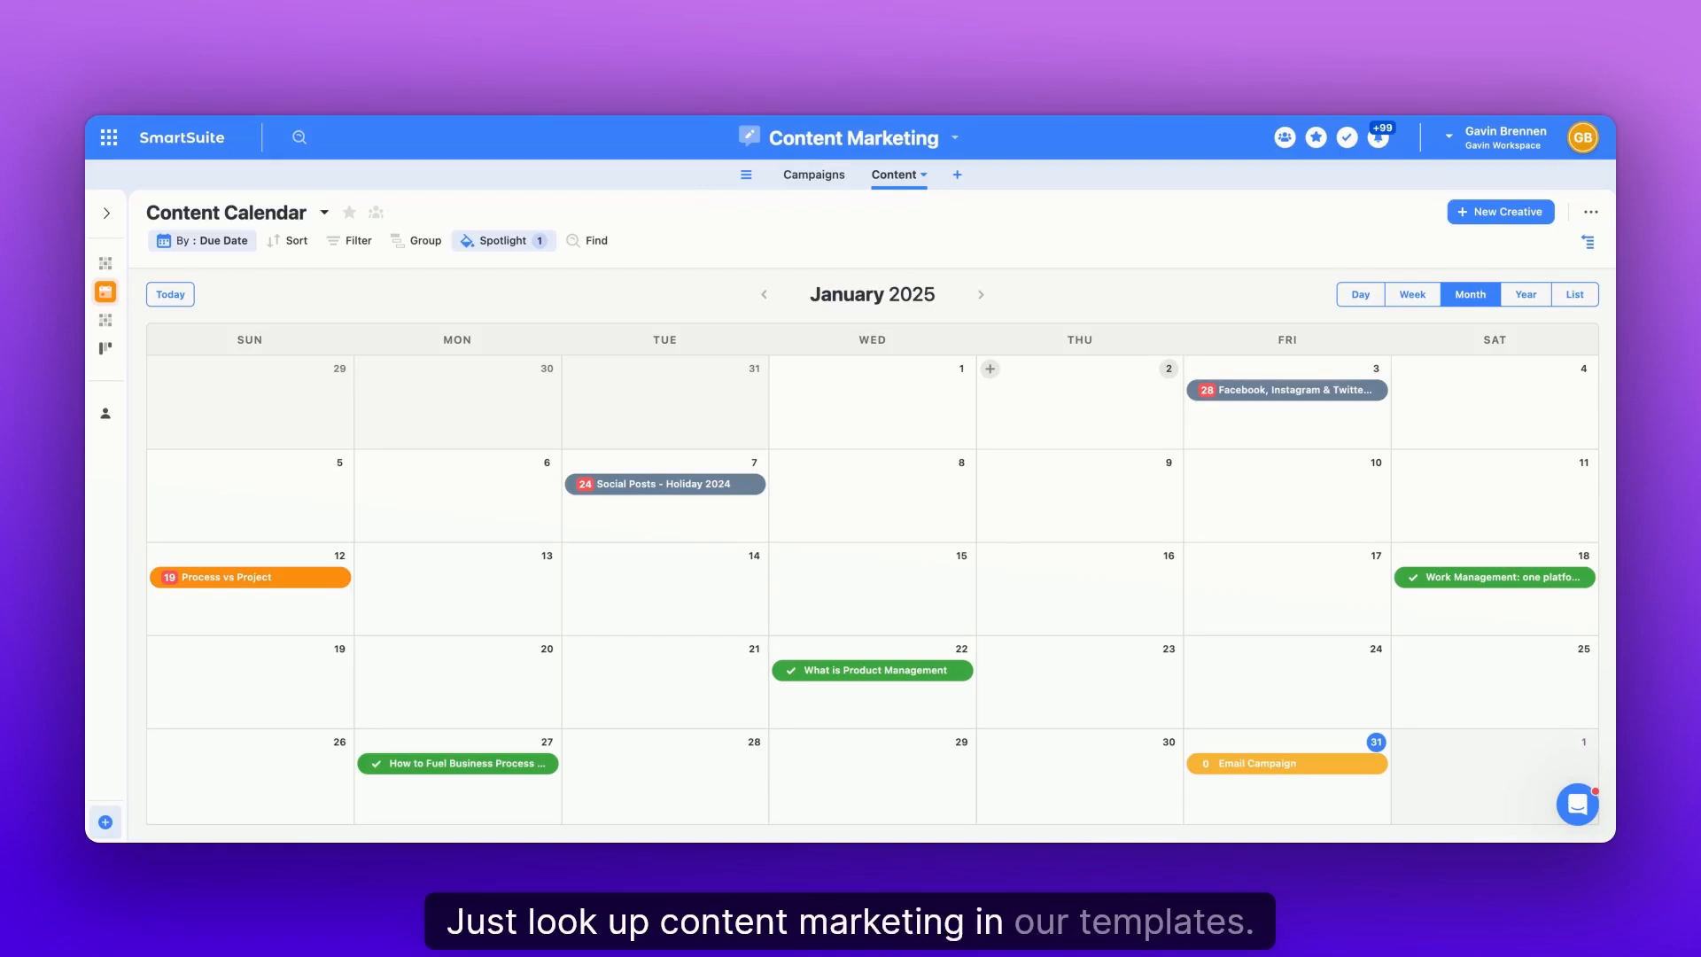
{"action": "mouse_move", "coordinate": [1104, 411]}
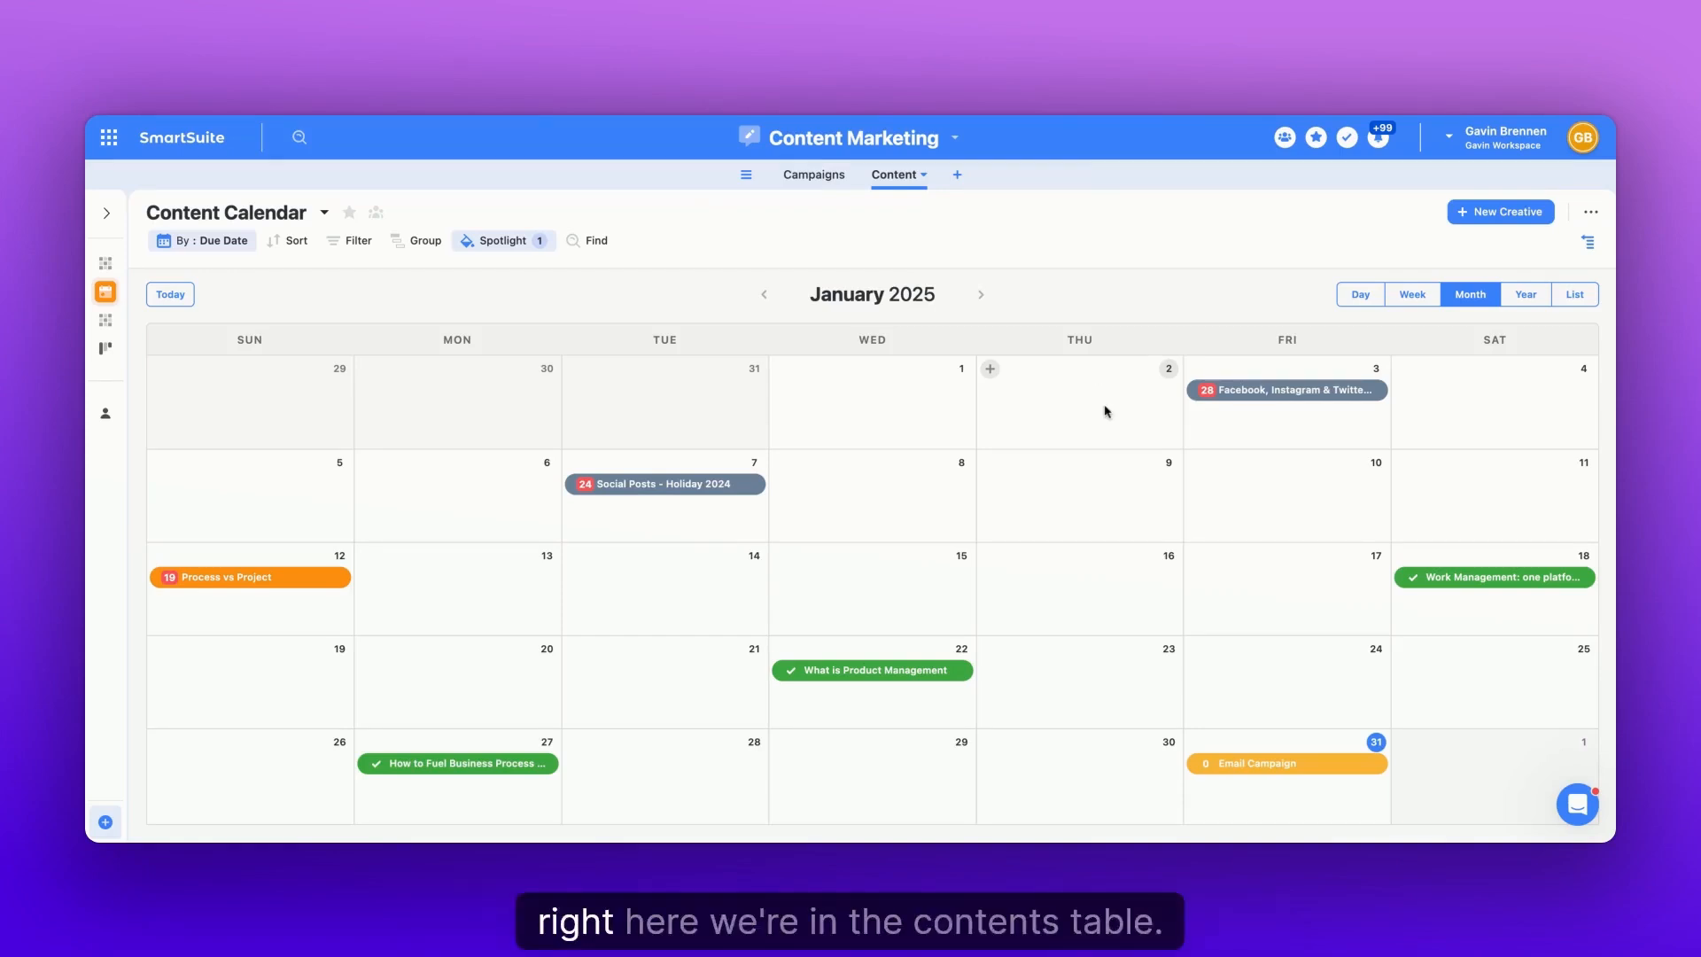
{"action": "mouse_move", "coordinate": [901, 241]}
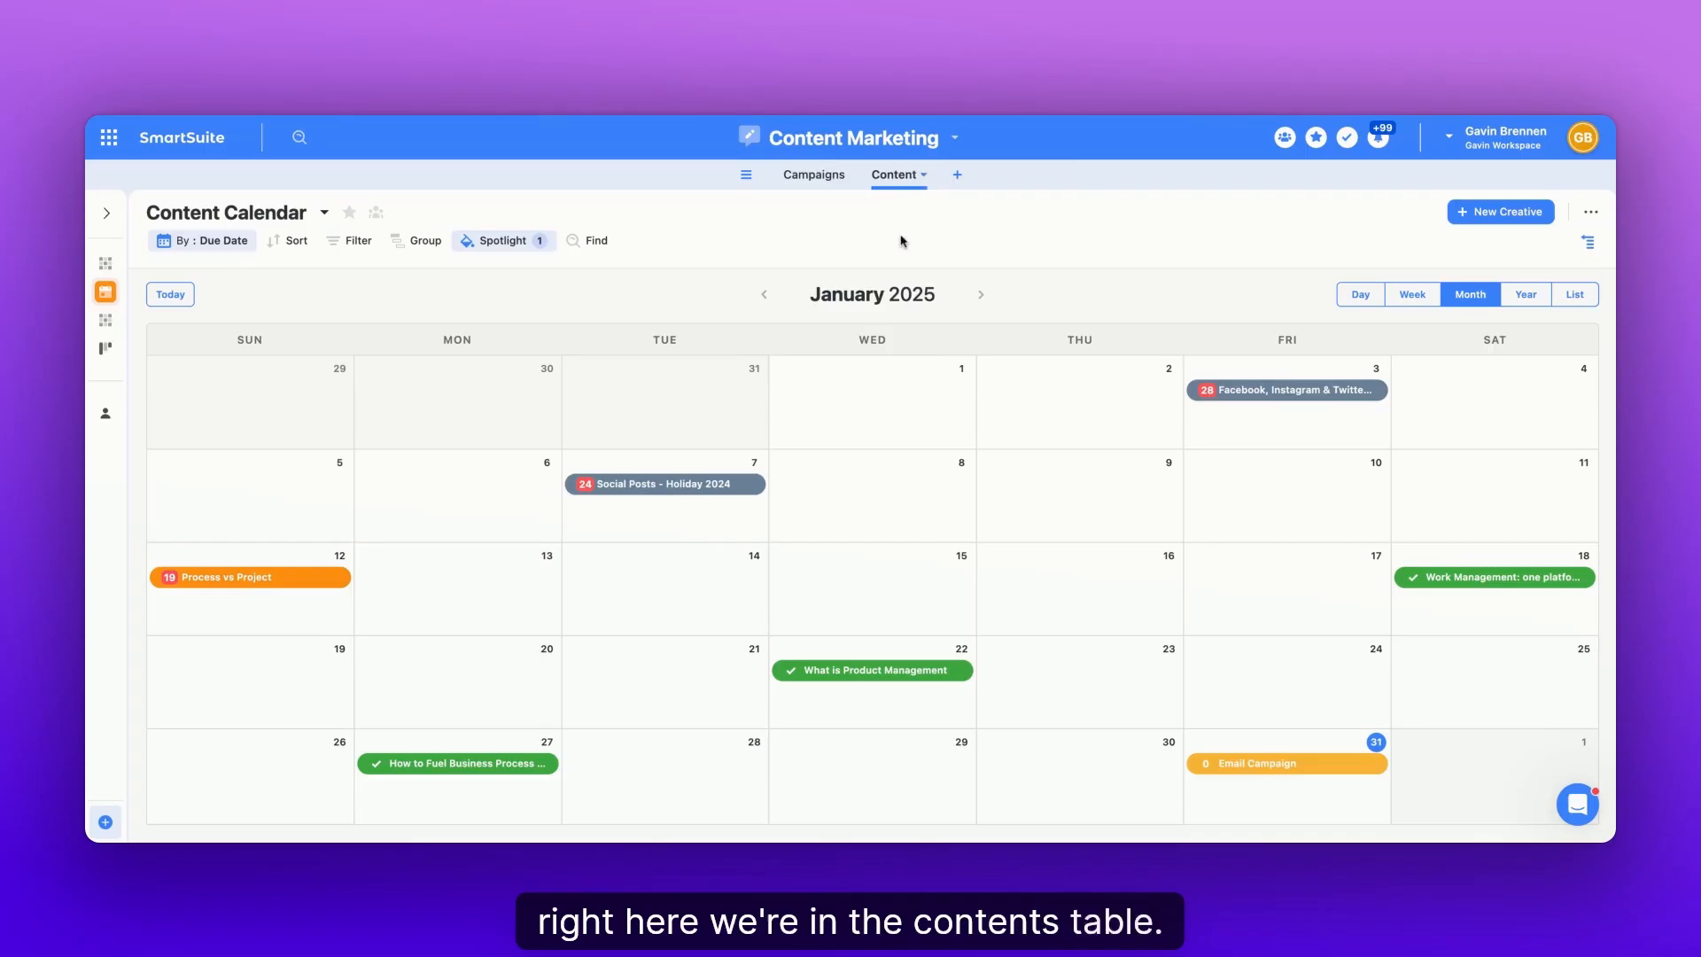
{"action": "mouse_move", "coordinate": [840, 376]}
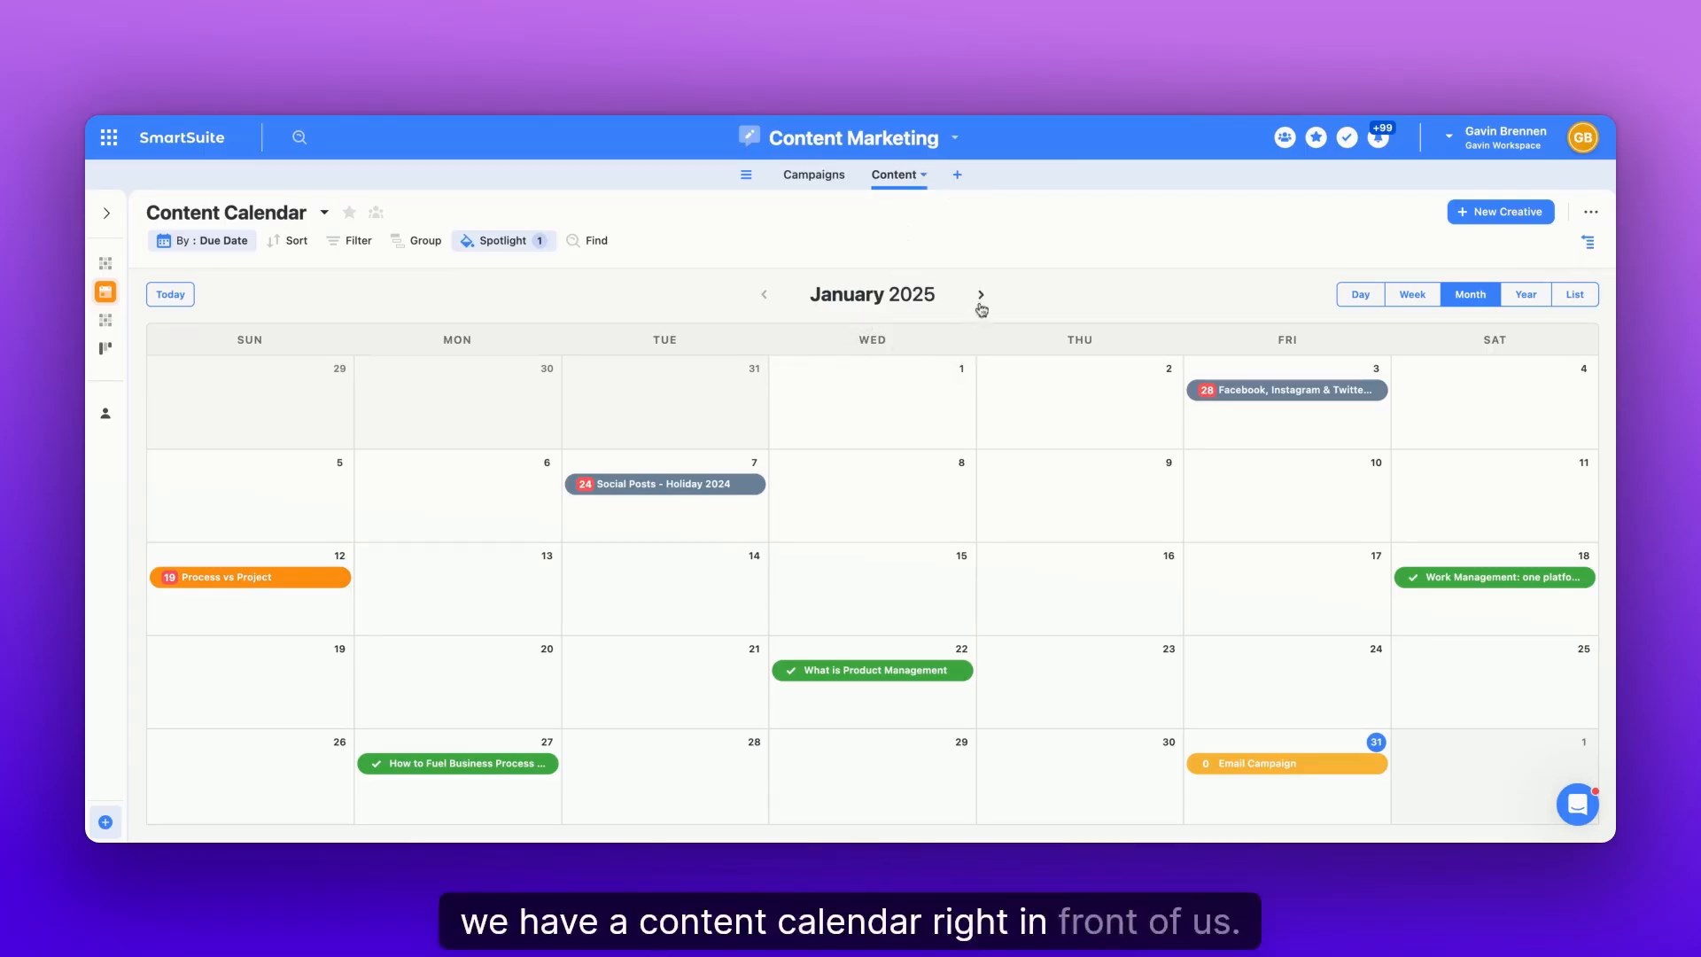
Advance the Content Calendar to February 2025 to see that month's posts.
{"action": "left_click", "coordinate": [980, 294]}
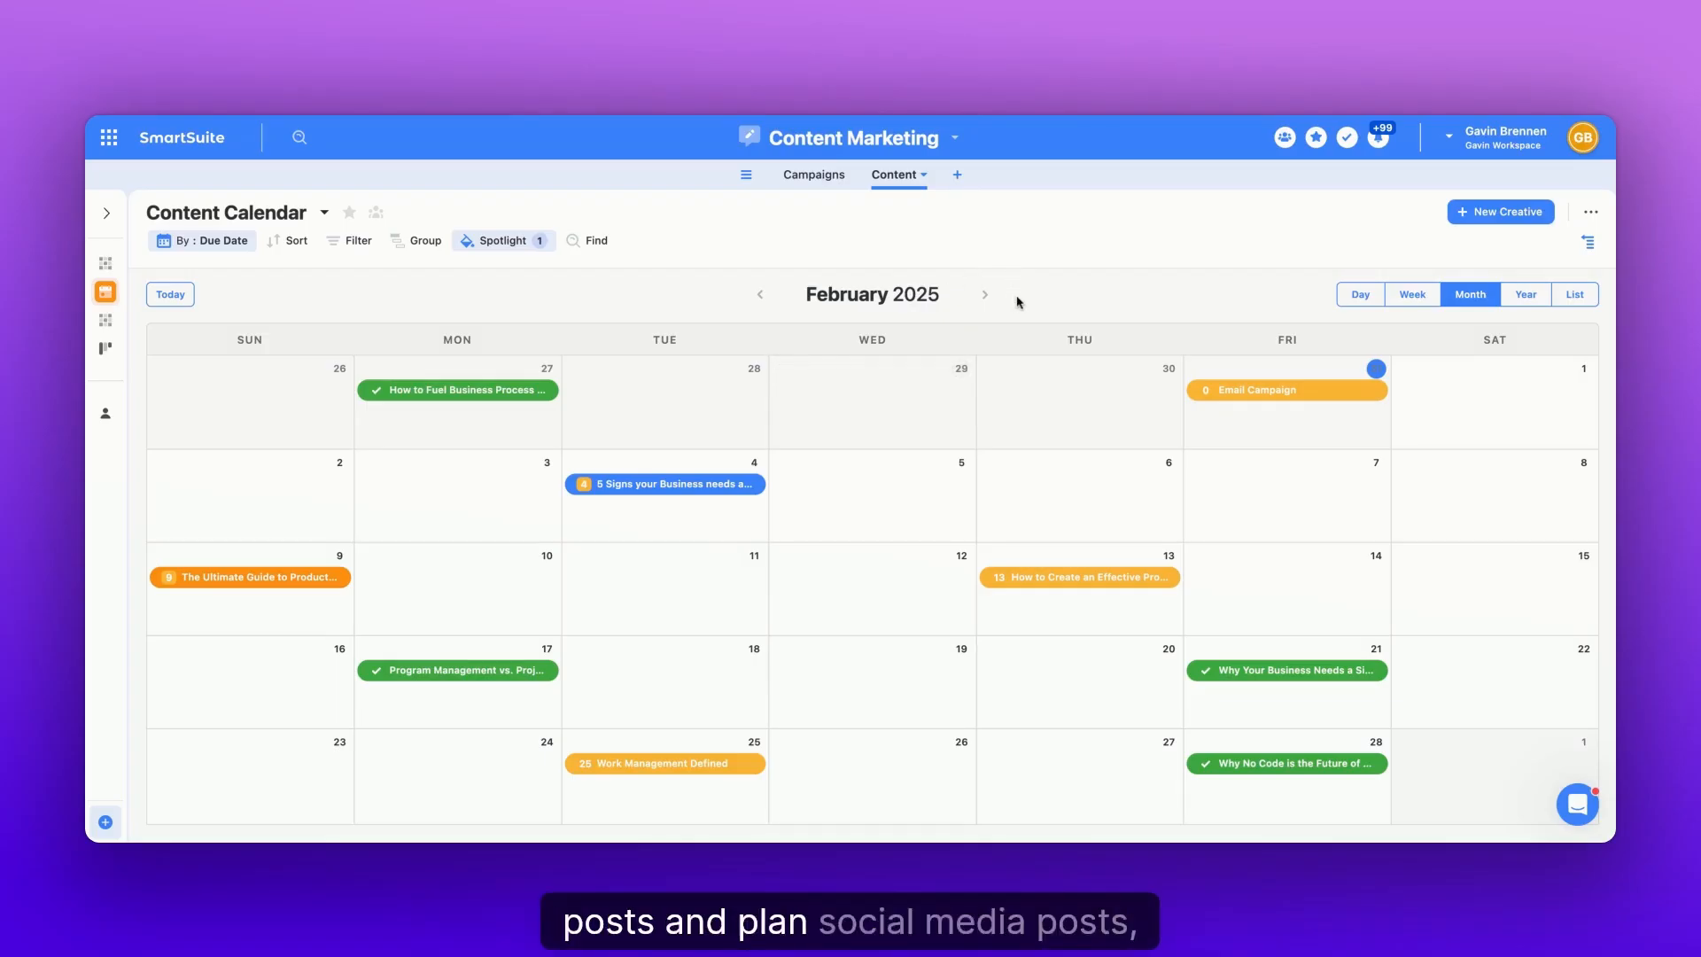
{"action": "mouse_move", "coordinate": [584, 329]}
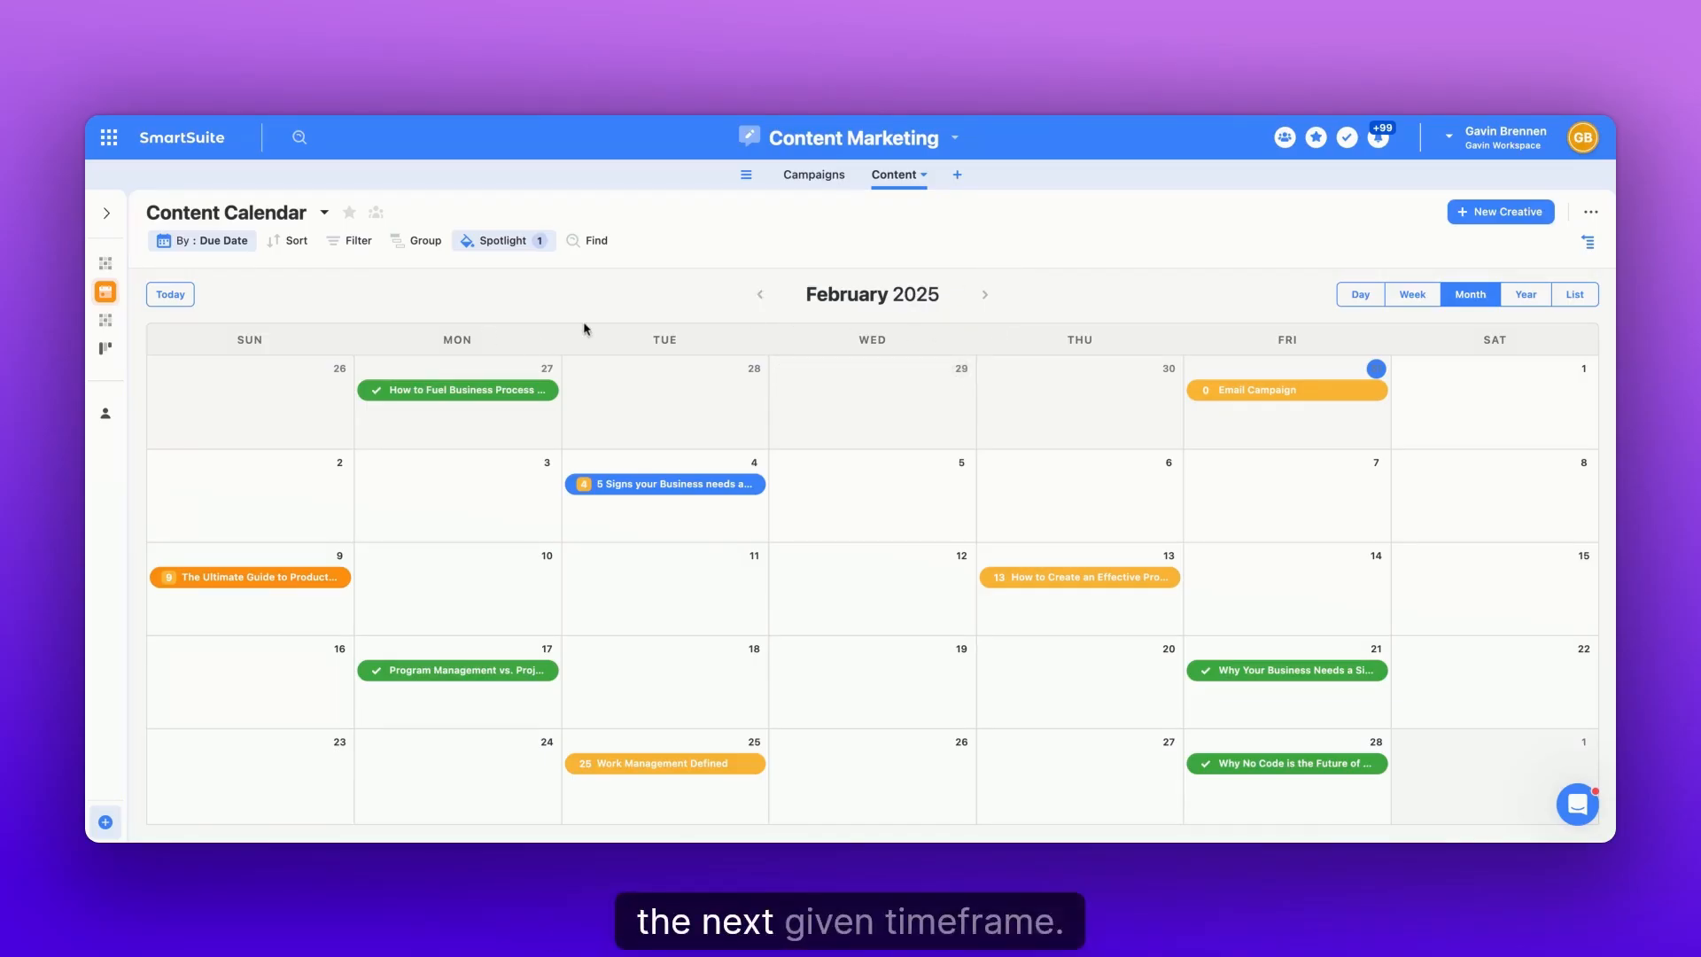
{"action": "mouse_move", "coordinate": [488, 352]}
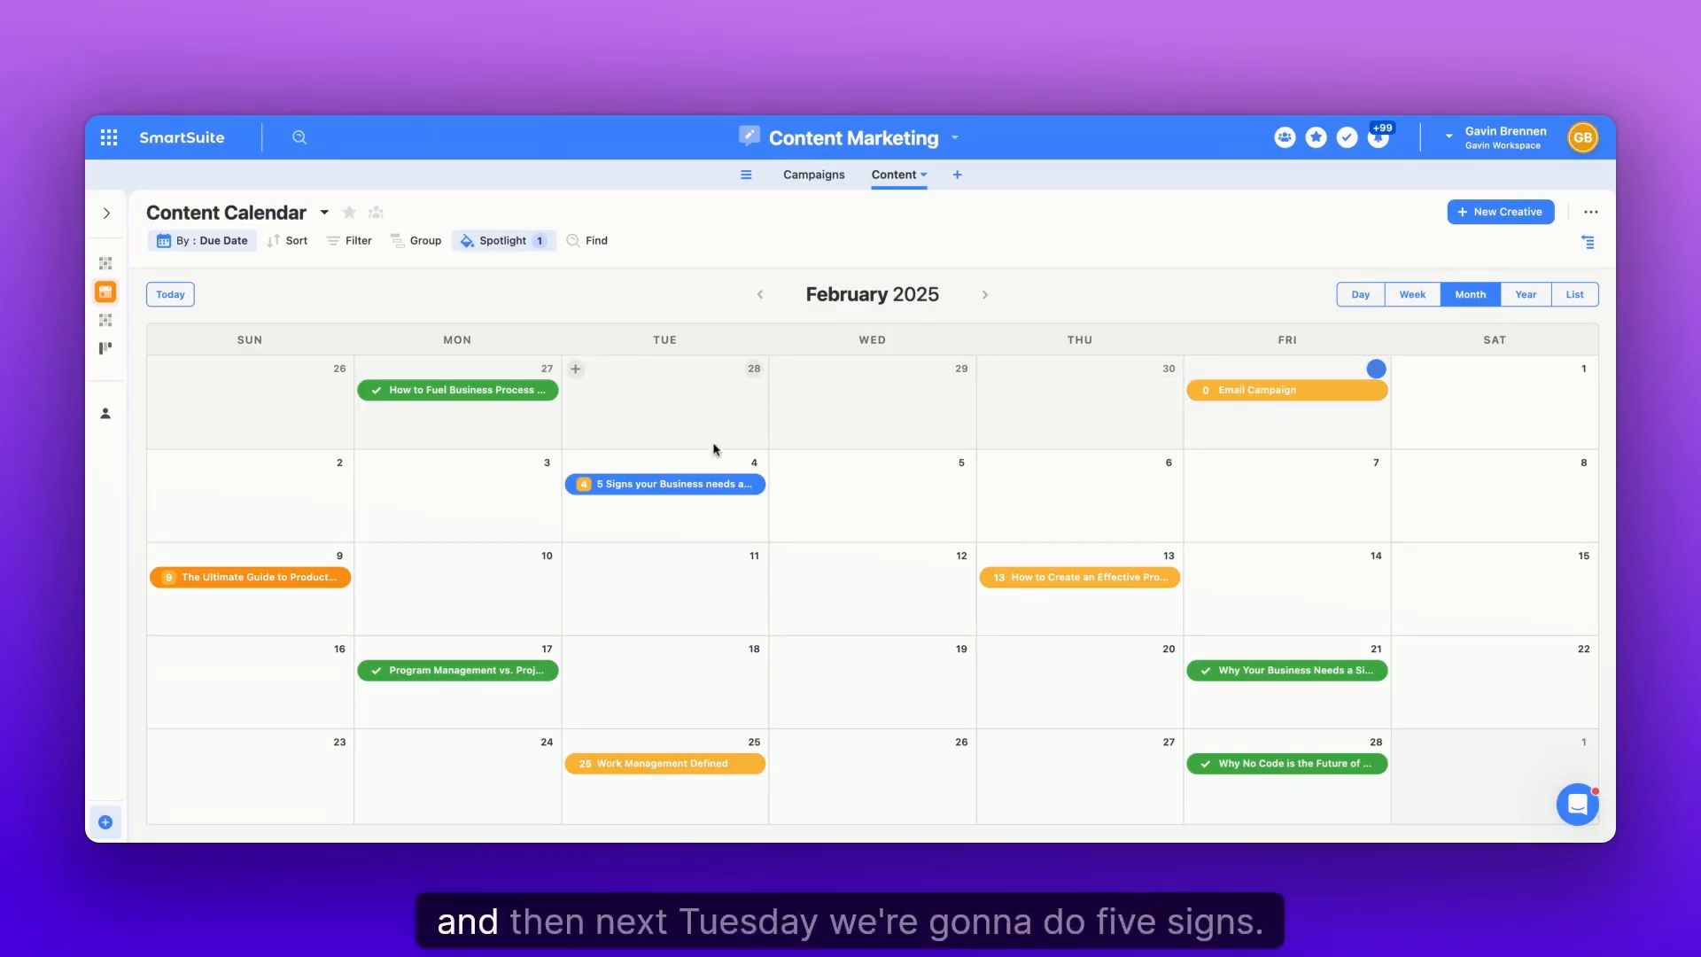
{"action": "mouse_move", "coordinate": [663, 484]}
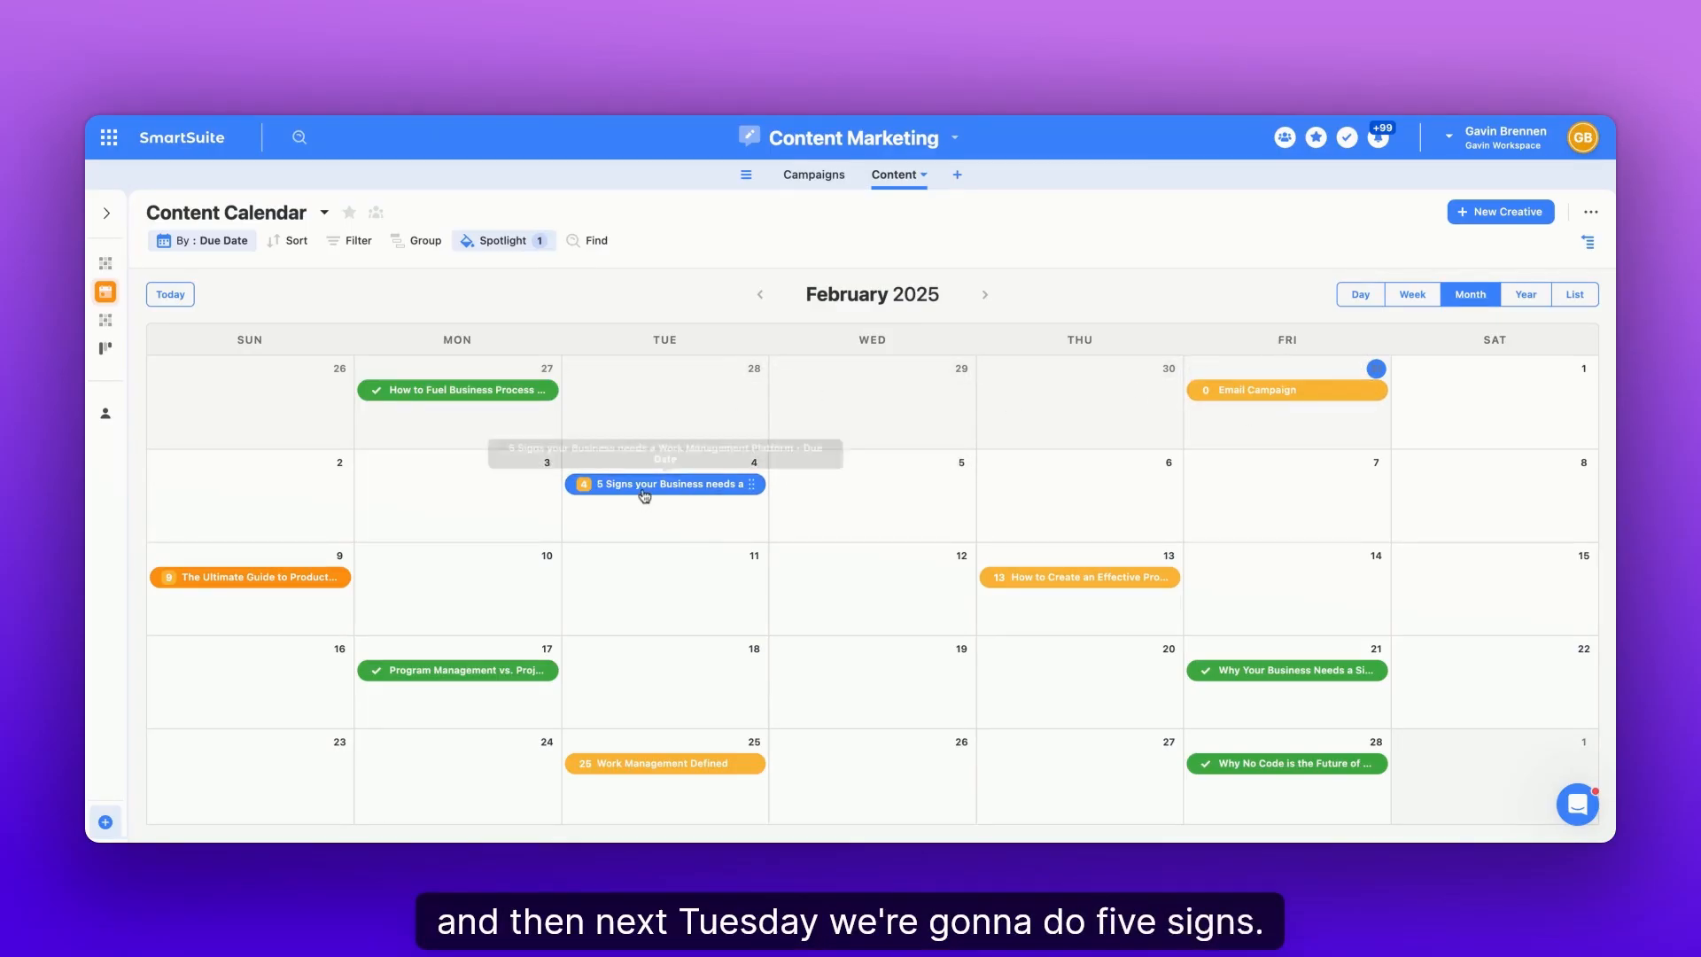
Review the 5 Signs post's record details and close it again.
{"action": "left_click", "coordinate": [664, 484]}
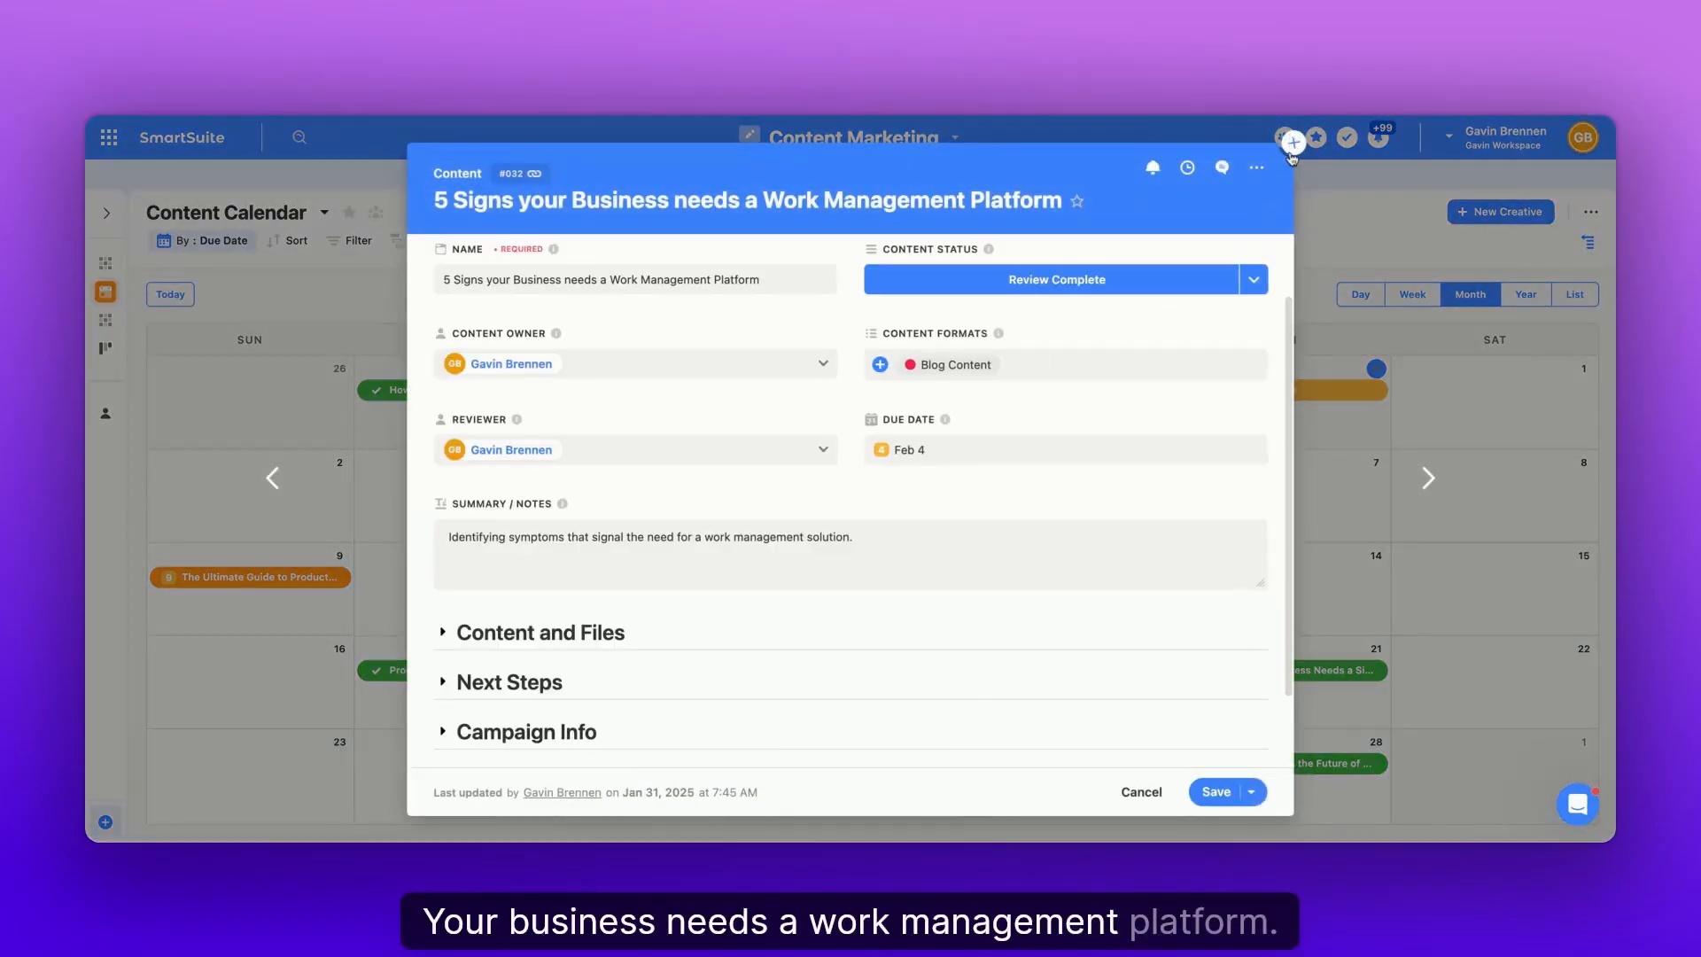
{"action": "left_click", "coordinate": [1140, 792]}
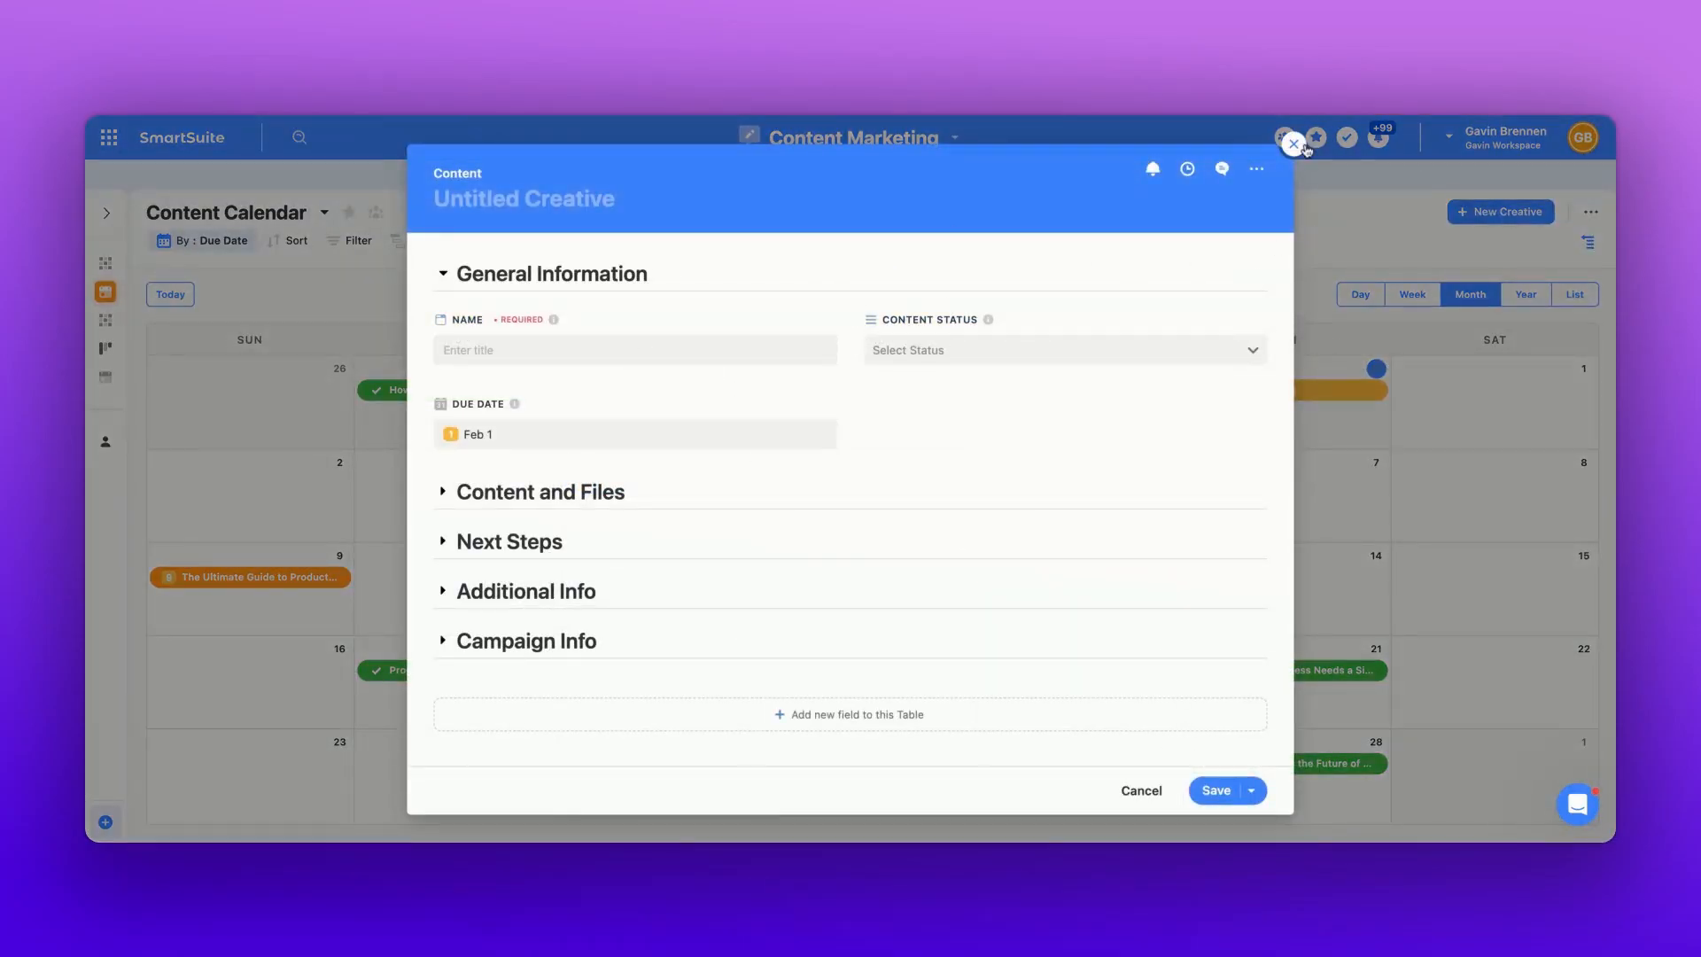
Dismiss the blank new record without saving.
{"action": "left_click", "coordinate": [1294, 143]}
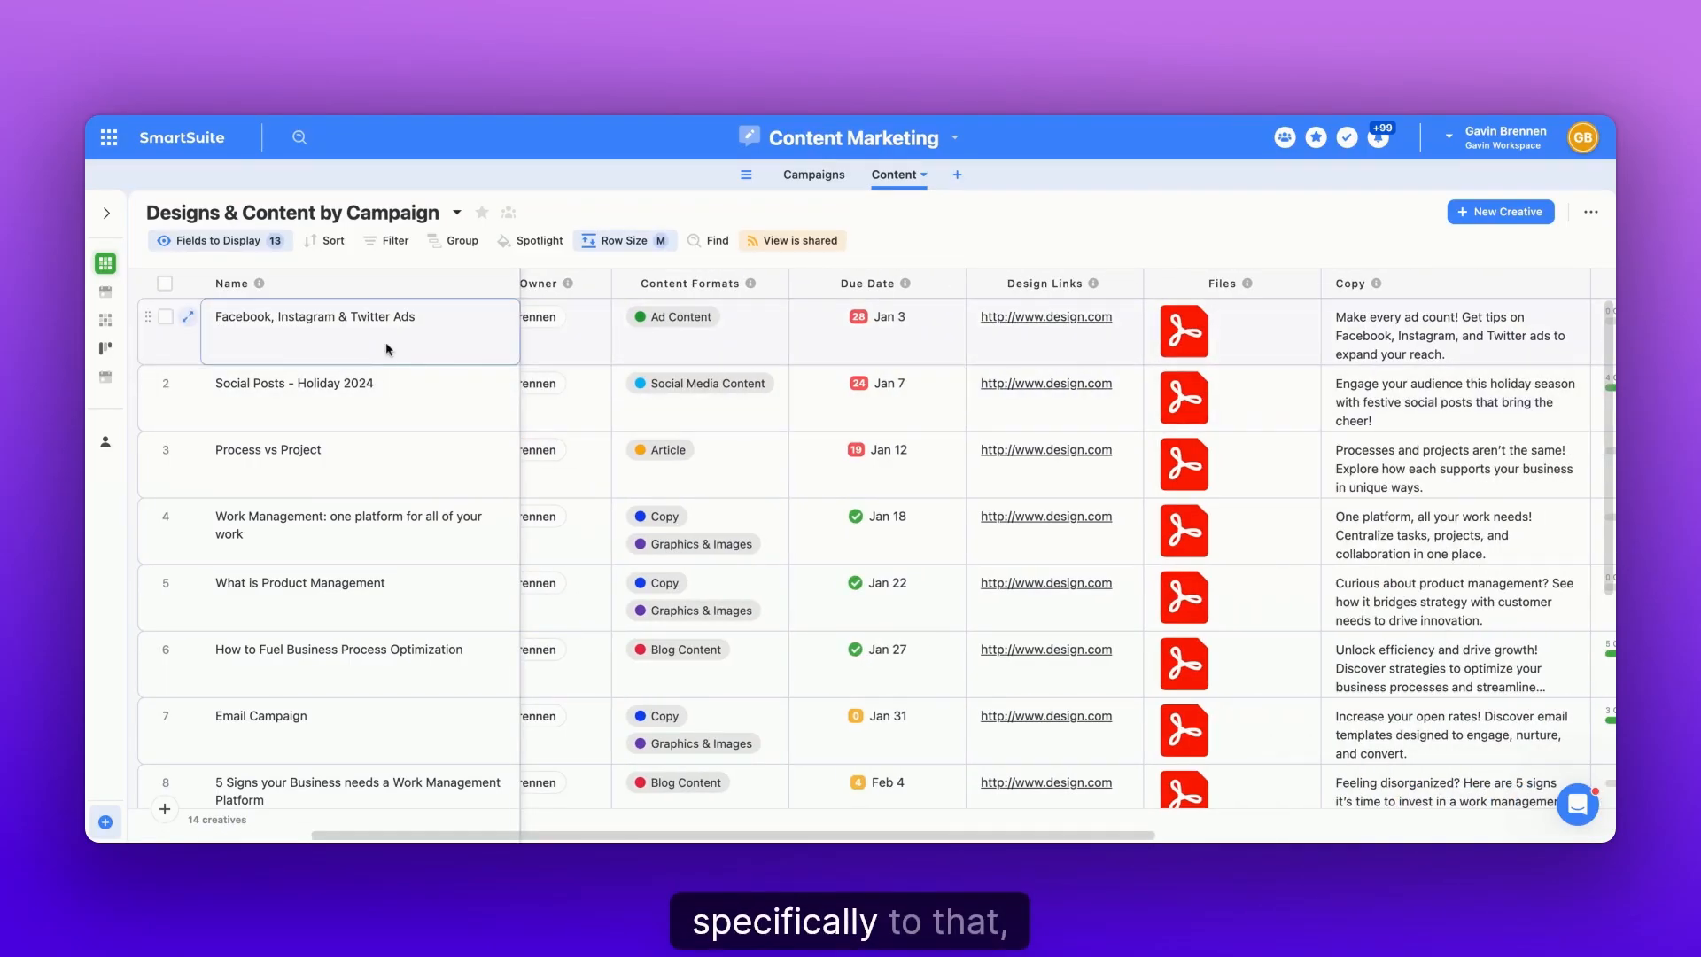
Scroll through the remaining creatives in the Designs & Content by Campaign grid.
{"action": "scroll", "scroll_direction": "down", "scroll_amount": 3}
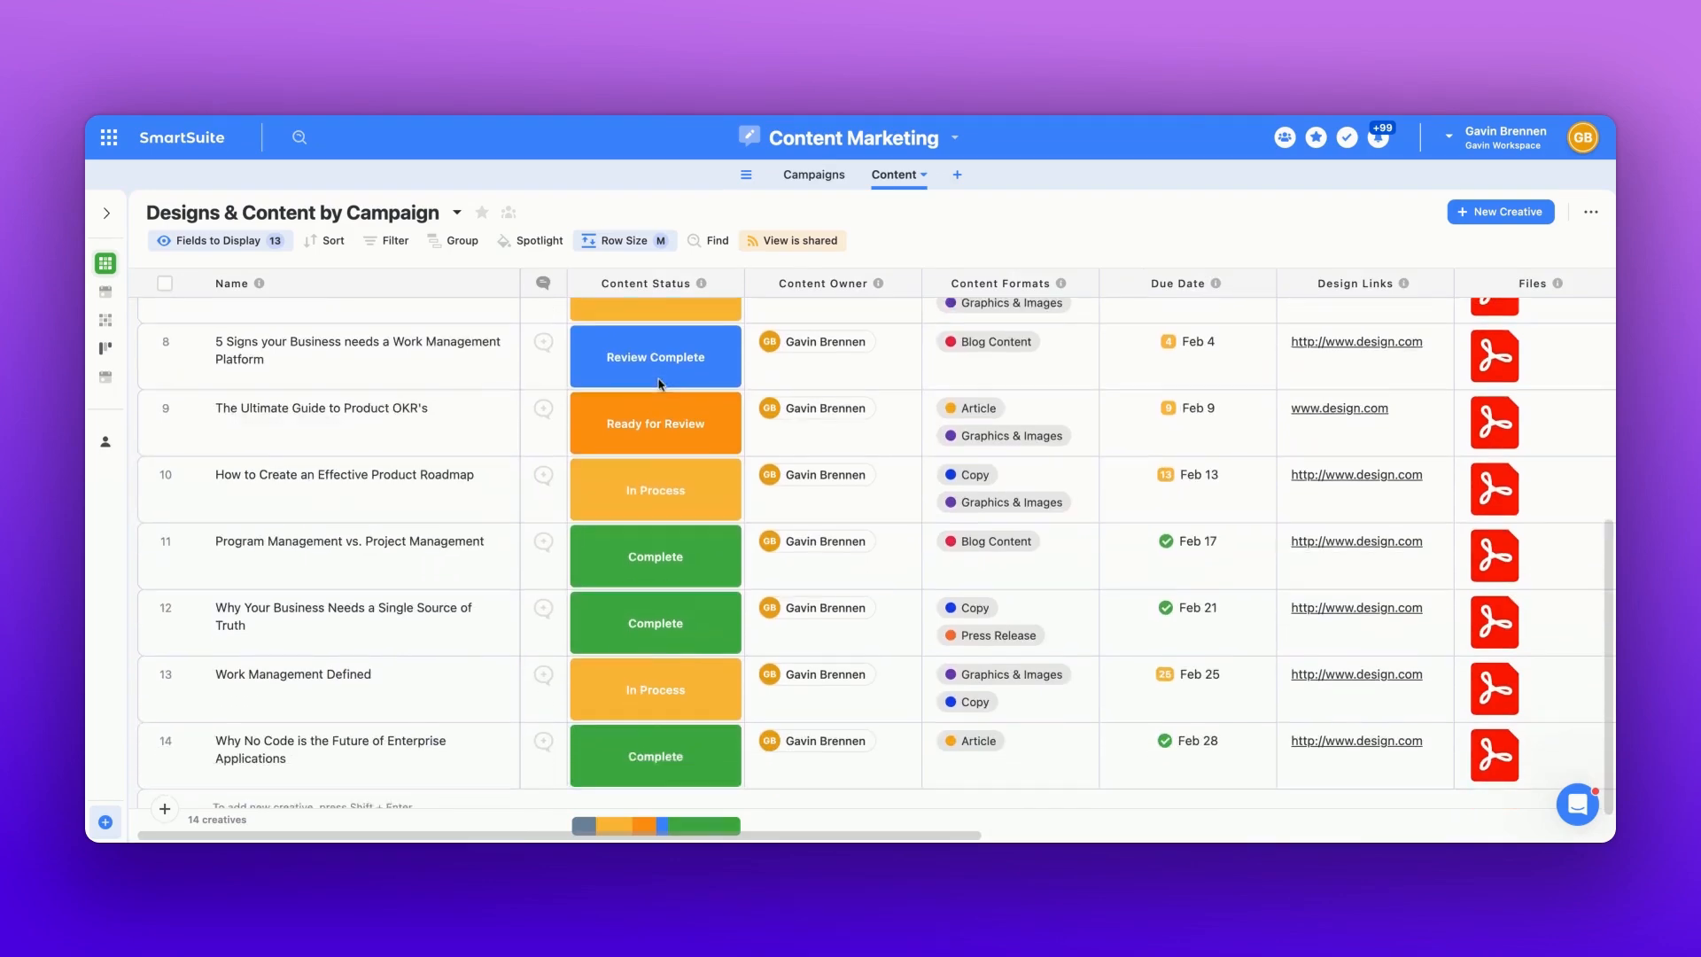
{"action": "scroll", "scroll_direction": "down", "scroll_amount": 3}
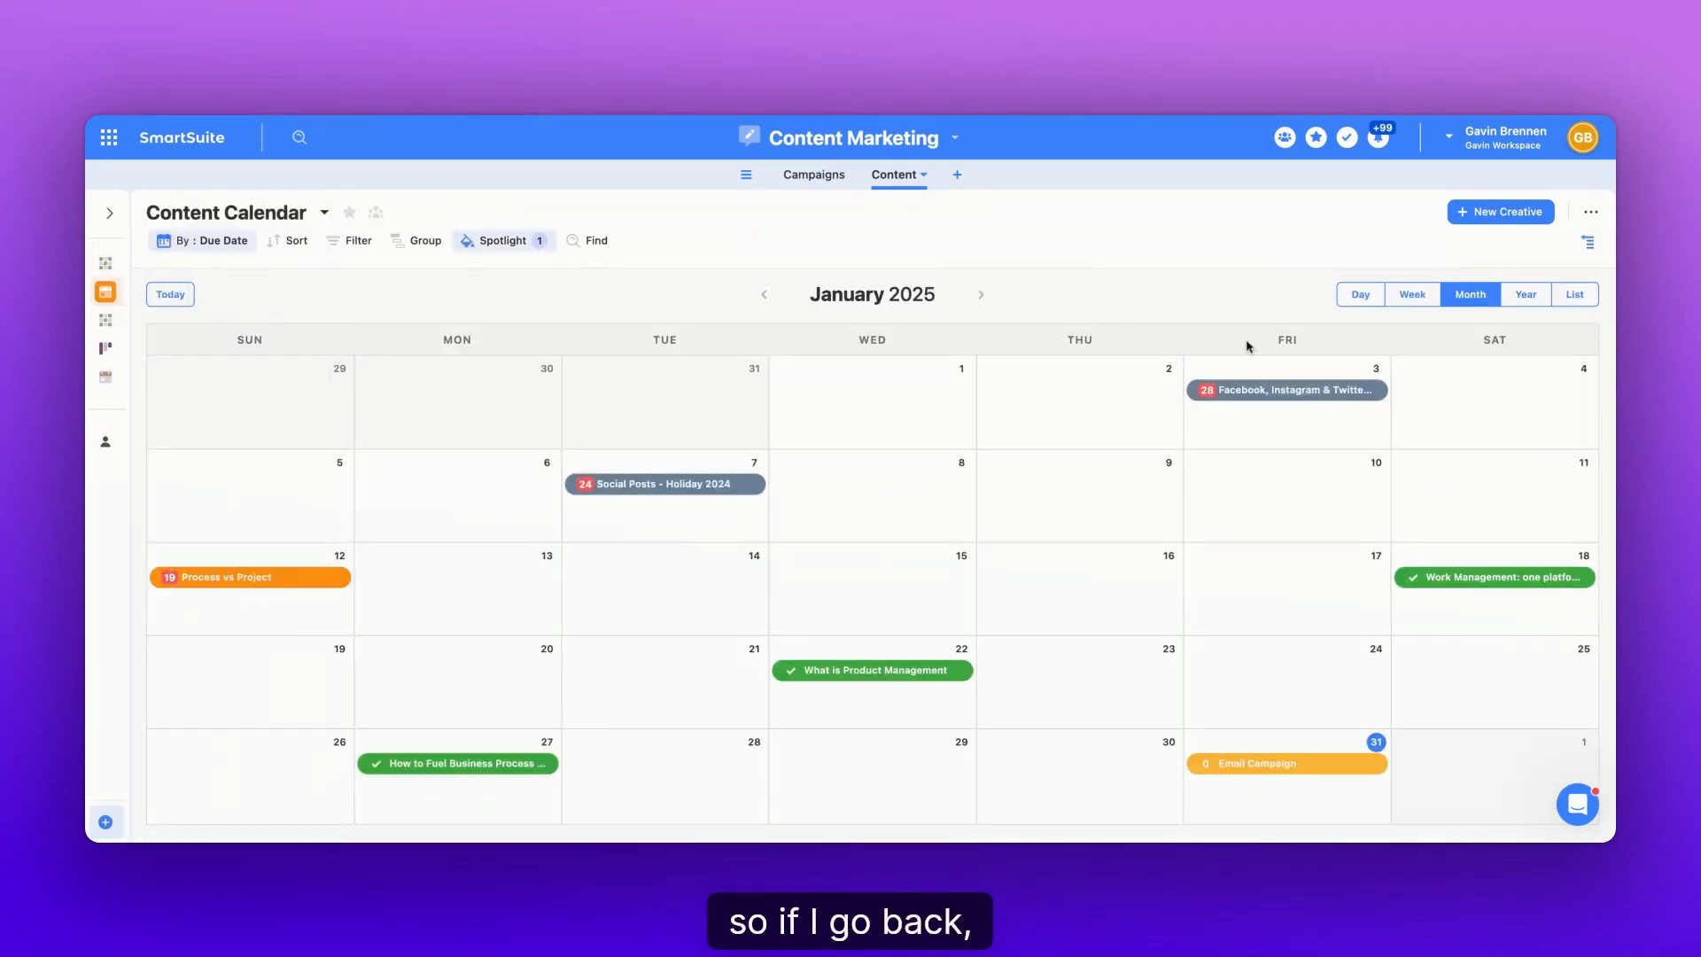
Start a Feb 1 record named 'Test Social Media Post' and review its Content Status options.
{"action": "left_click", "coordinate": [980, 294]}
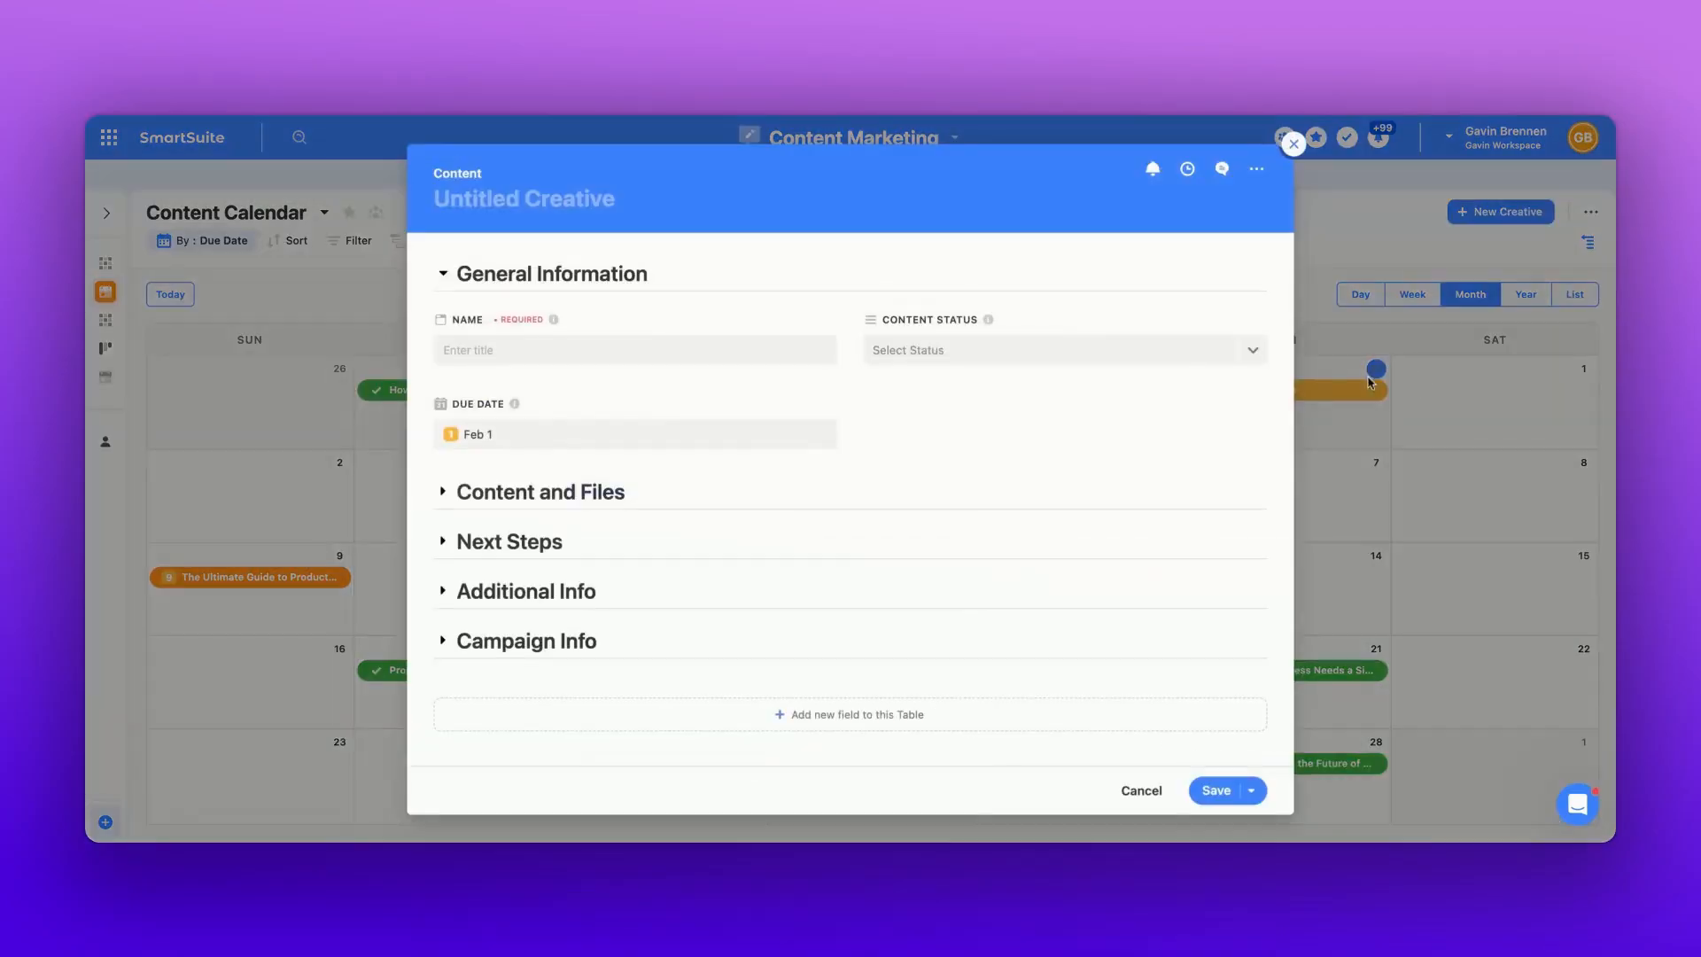
{"action": "left_click", "coordinate": [634, 349]}
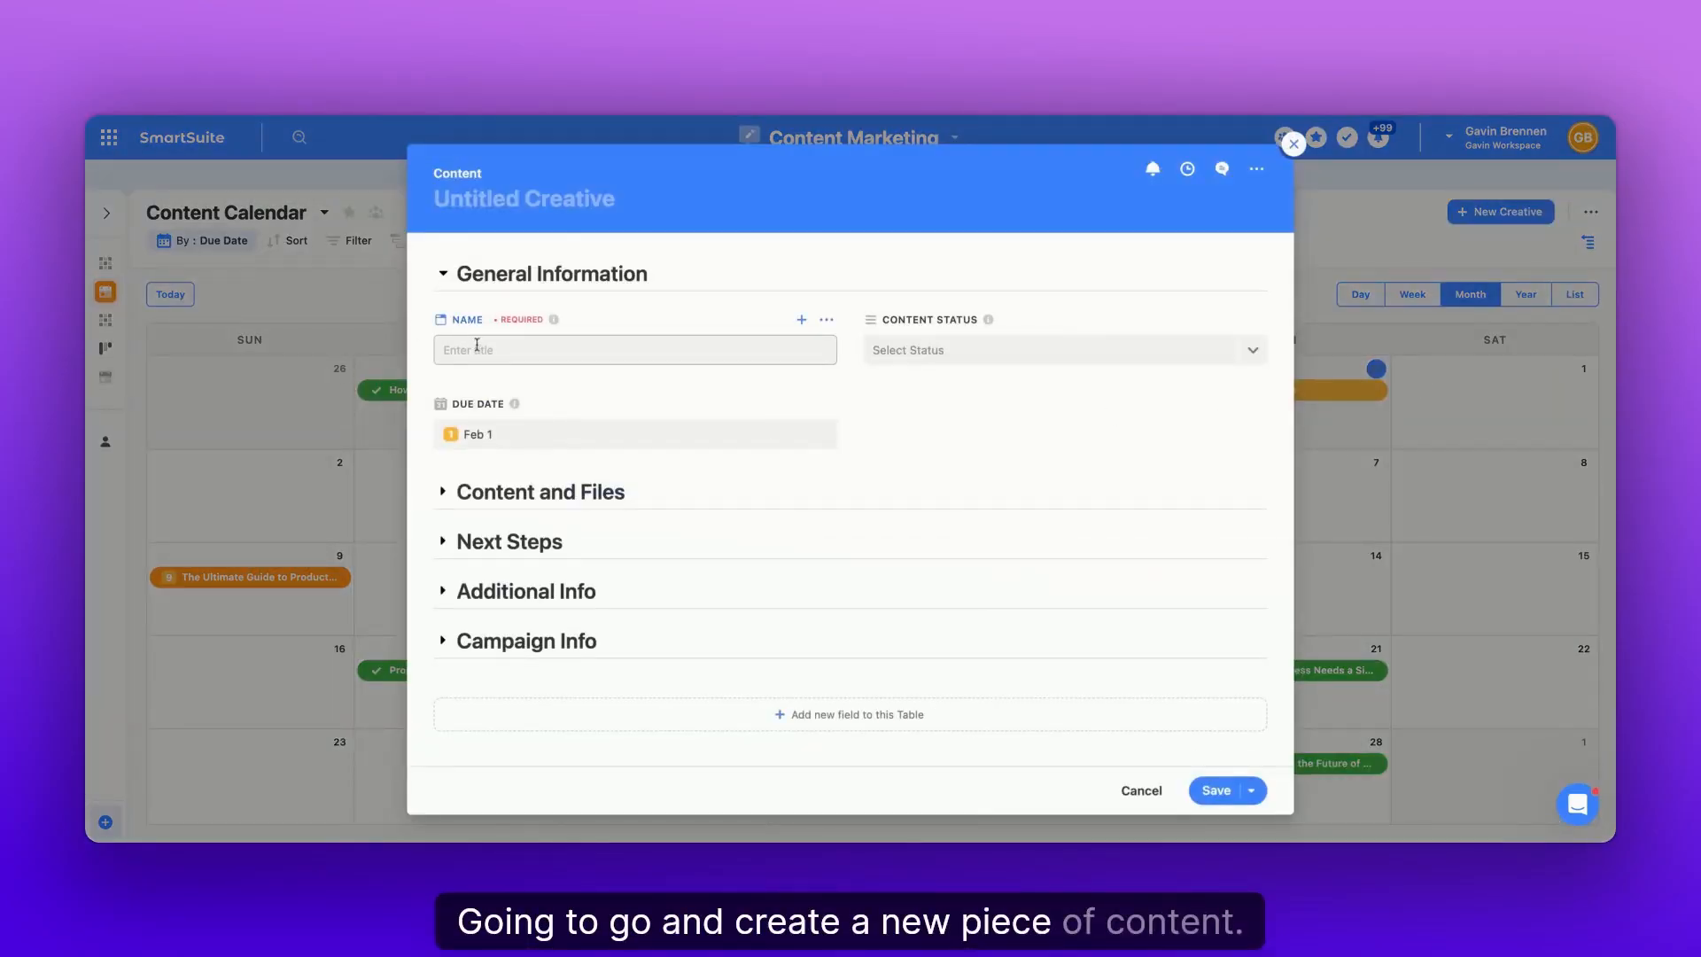
{"action": "left_click", "coordinate": [635, 349]}
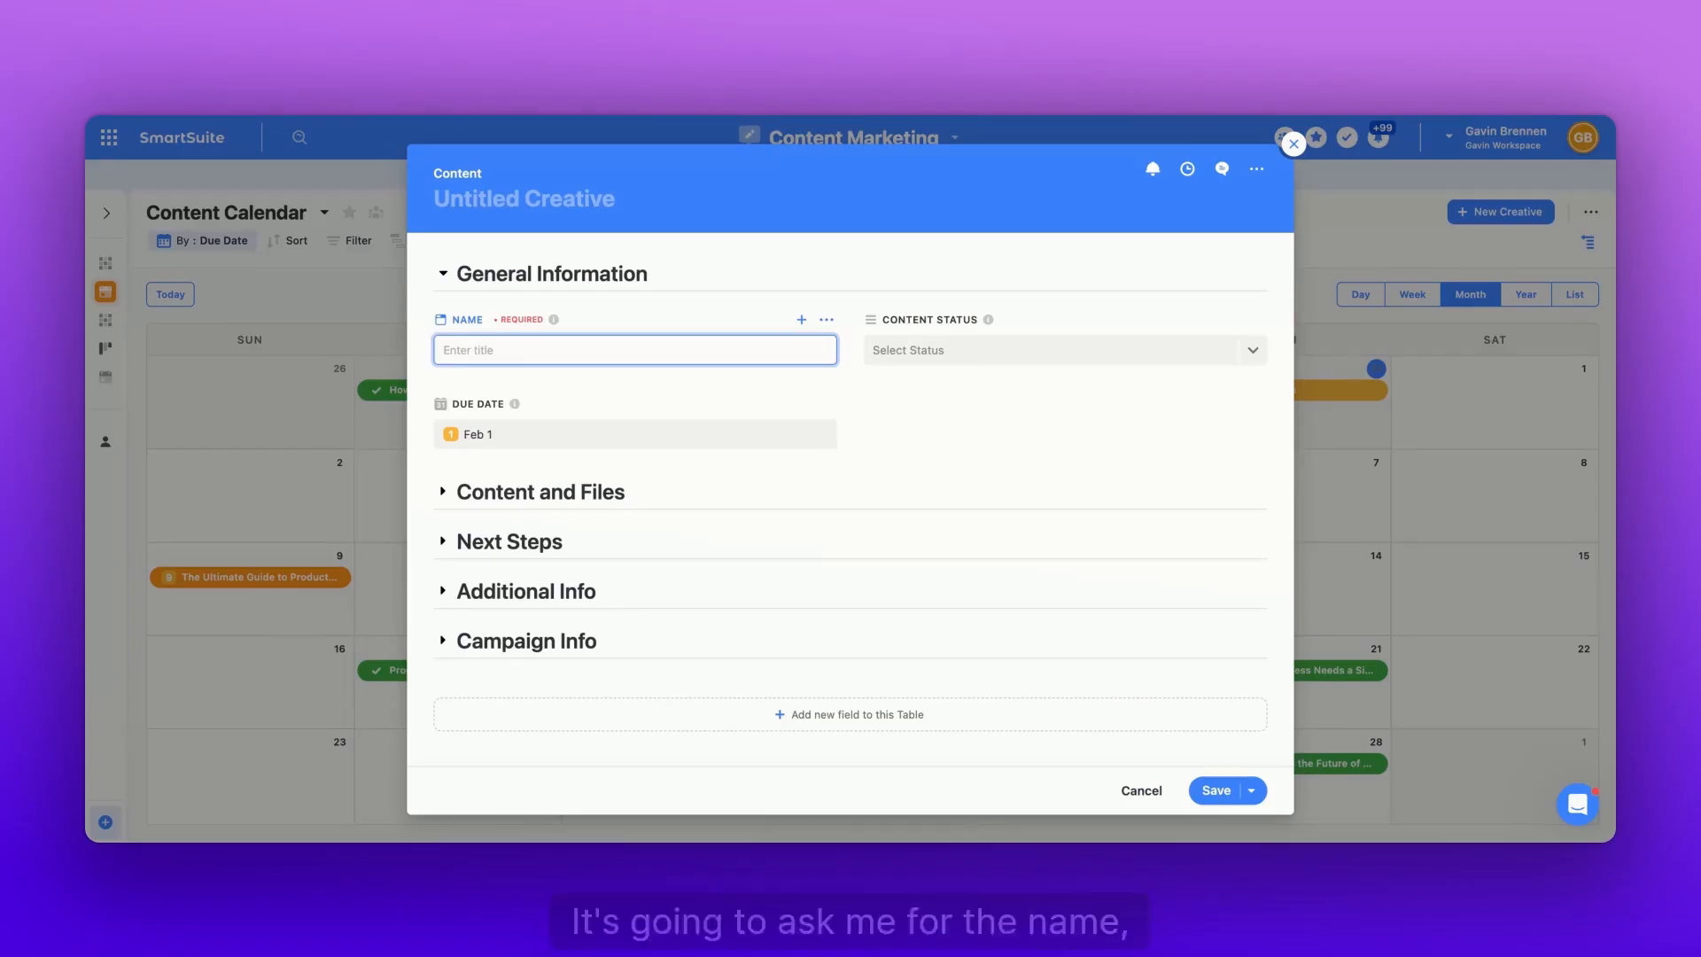
{"action": "type", "text": "Test Social Media Post"}
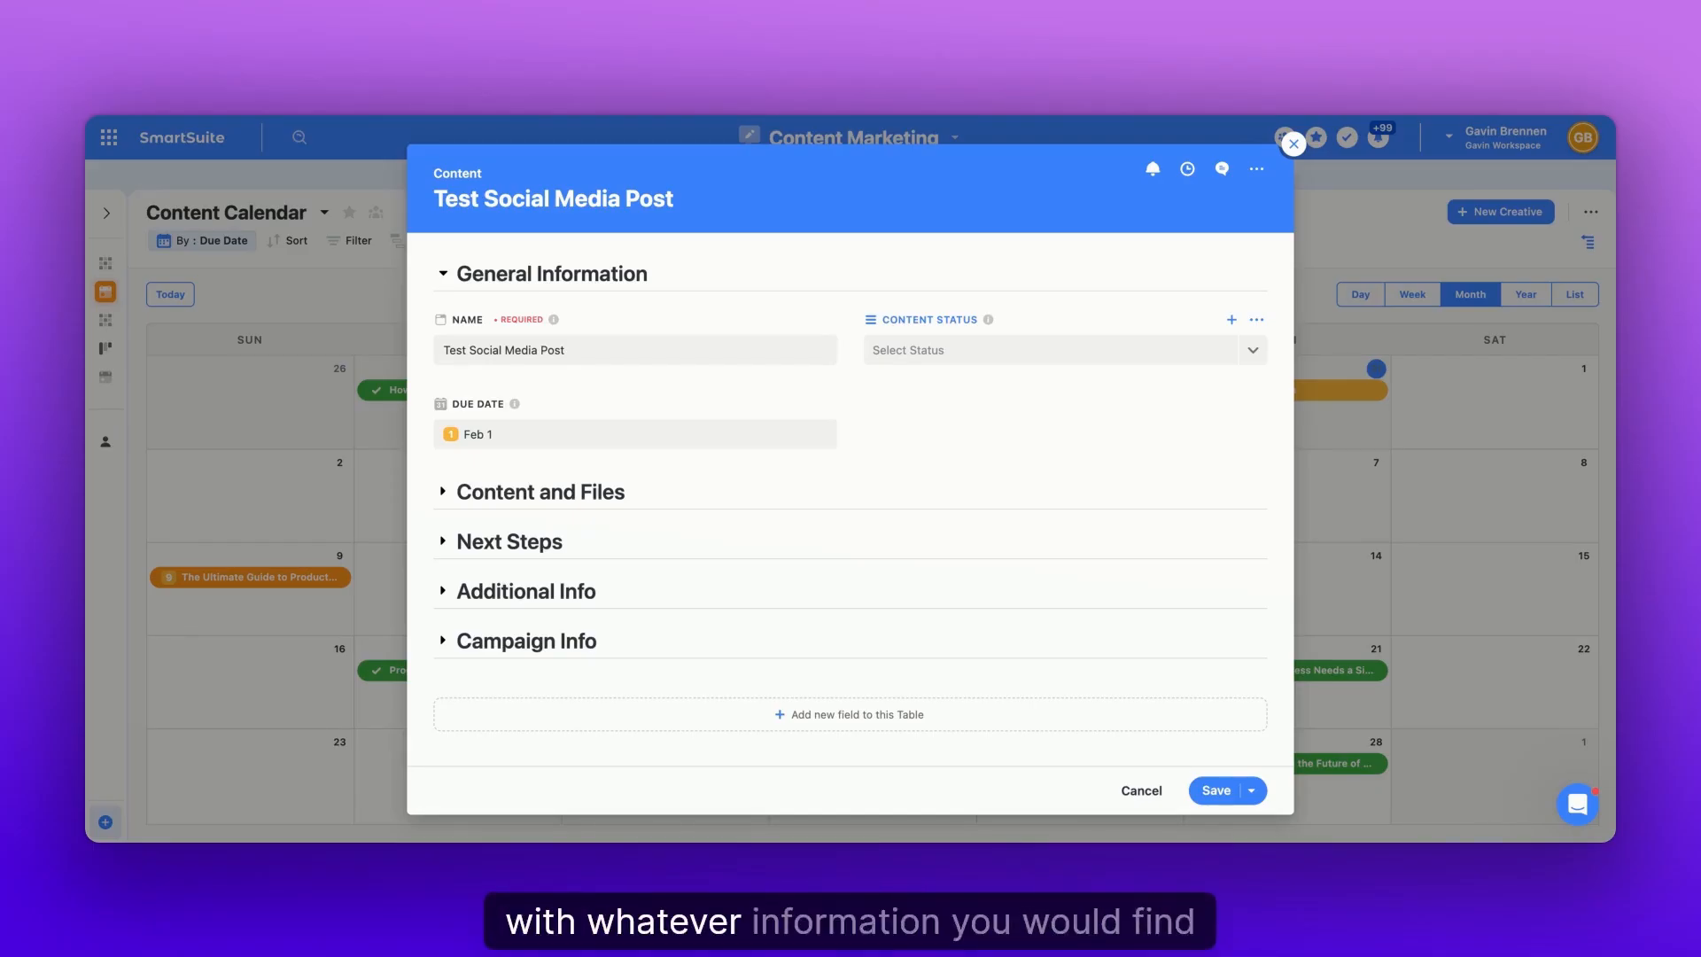
{"action": "mouse_move", "coordinate": [969, 353]}
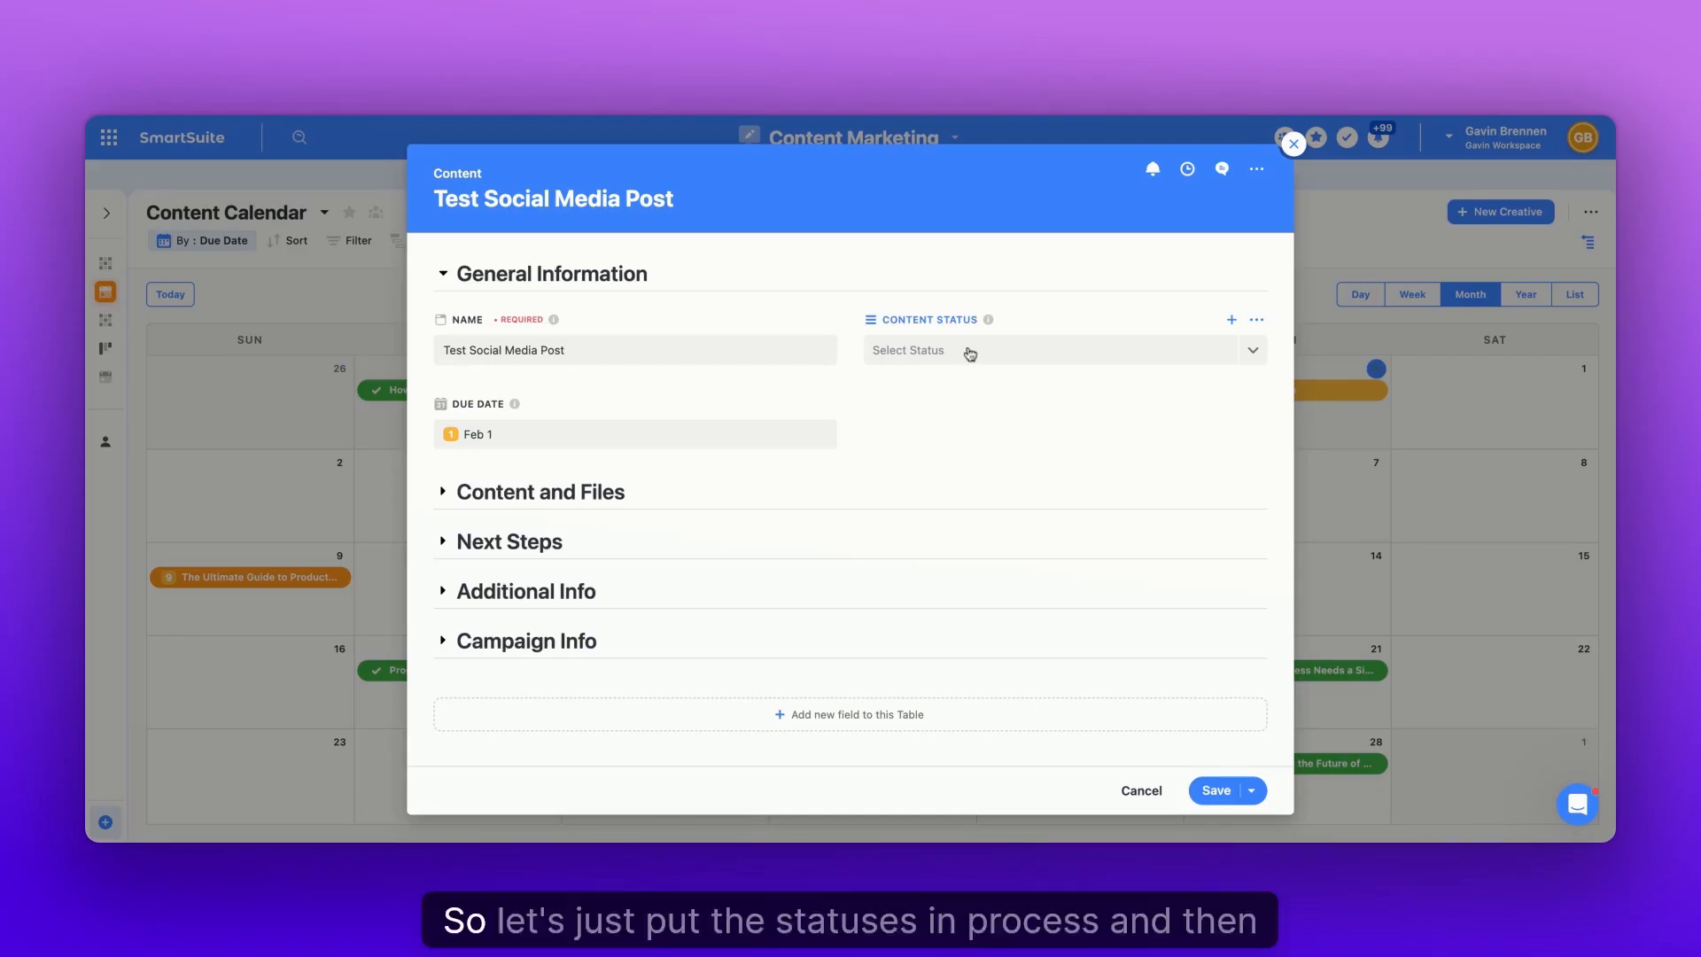
{"action": "left_click", "coordinate": [907, 349]}
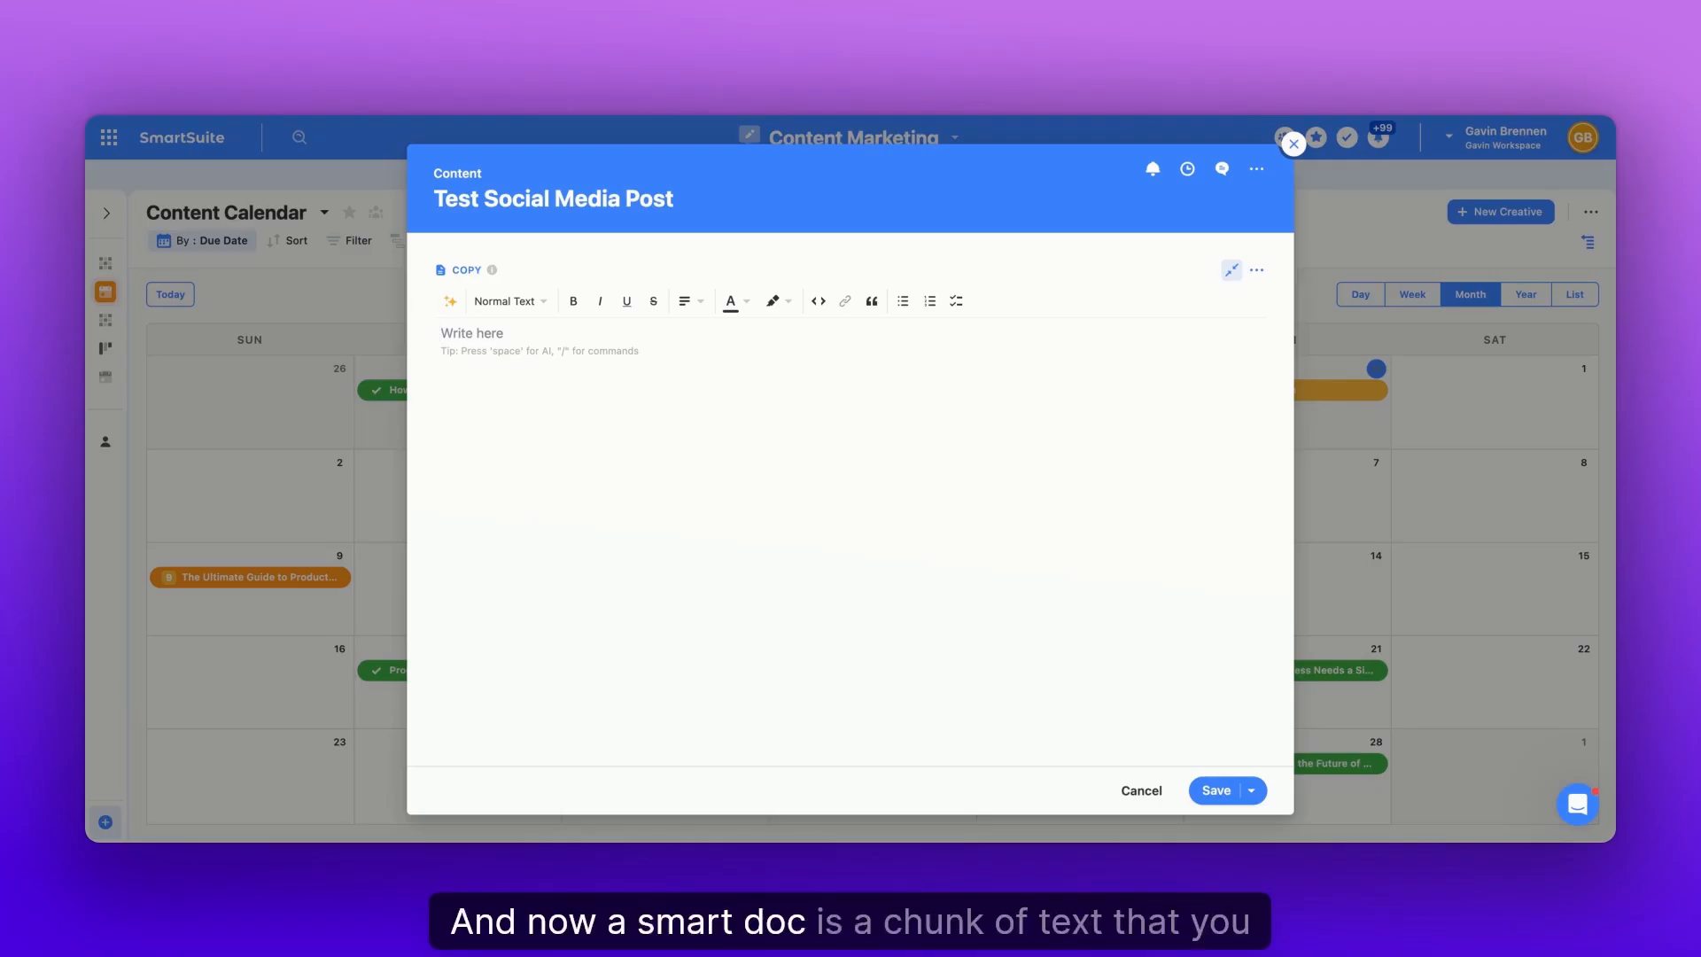
Prompt SmartSuite AI with 'Write fake copy for a test social media post' in the Copy document.
{"action": "left_click", "coordinate": [467, 333]}
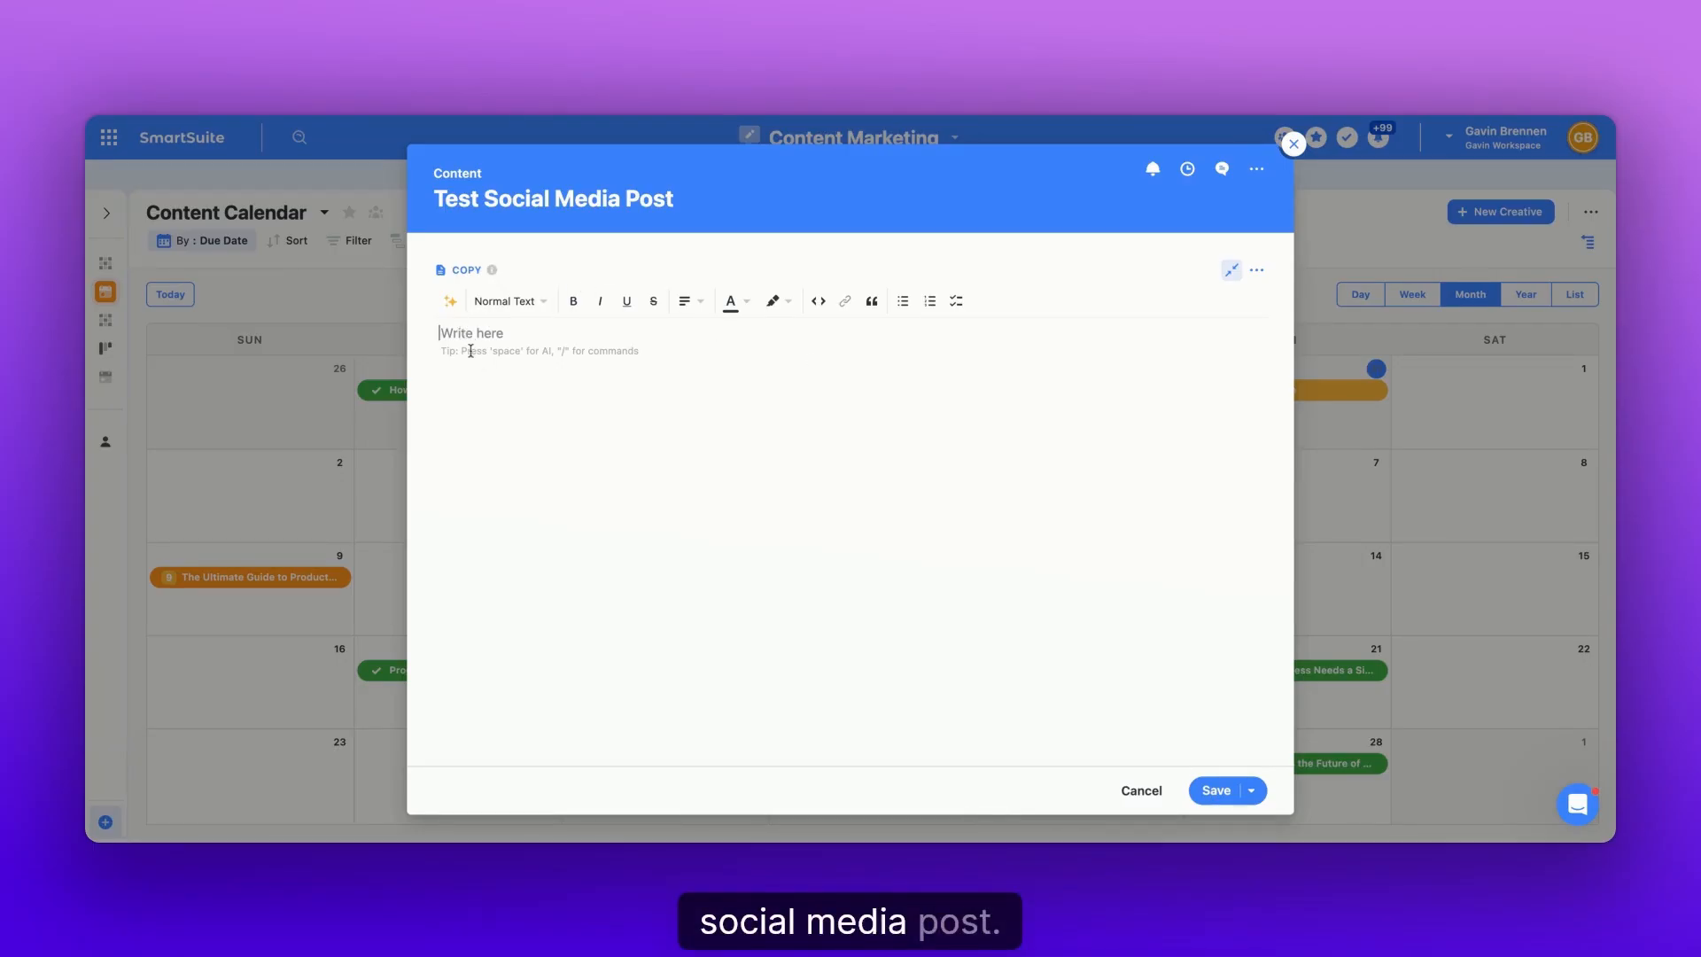
{"action": "type", "text": "Test"}
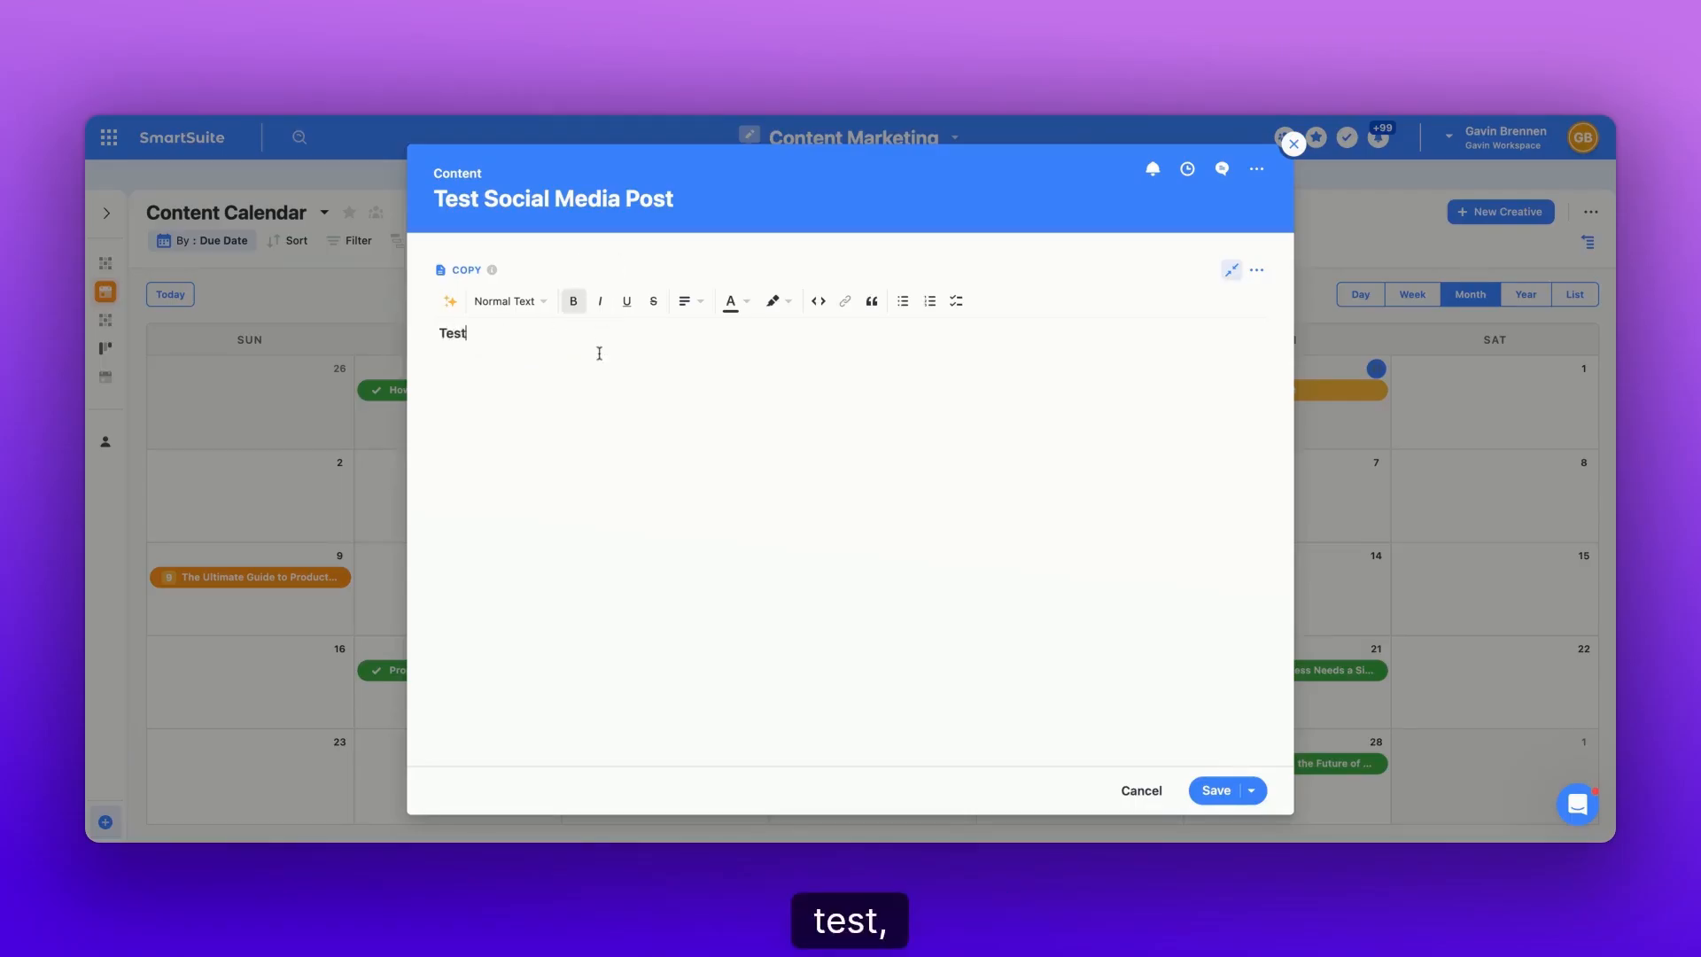
{"action": "type", "text": "Test Test"}
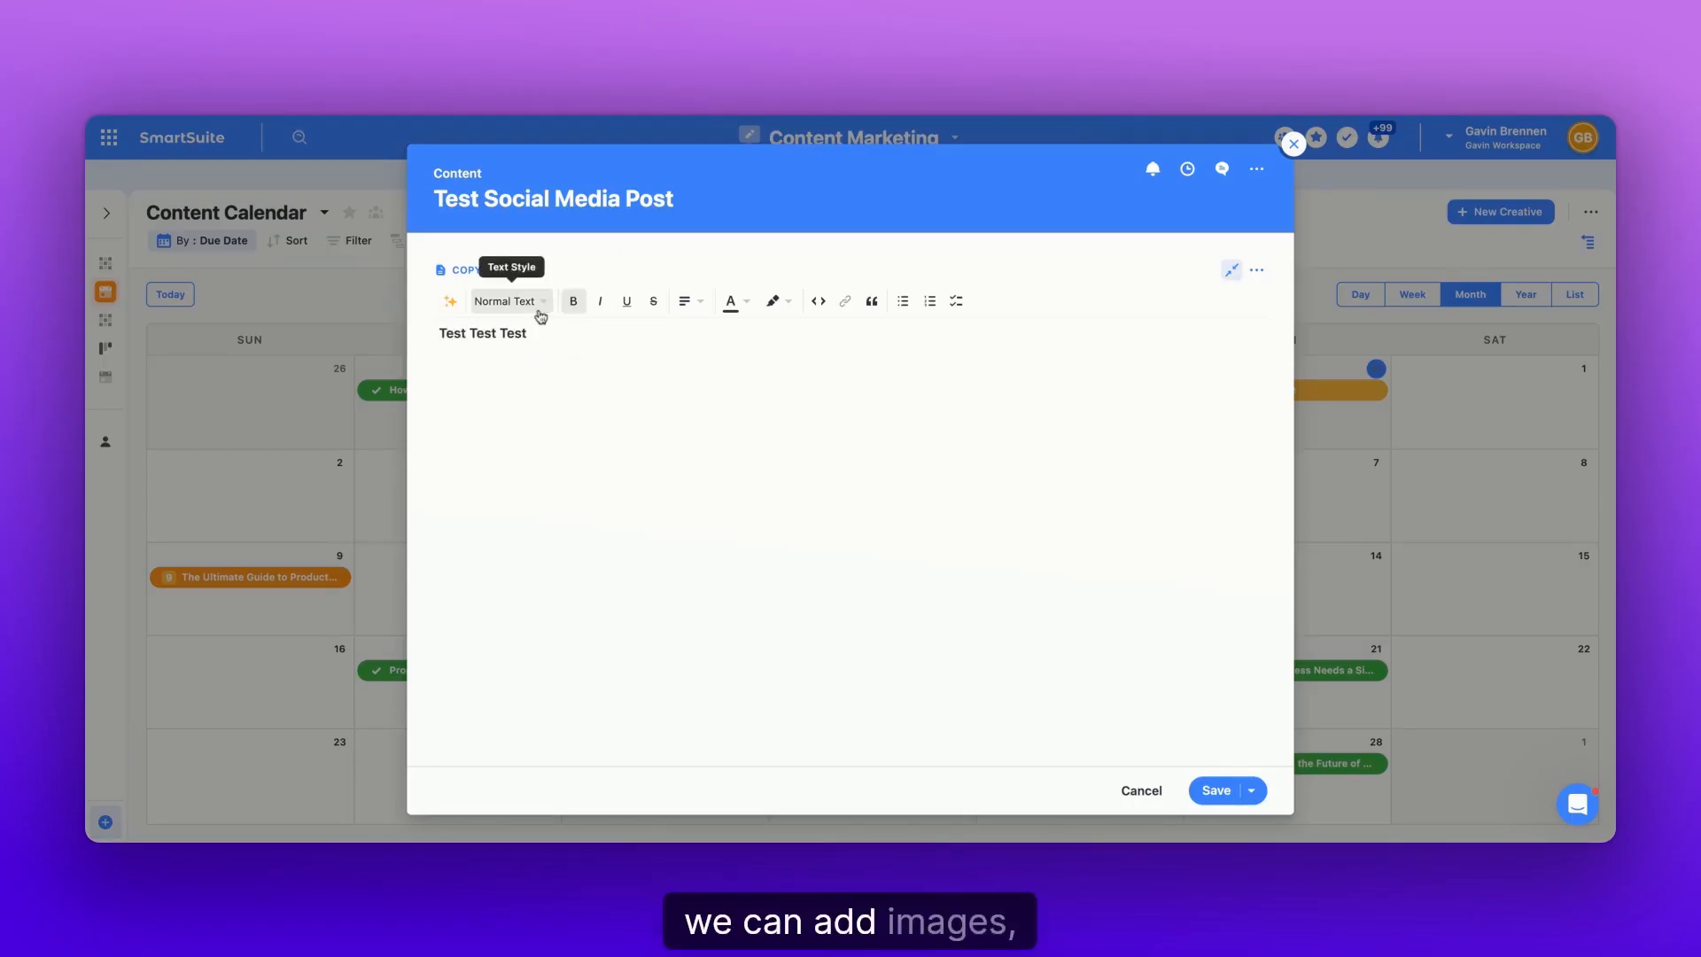
{"action": "left_click", "coordinate": [504, 300]}
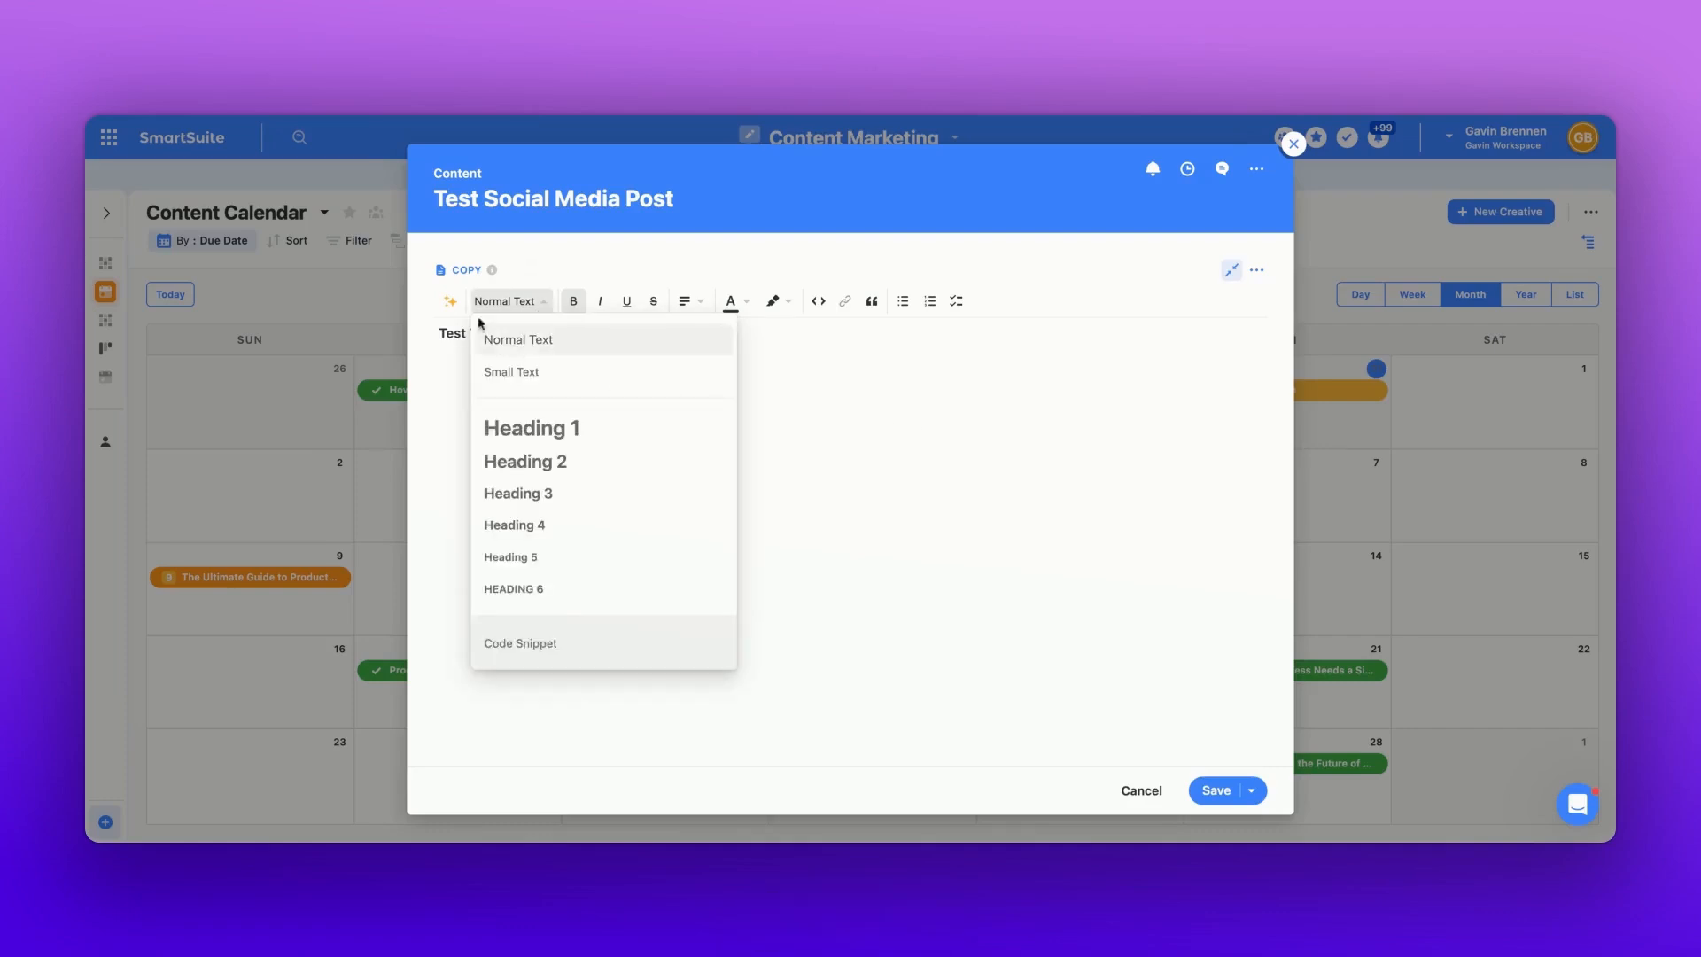
{"action": "type", "text": "Write"}
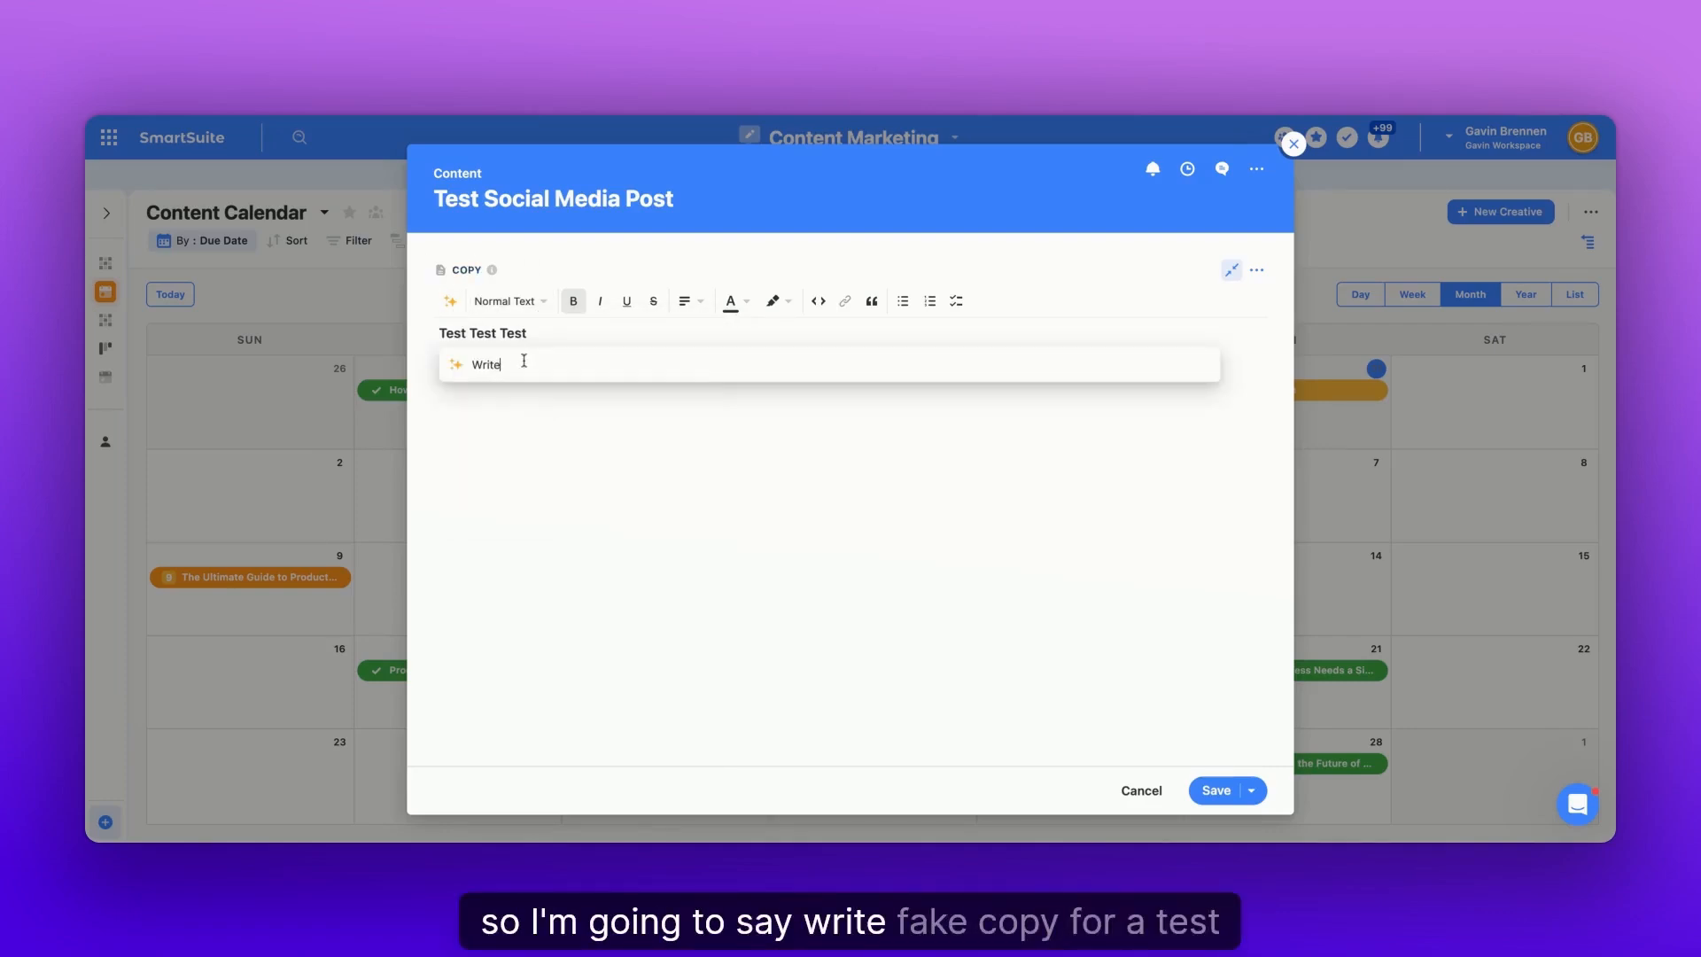
{"action": "type", "text": "fake copy for a test s"}
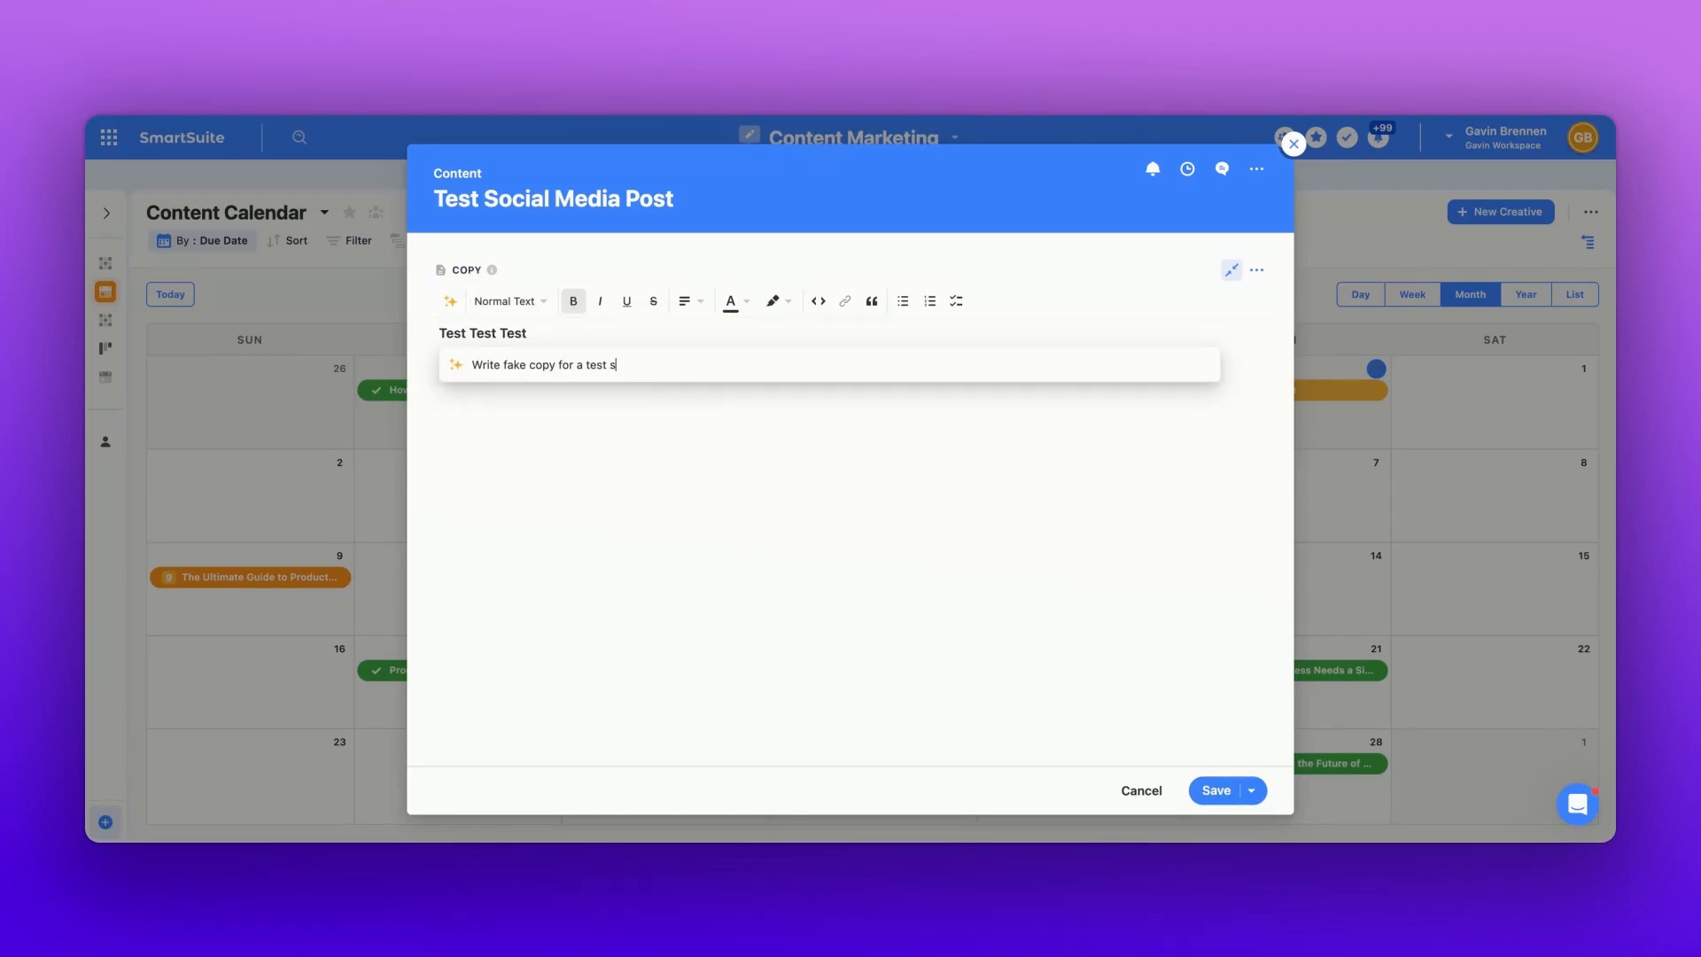
{"action": "type", "text": "ocial media post"}
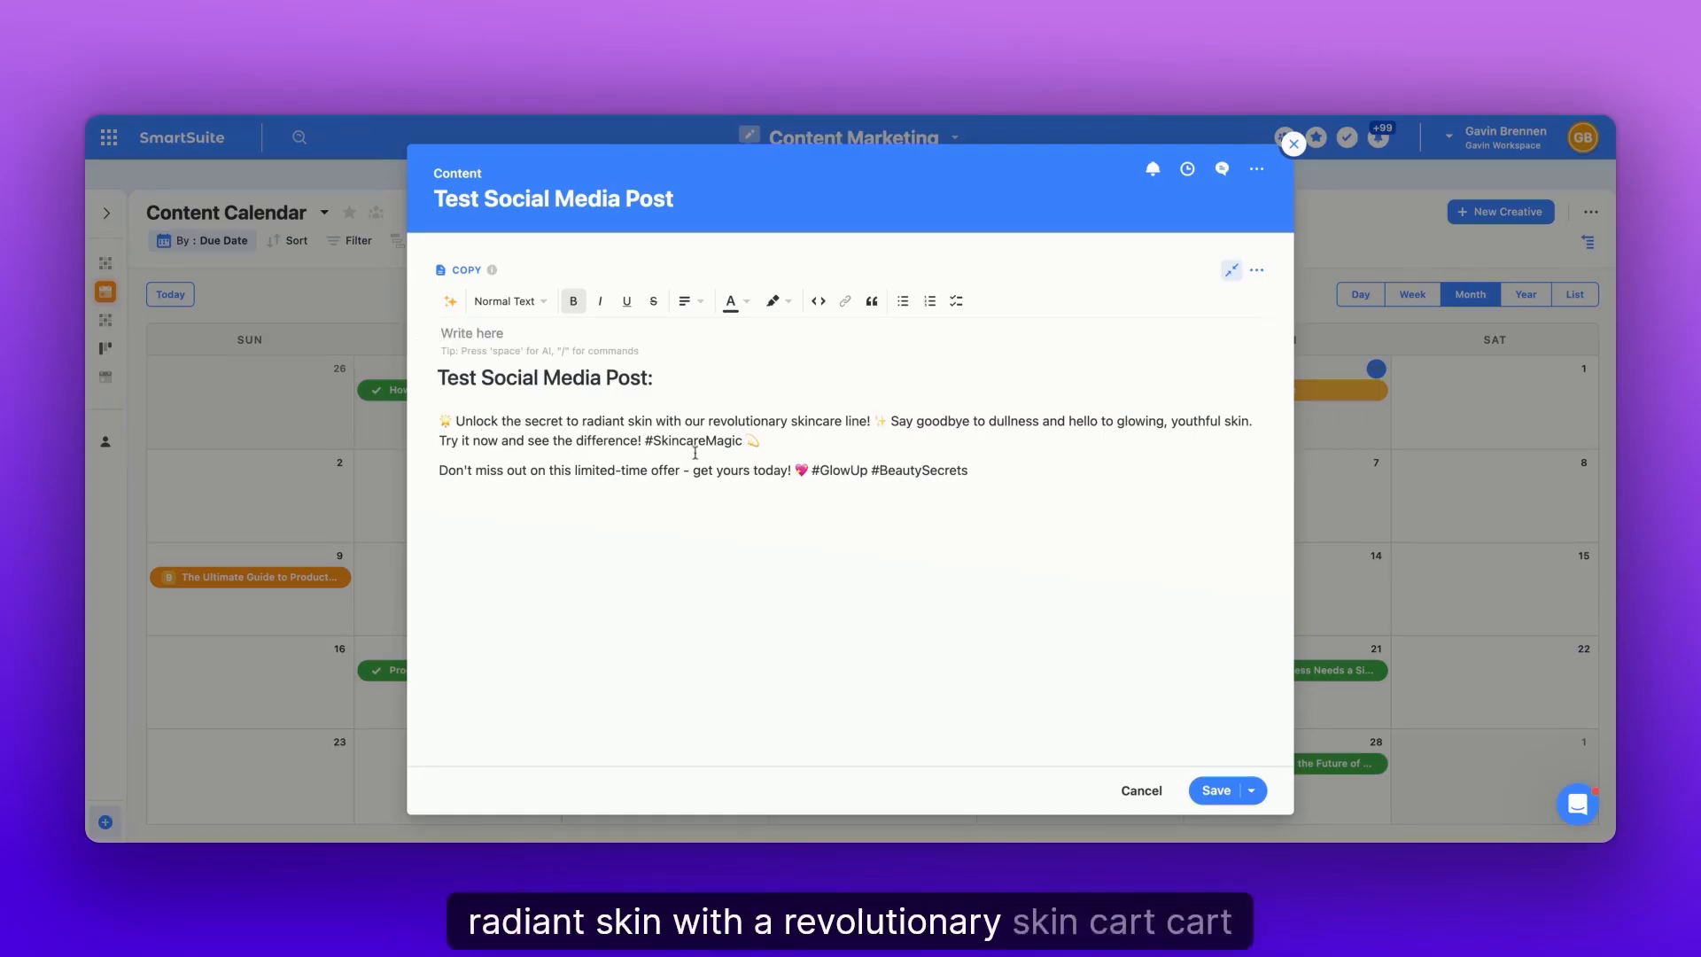
Ask the AI for social media copy promoting SmartSuite as a work management platform.
{"action": "left_click", "coordinate": [450, 301]}
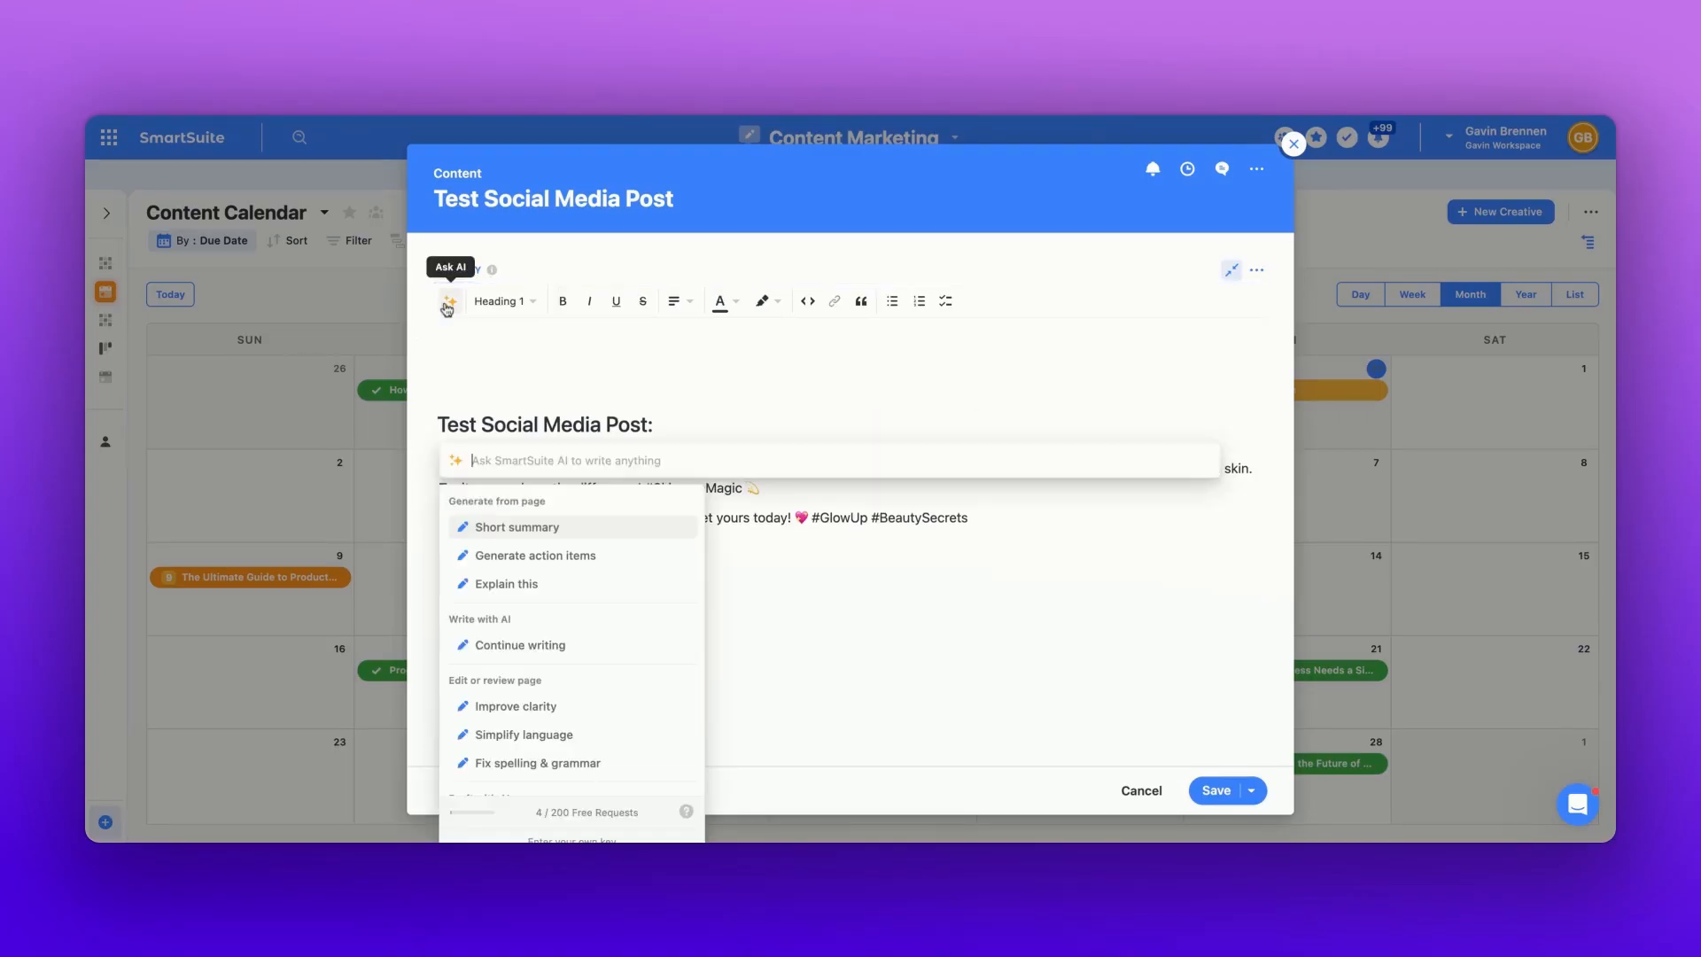
{"action": "type", "text": "Make test copy for"}
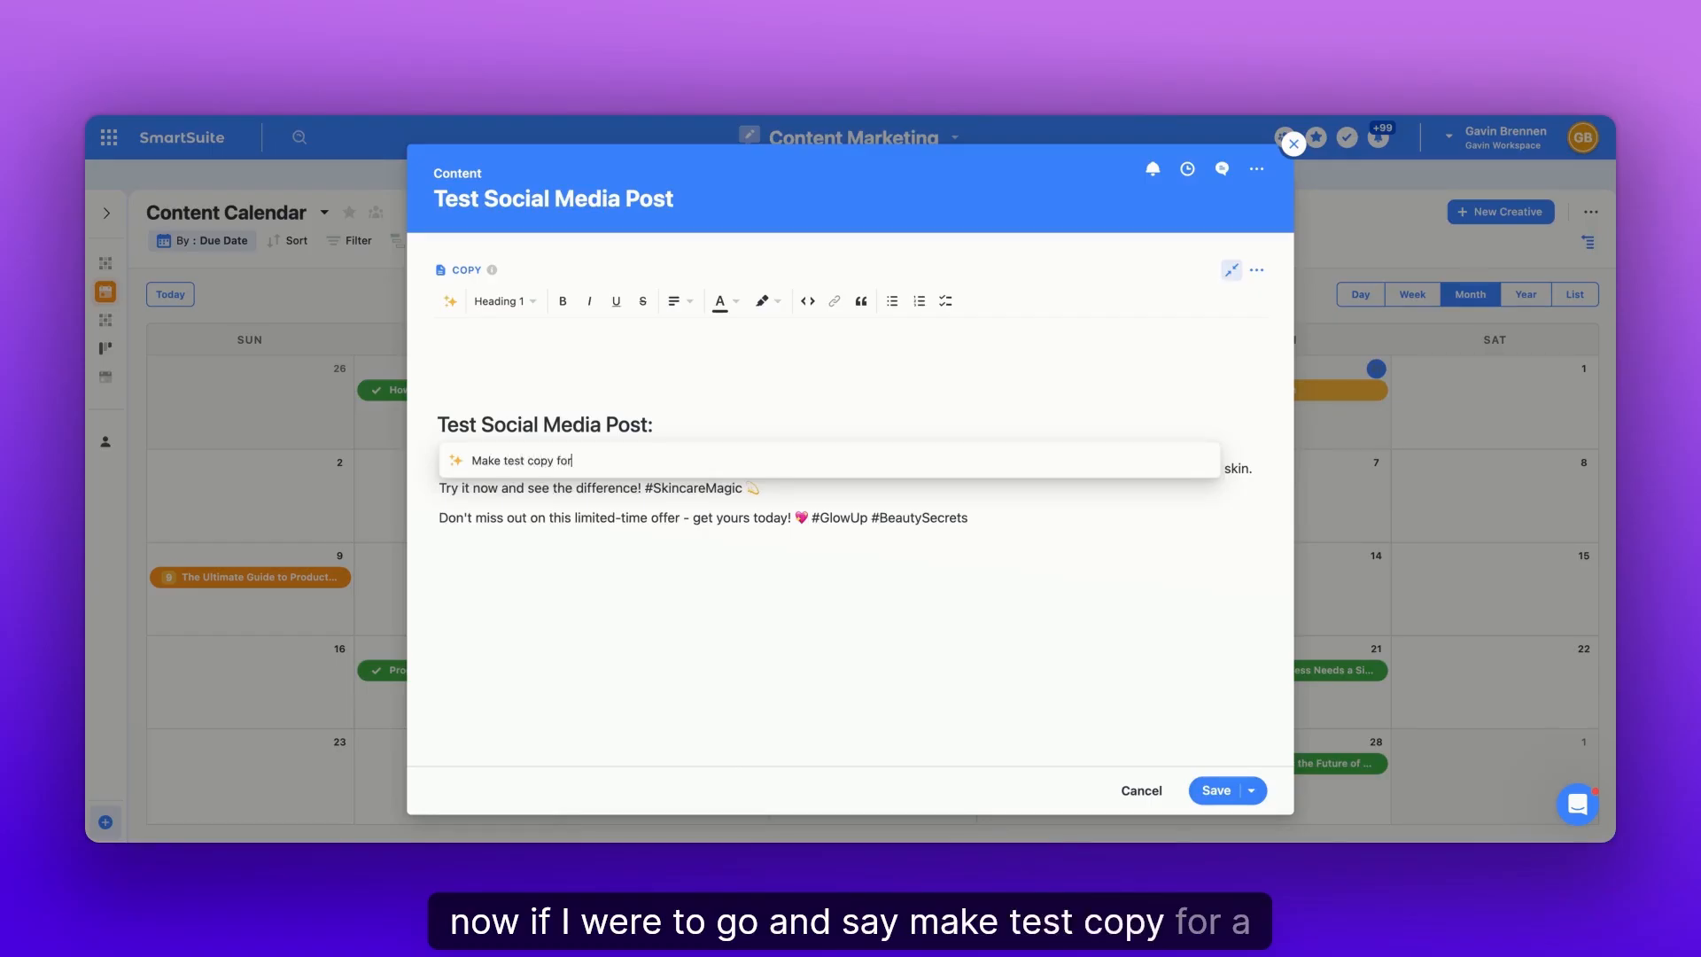
{"action": "type", "text": "a social media post about"}
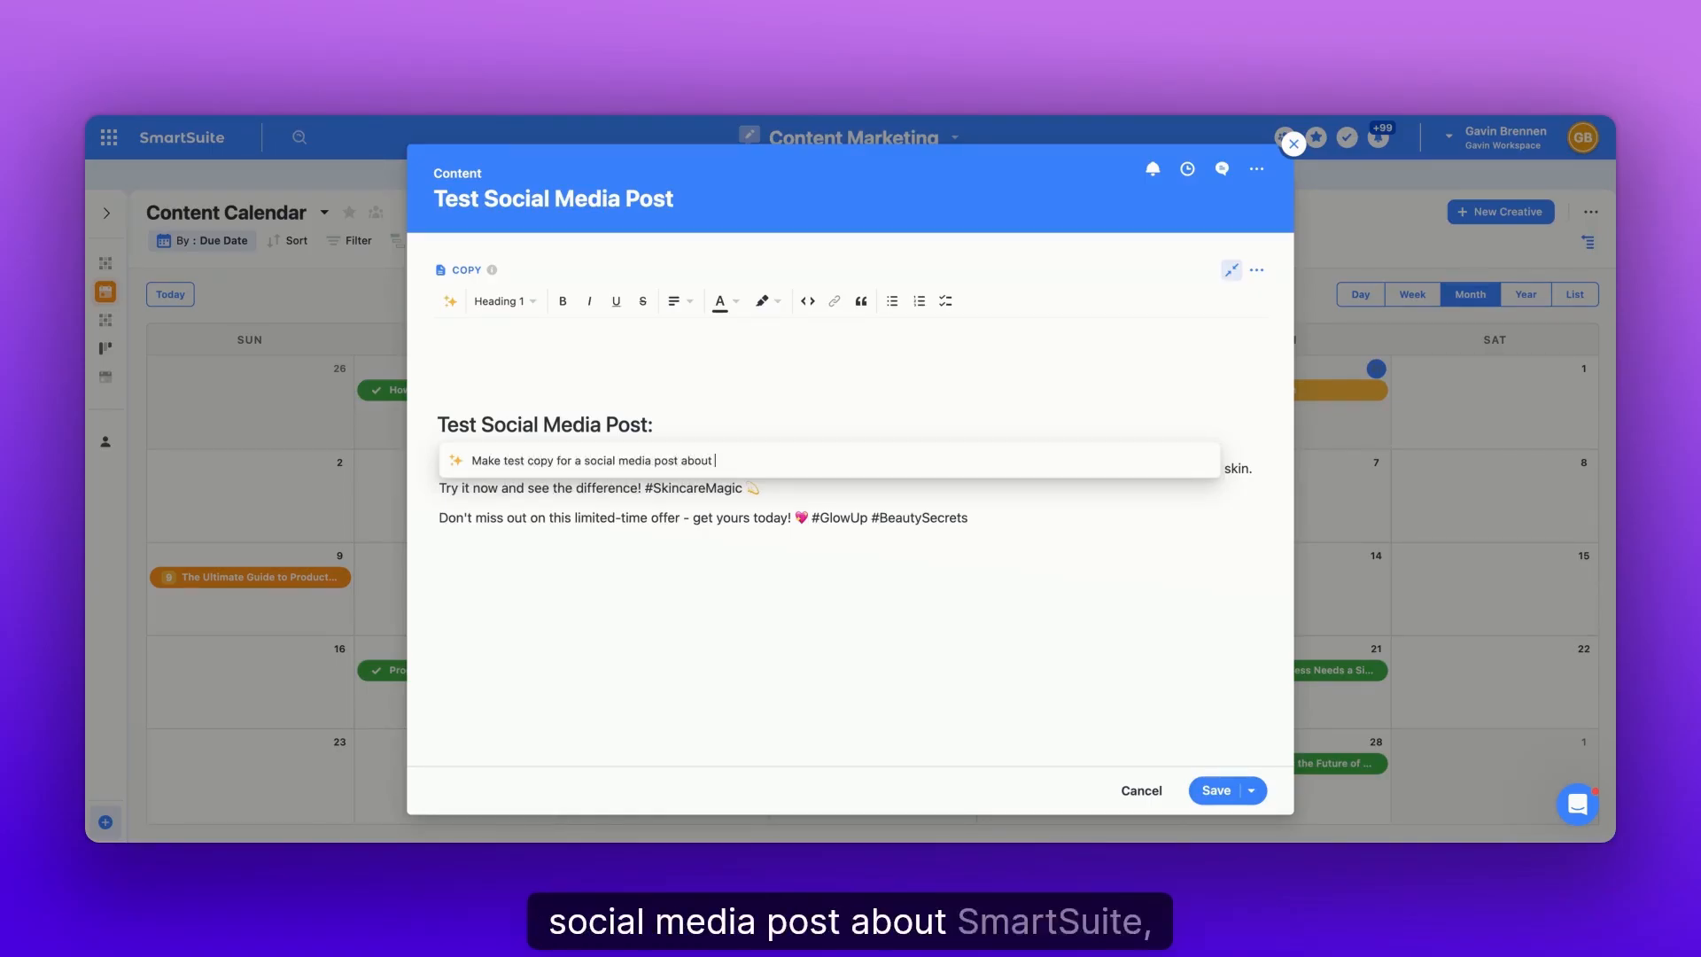
{"action": "type", "text": "SmartSuite, the wo"}
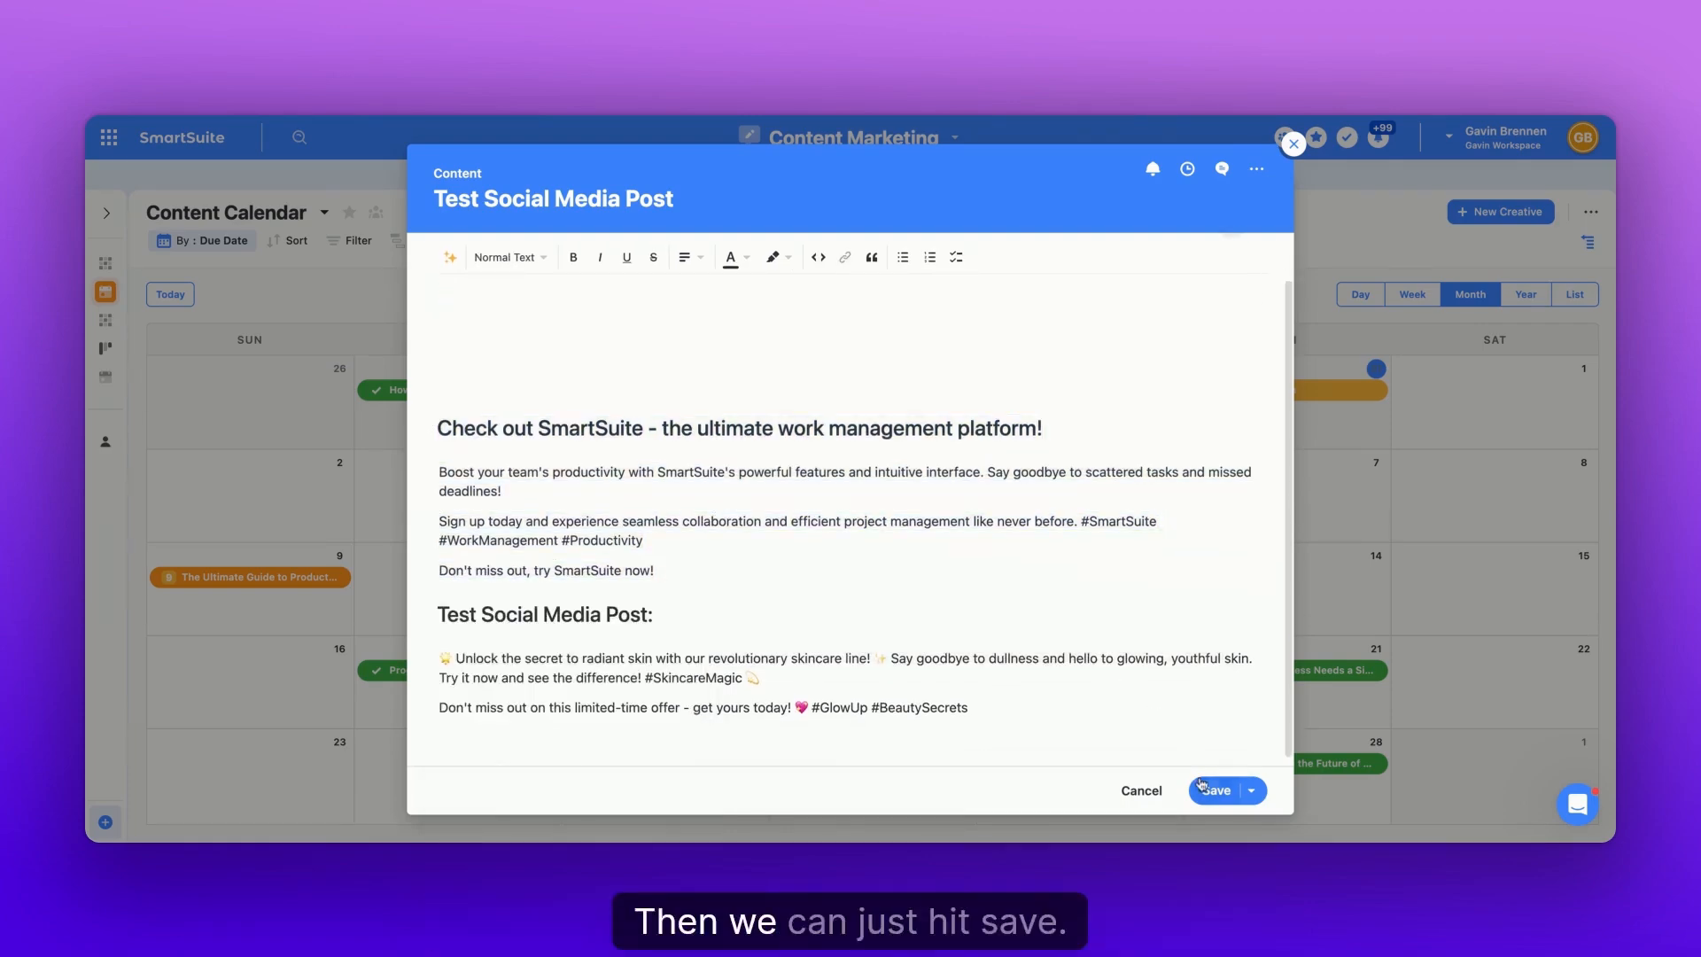
Save the post onto Feb 1 and reopen its record from the calendar.
{"action": "left_click", "coordinate": [1213, 790]}
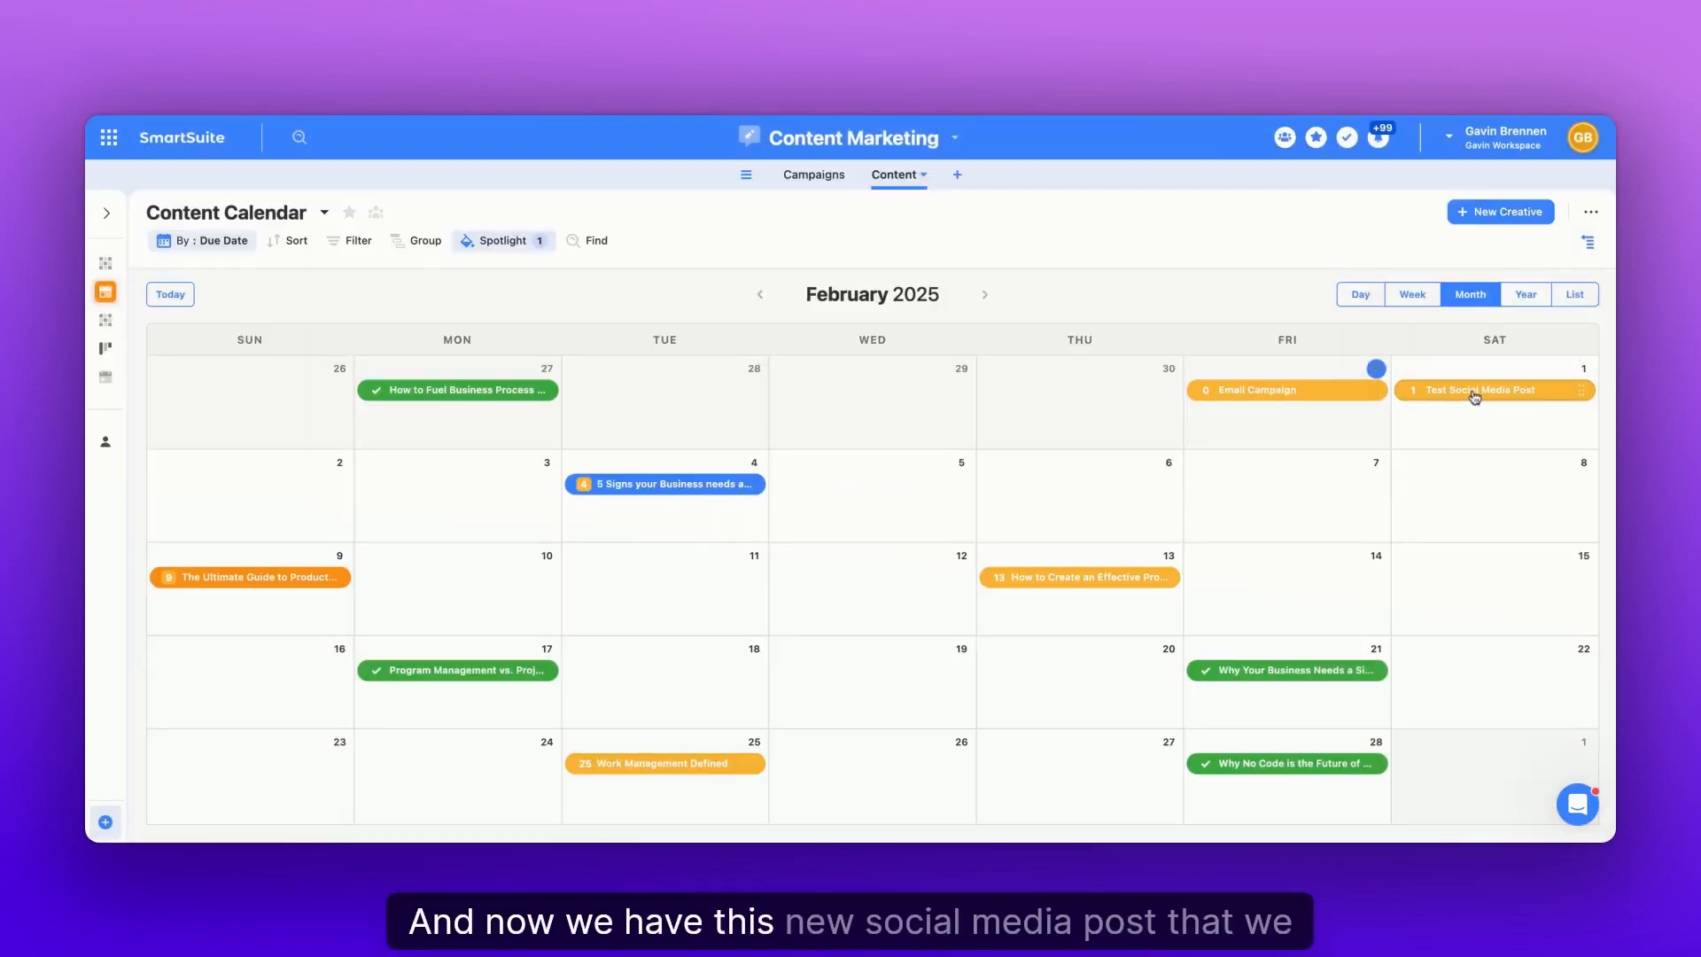
{"action": "left_click", "coordinate": [1479, 390]}
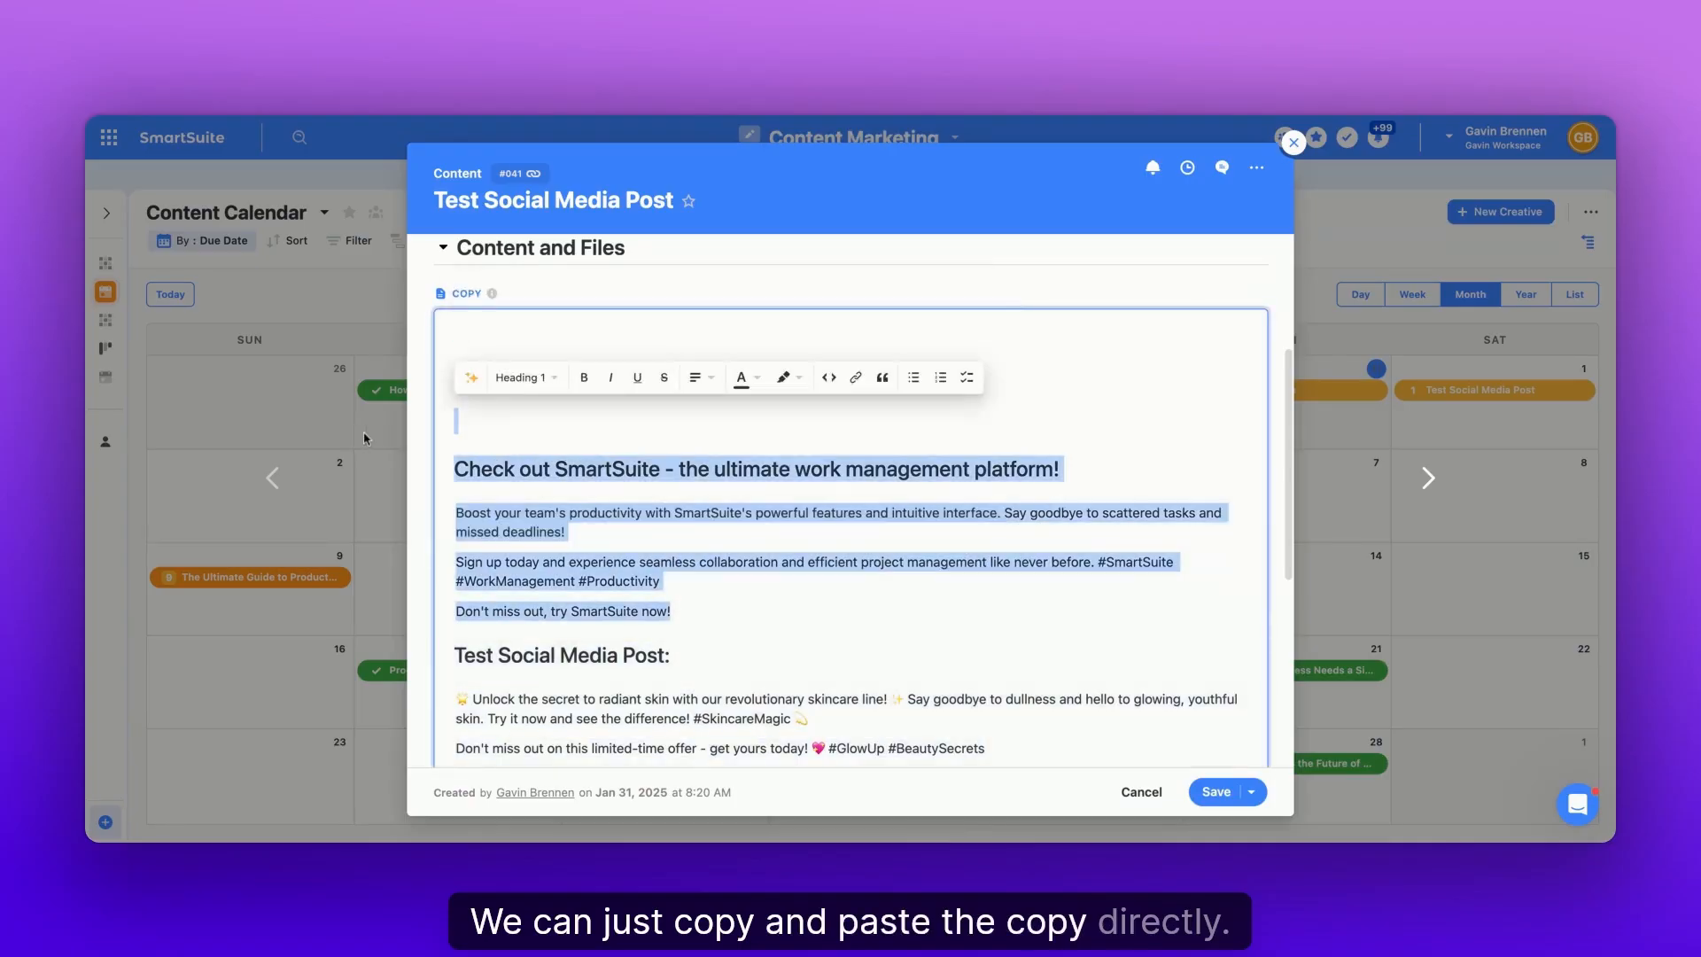
Add next-step actions 'Post' and 'Delete' under the record's Next Steps.
{"action": "scroll", "scroll_direction": "down", "scroll_amount": 3}
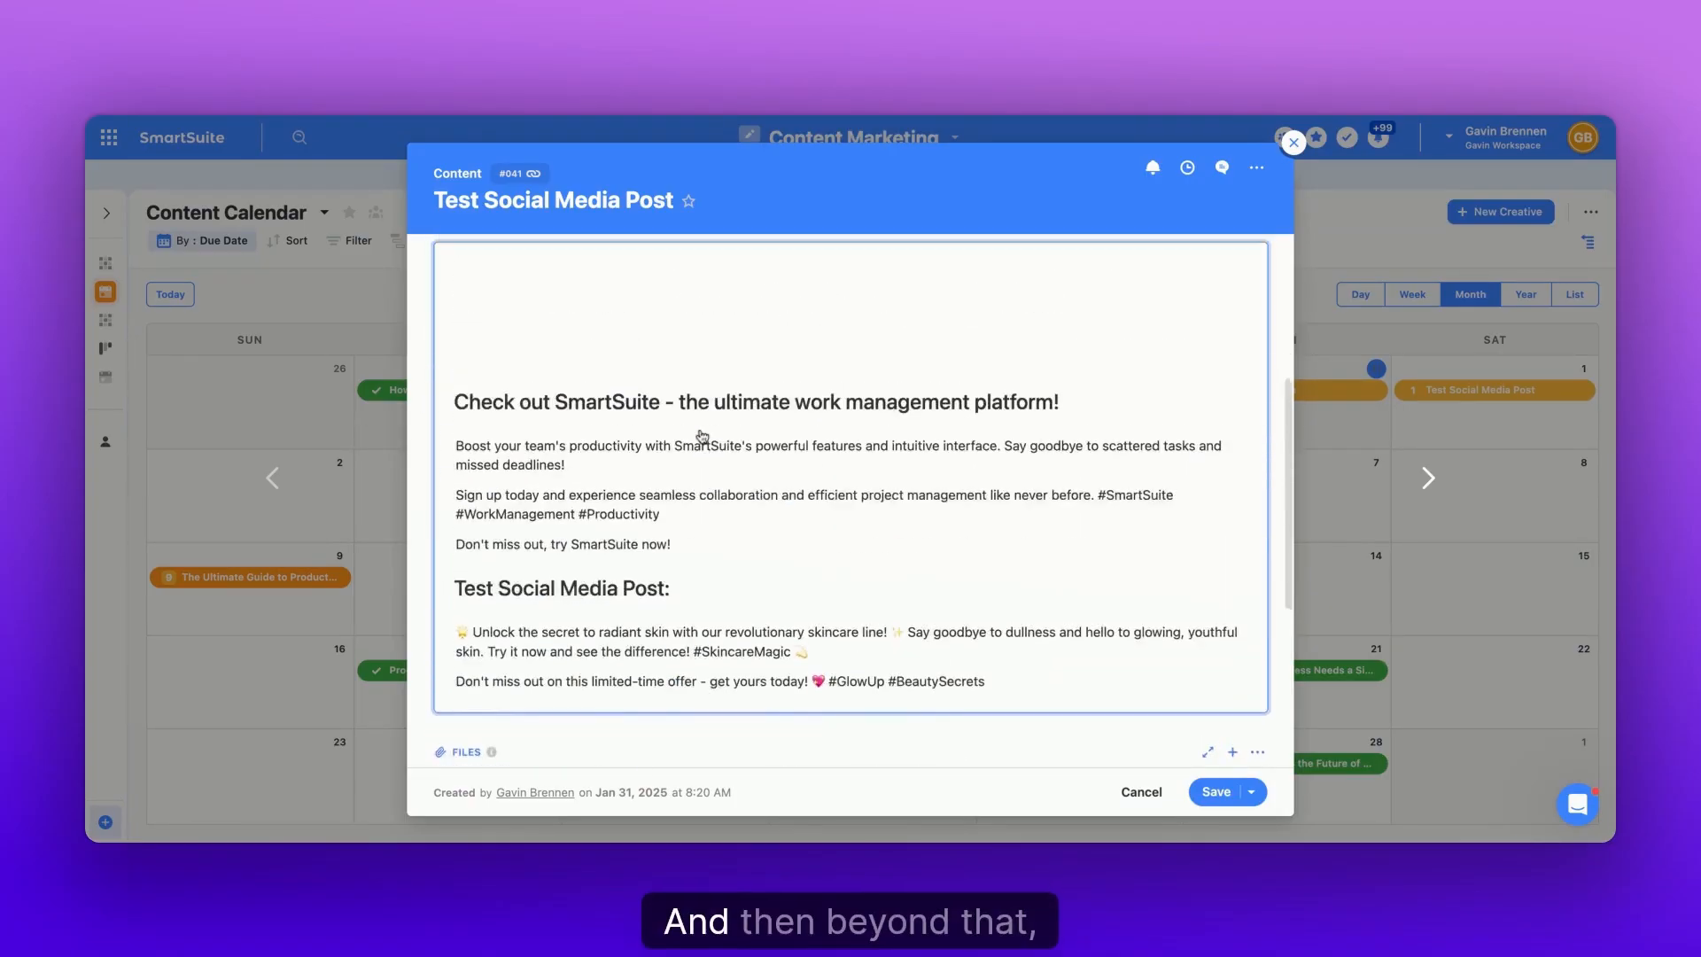
{"action": "scroll", "scroll_direction": "down", "scroll_amount": 3}
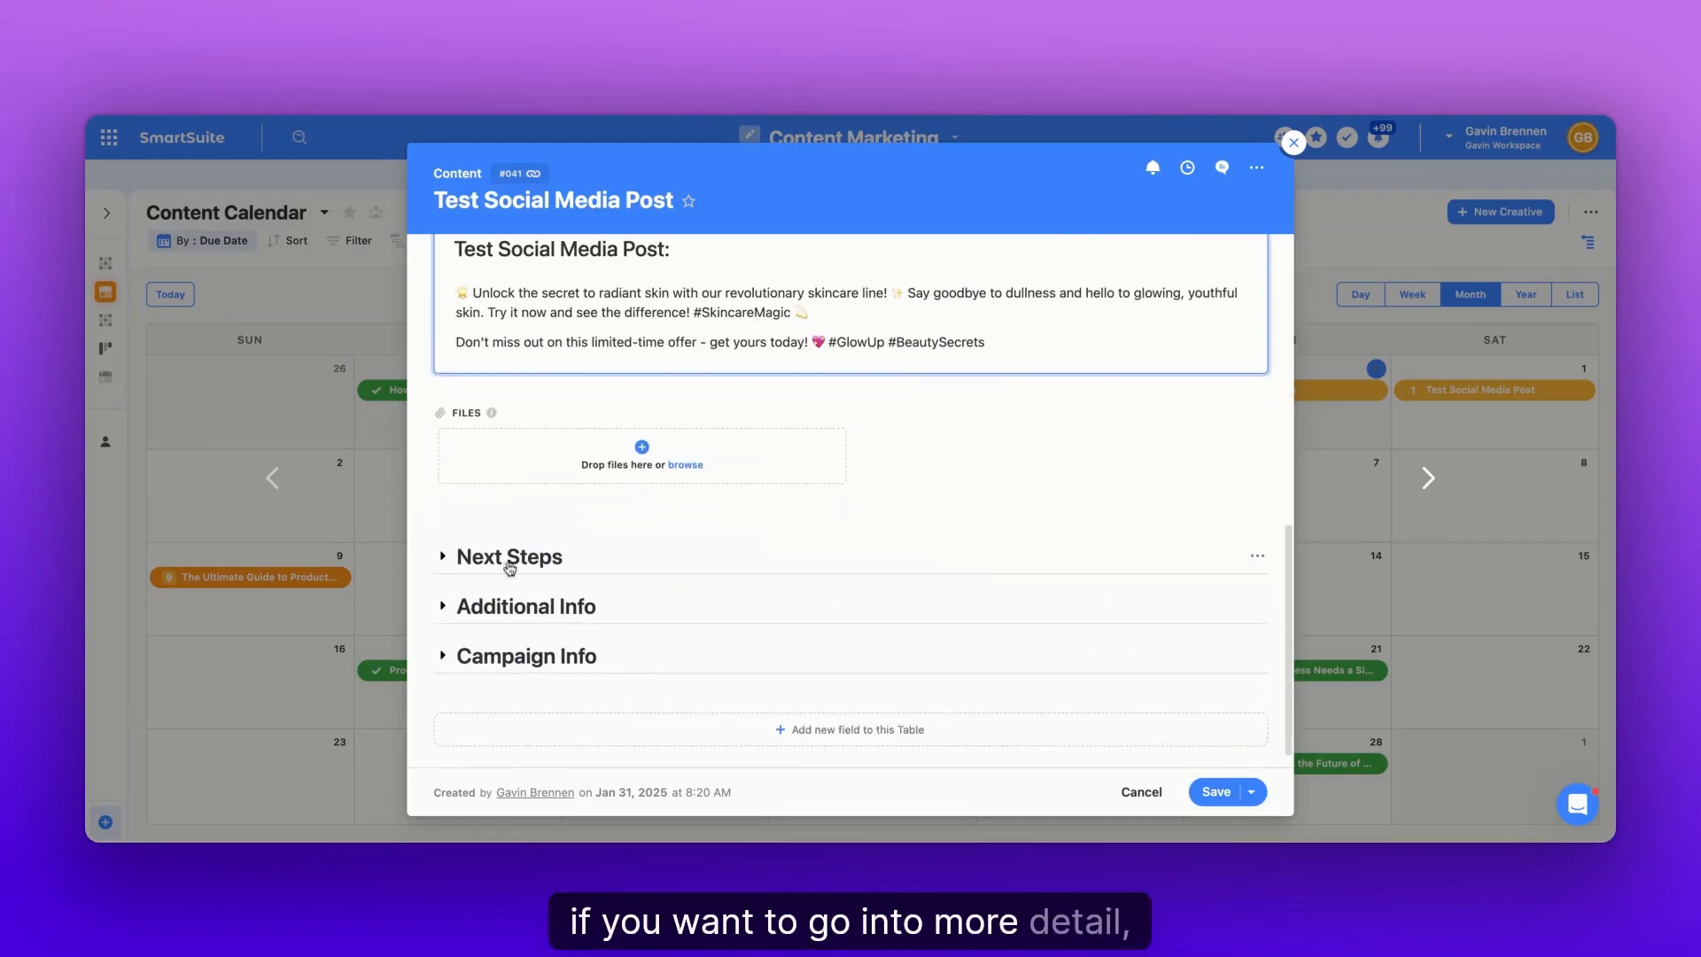
{"action": "left_click", "coordinate": [508, 556]}
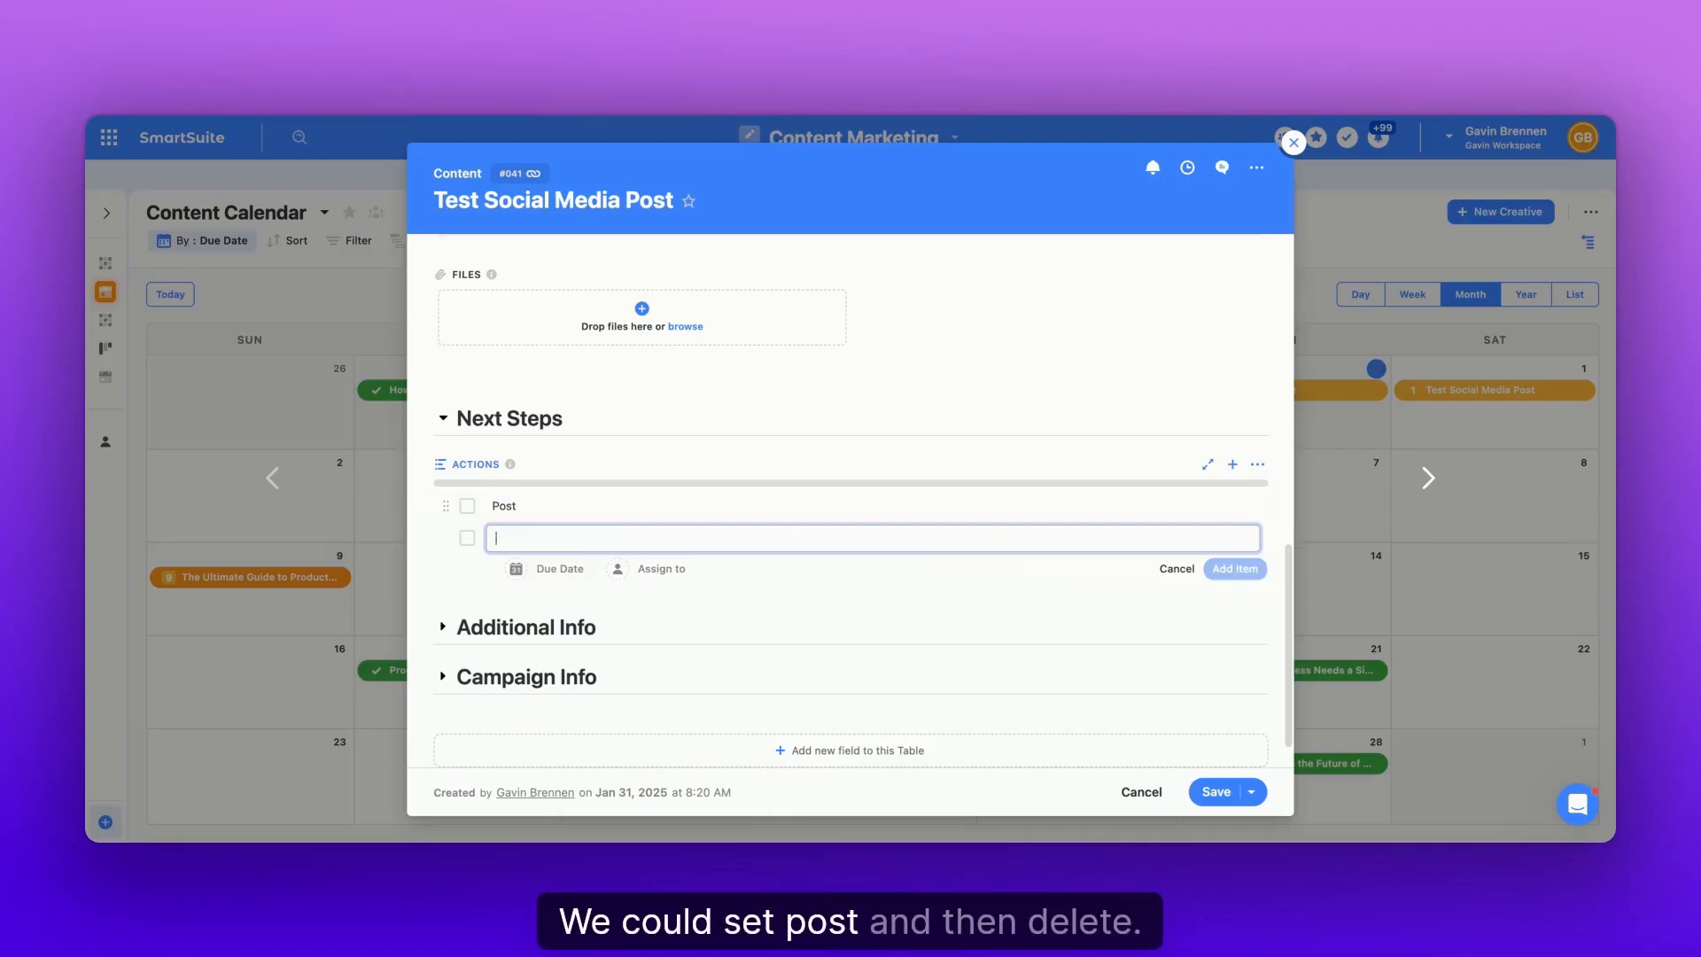
{"action": "type", "text": "Delete"}
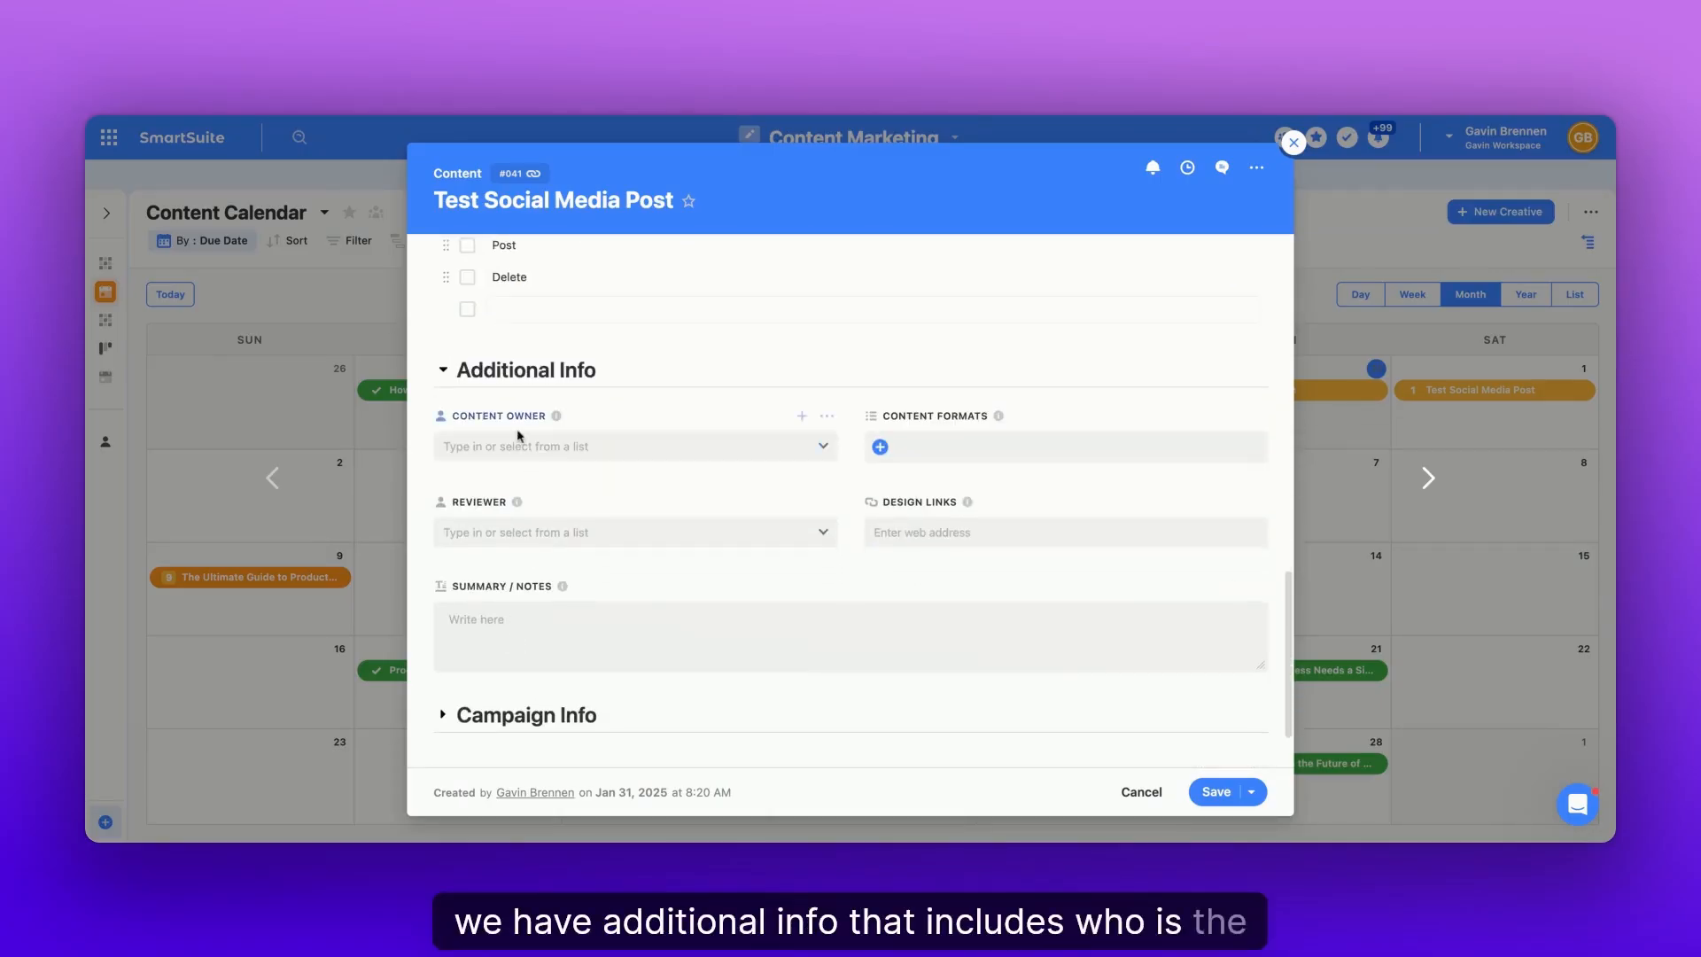
Assign the second team member as Content Owner and yourself as Reviewer.
{"action": "left_click", "coordinate": [634, 445]}
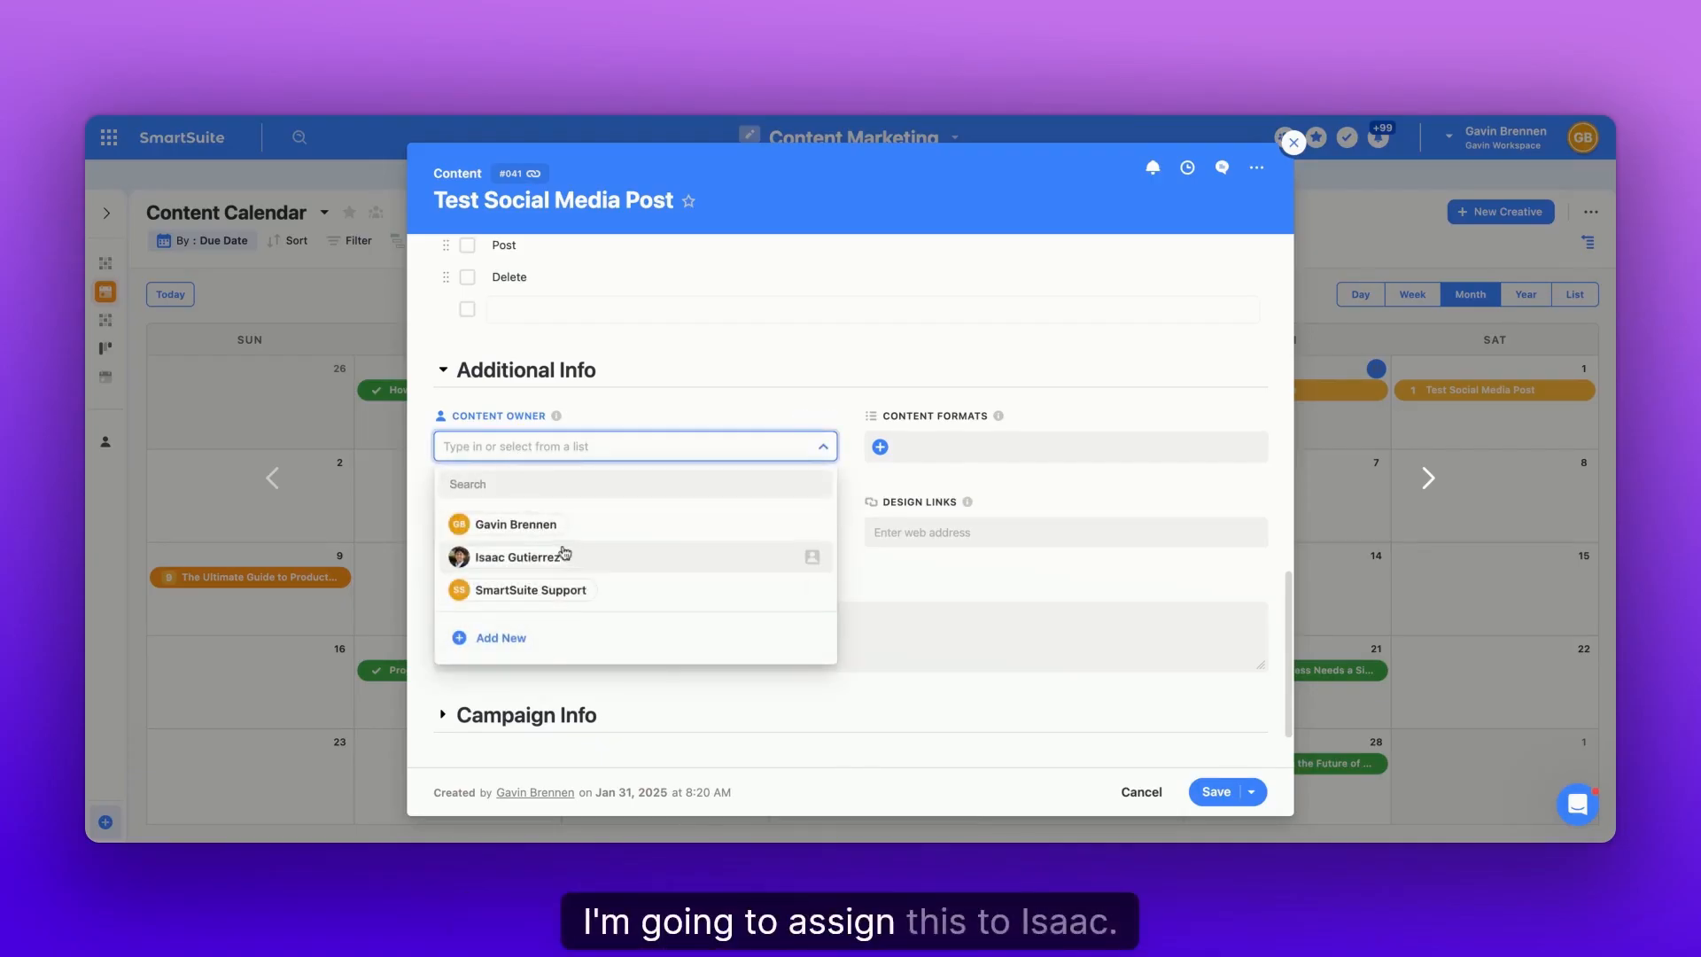
{"action": "left_click", "coordinate": [522, 556]}
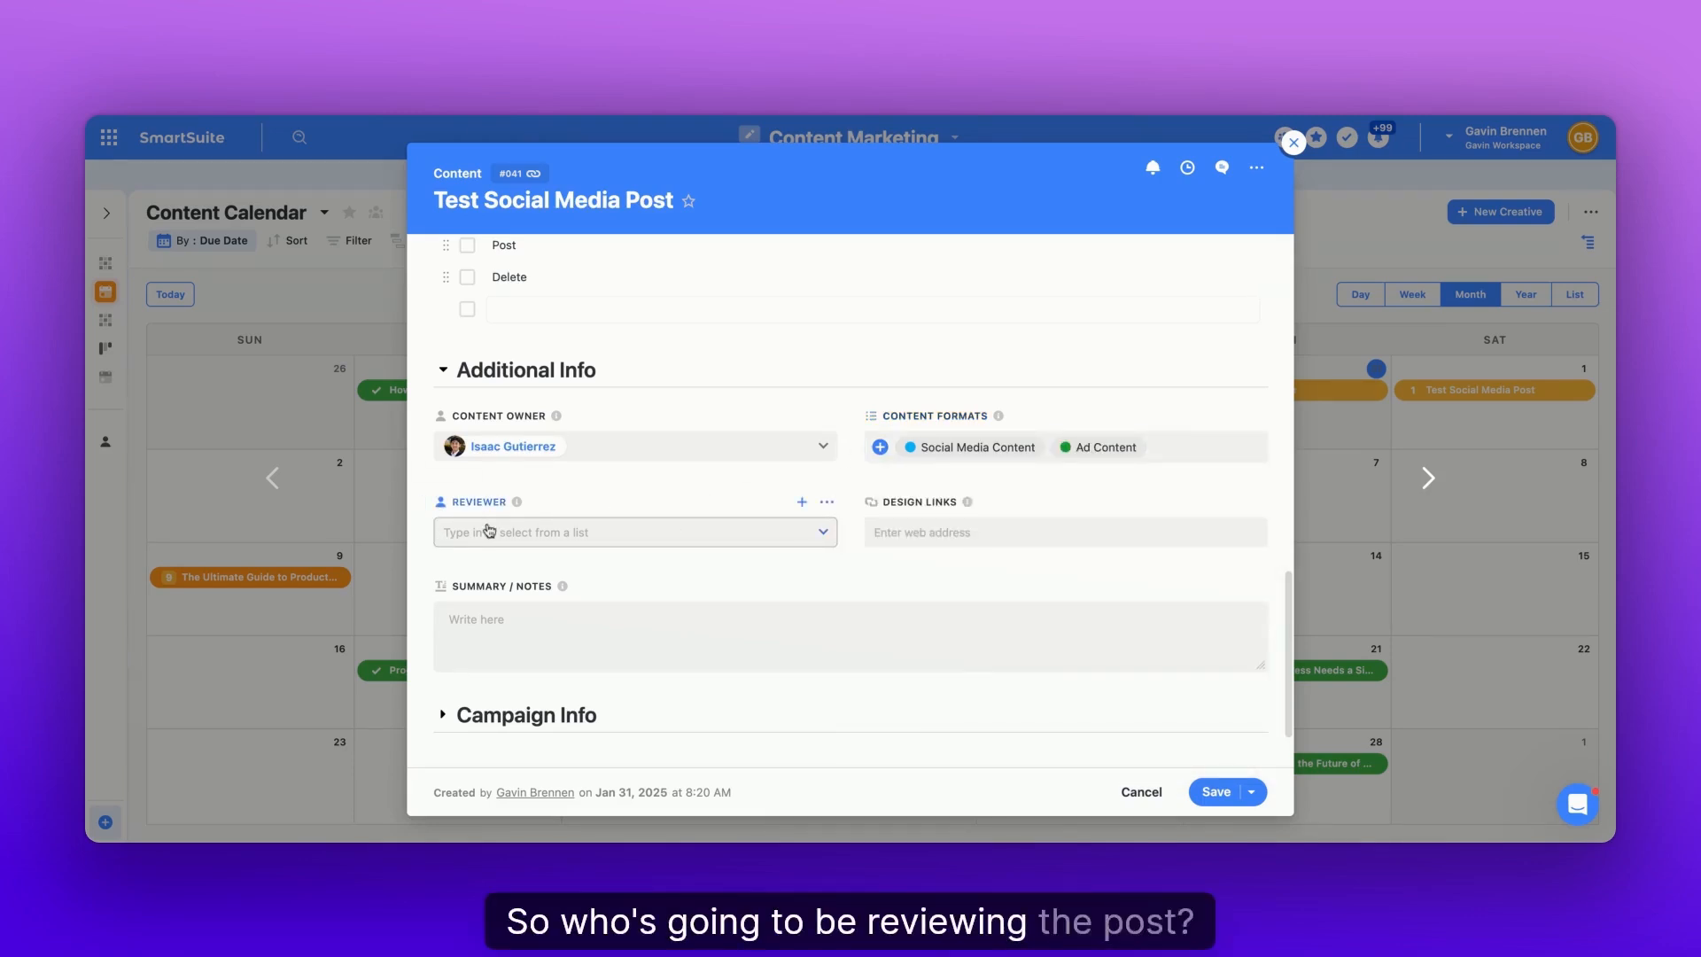
{"action": "left_click", "coordinate": [634, 532]}
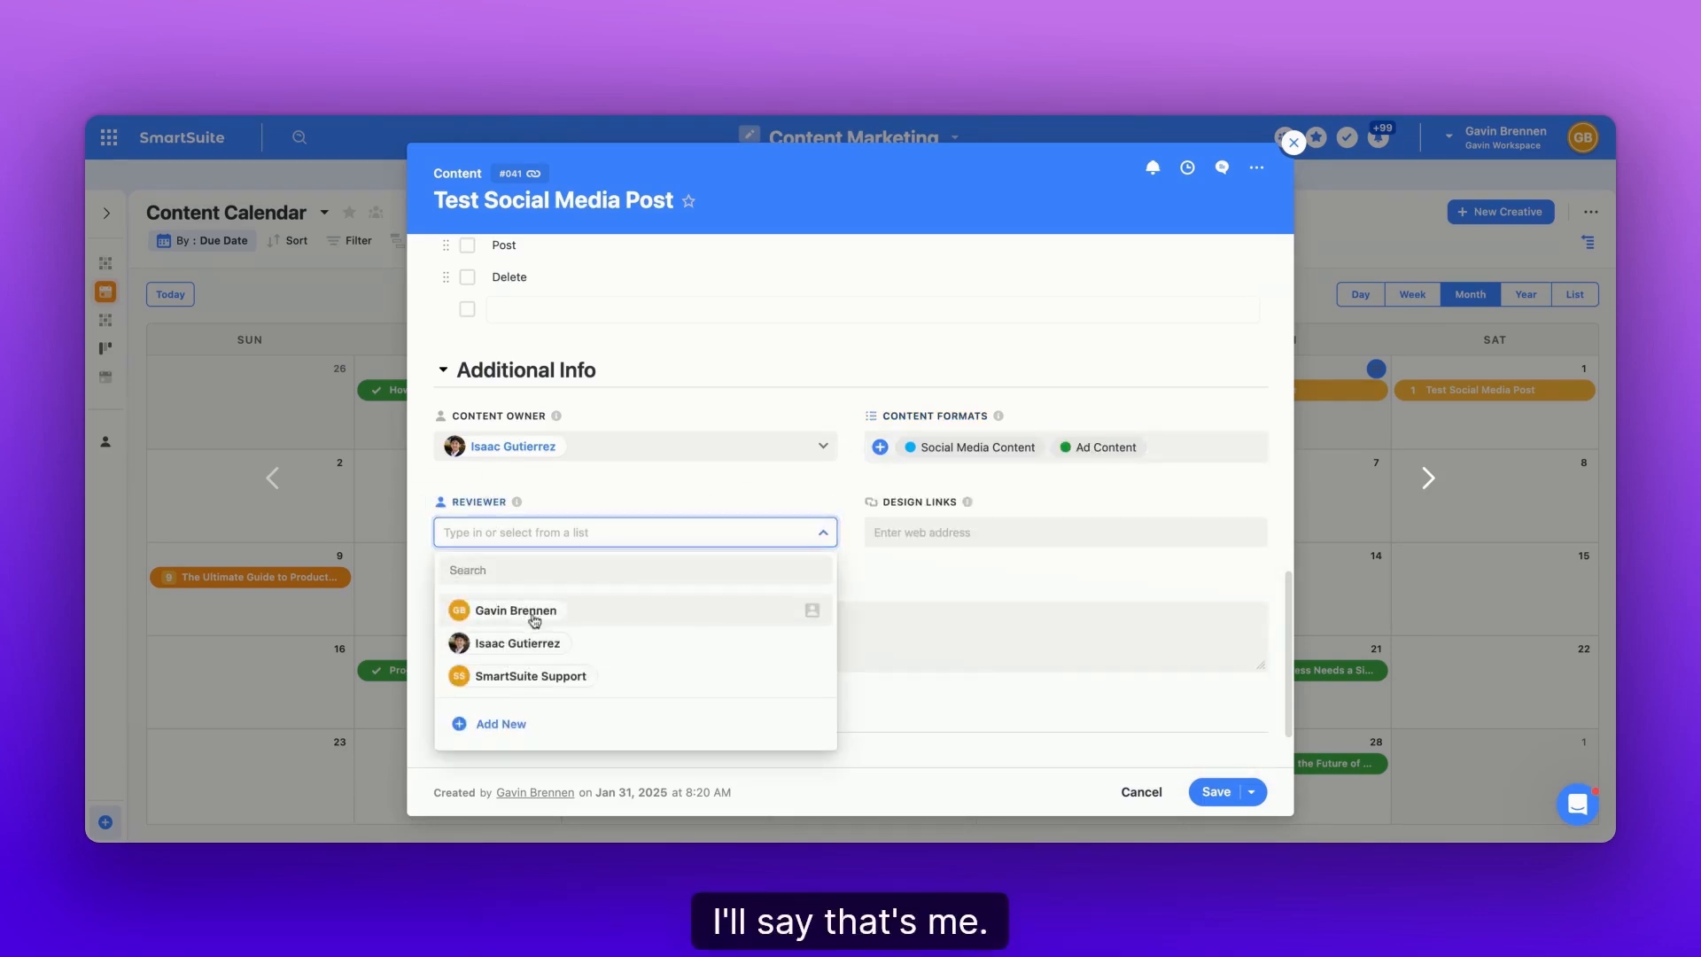
{"action": "left_click", "coordinate": [516, 609]}
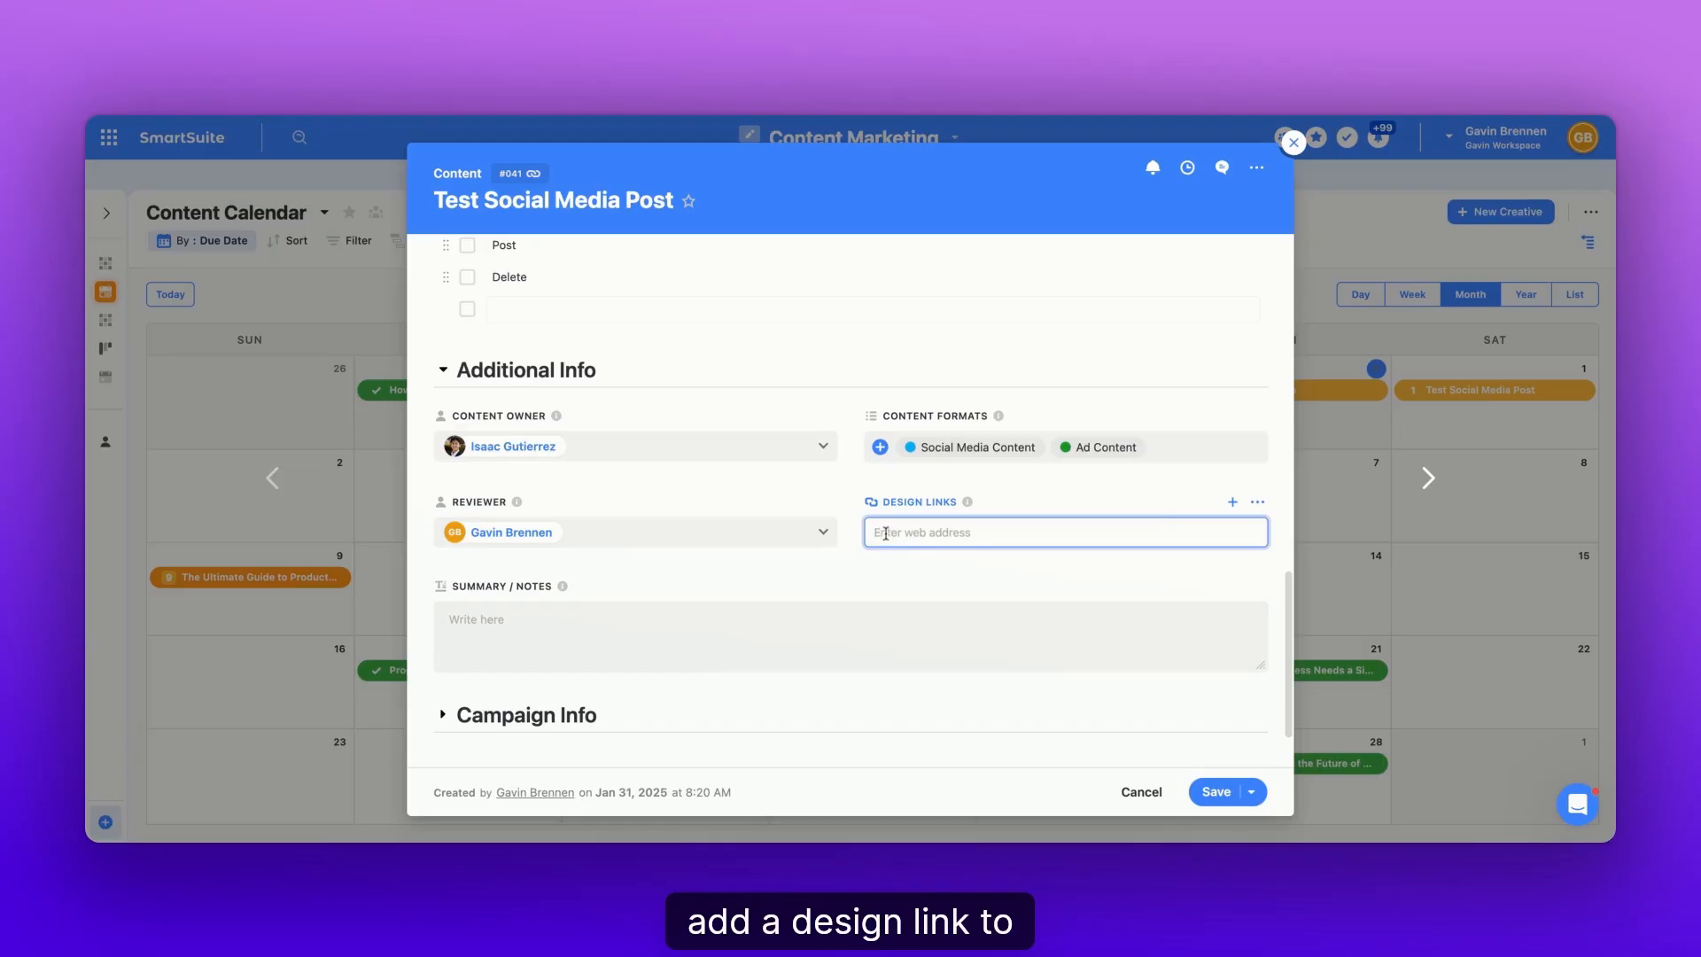
{"action": "mouse_move", "coordinate": [996, 502]}
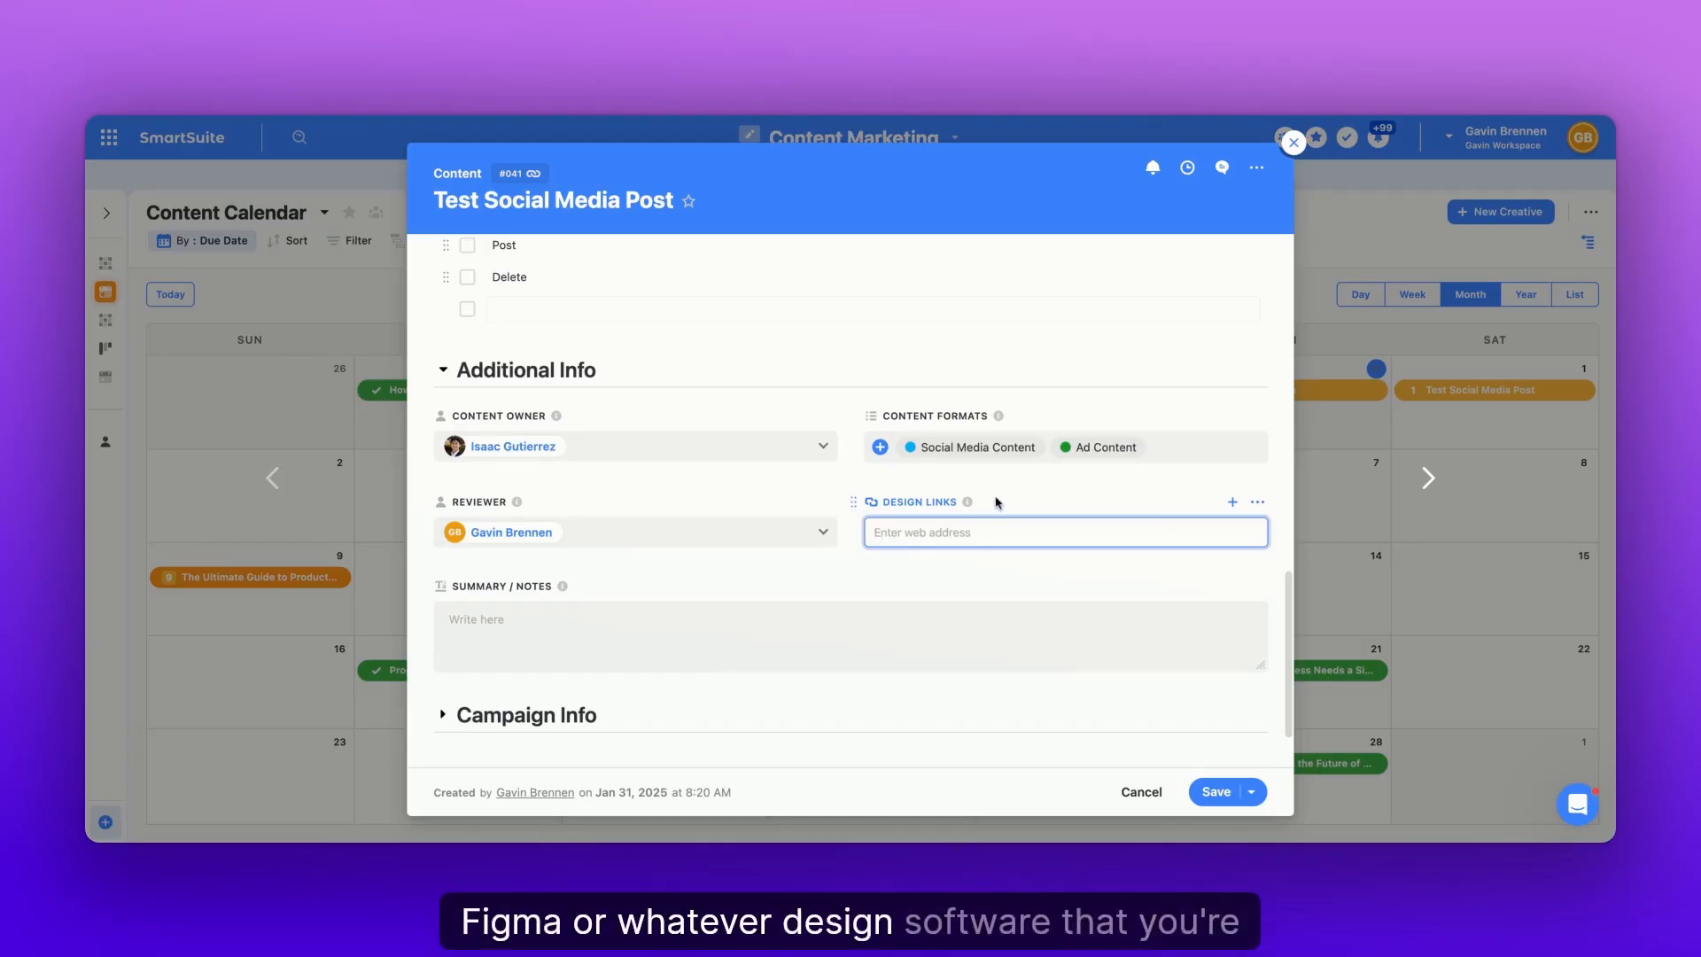
Link the Differentiate from XYZ campaign and save the record back to the calendar.
{"action": "scroll", "scroll_direction": "down", "scroll_amount": 3}
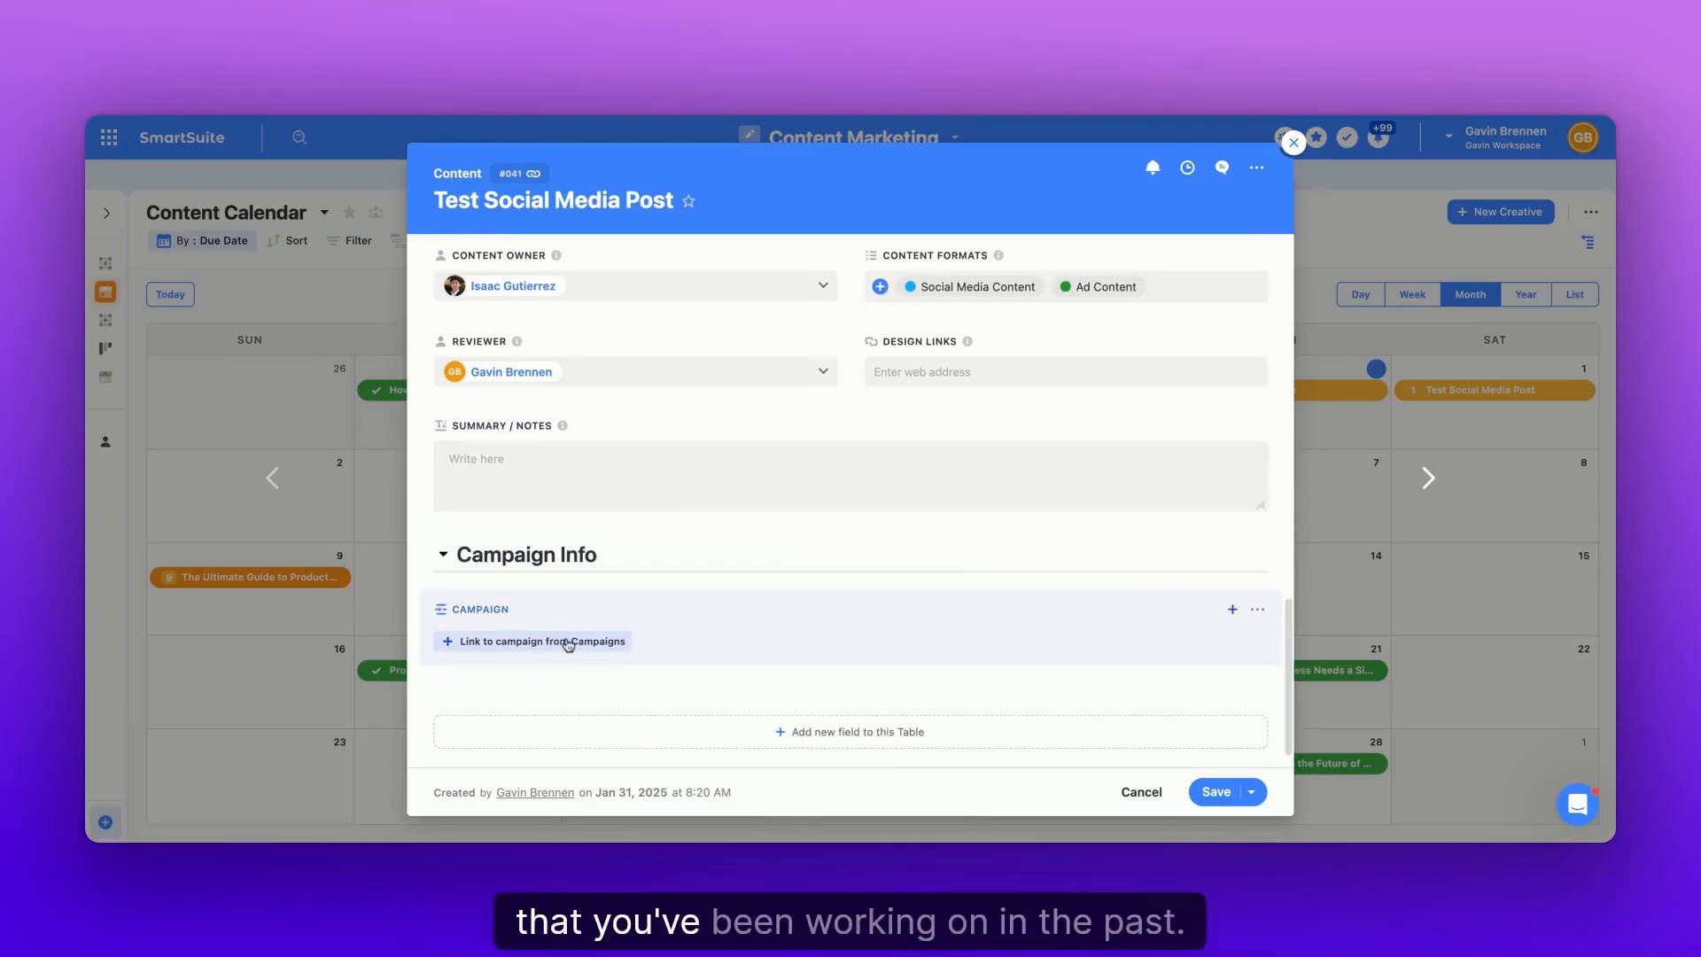
{"action": "left_click", "coordinate": [540, 641]}
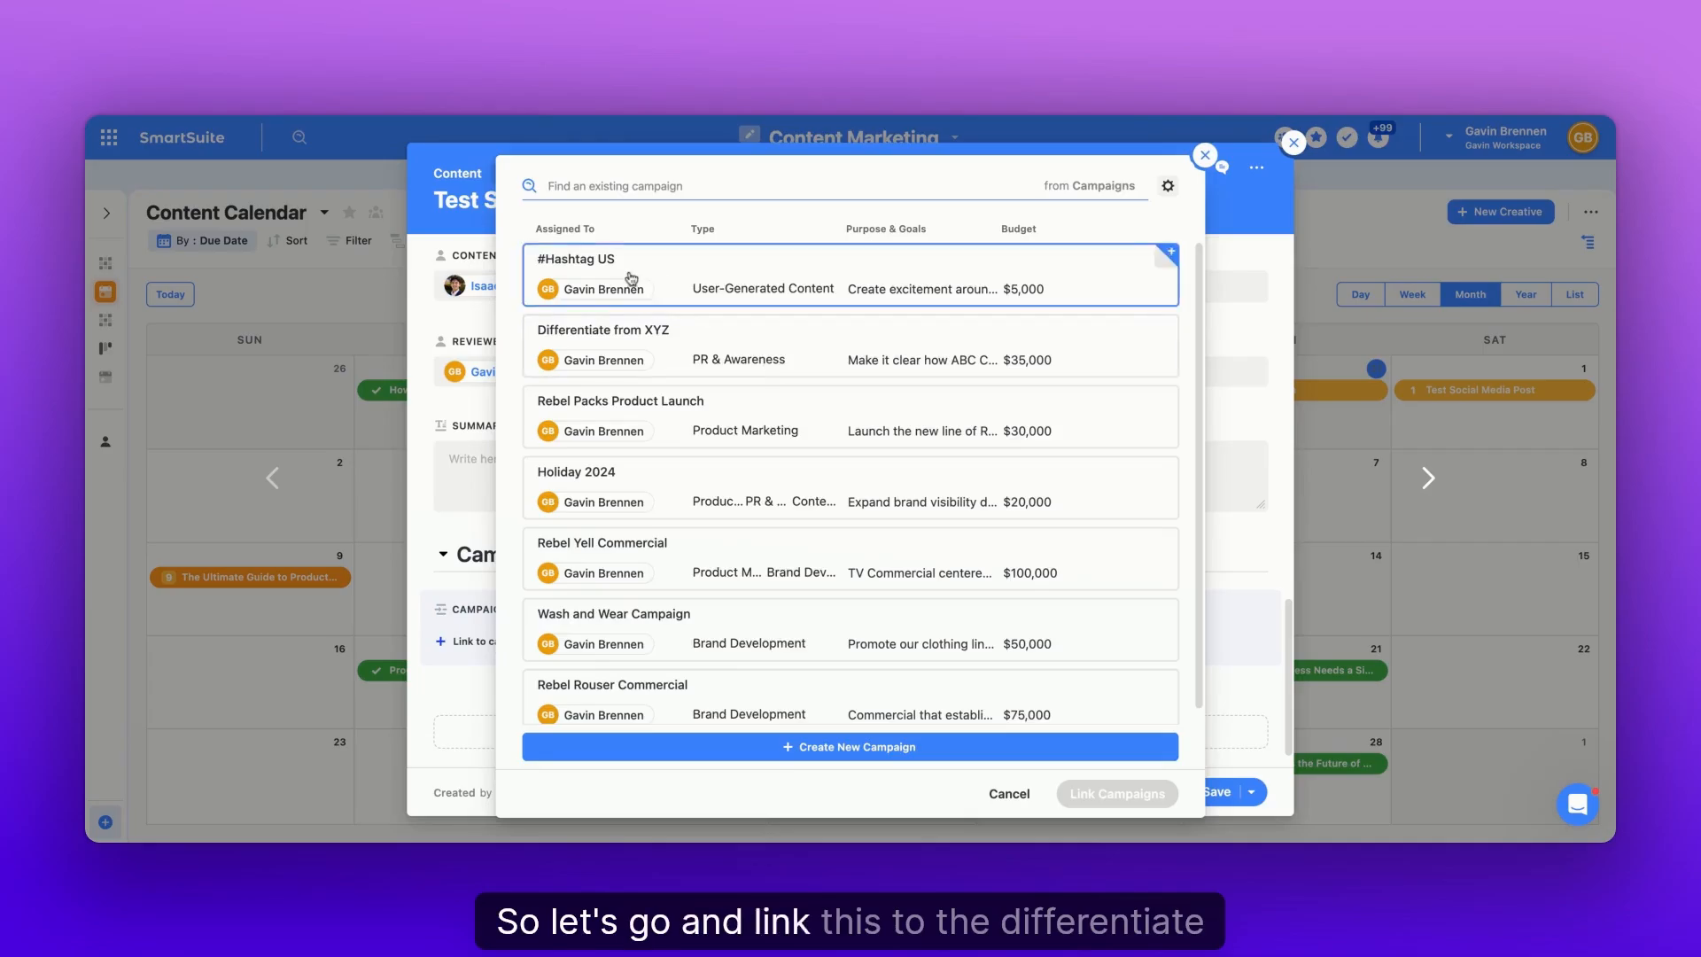
{"action": "left_click", "coordinate": [850, 345]}
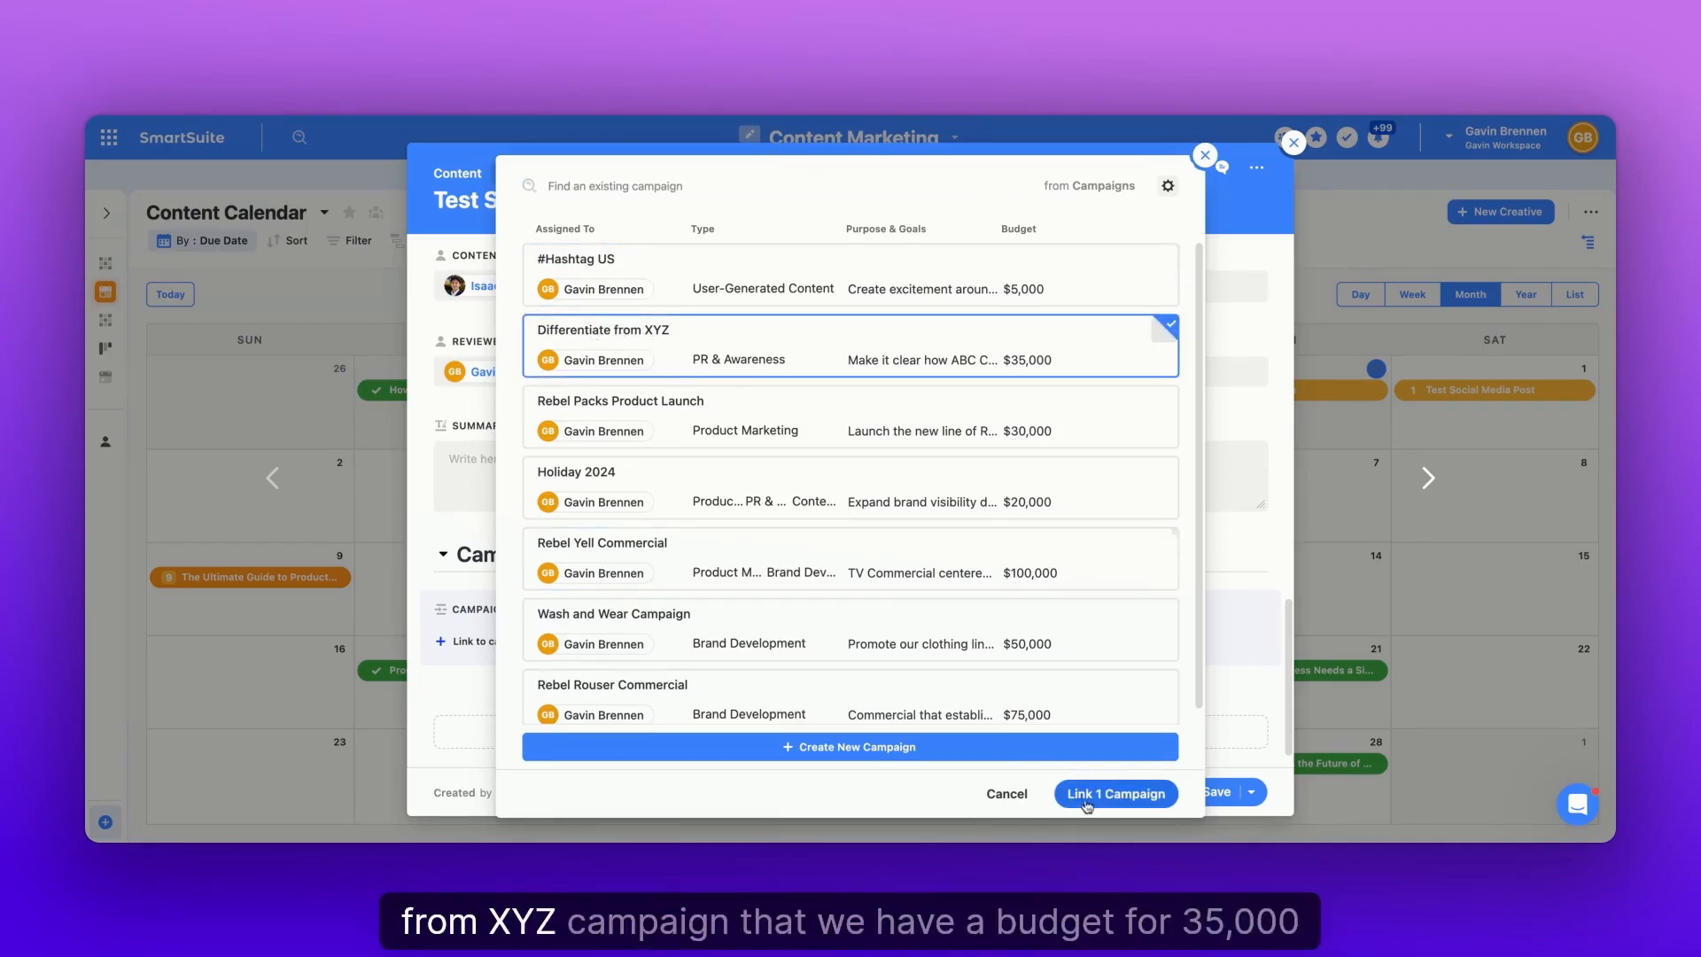
{"action": "left_click", "coordinate": [1116, 793]}
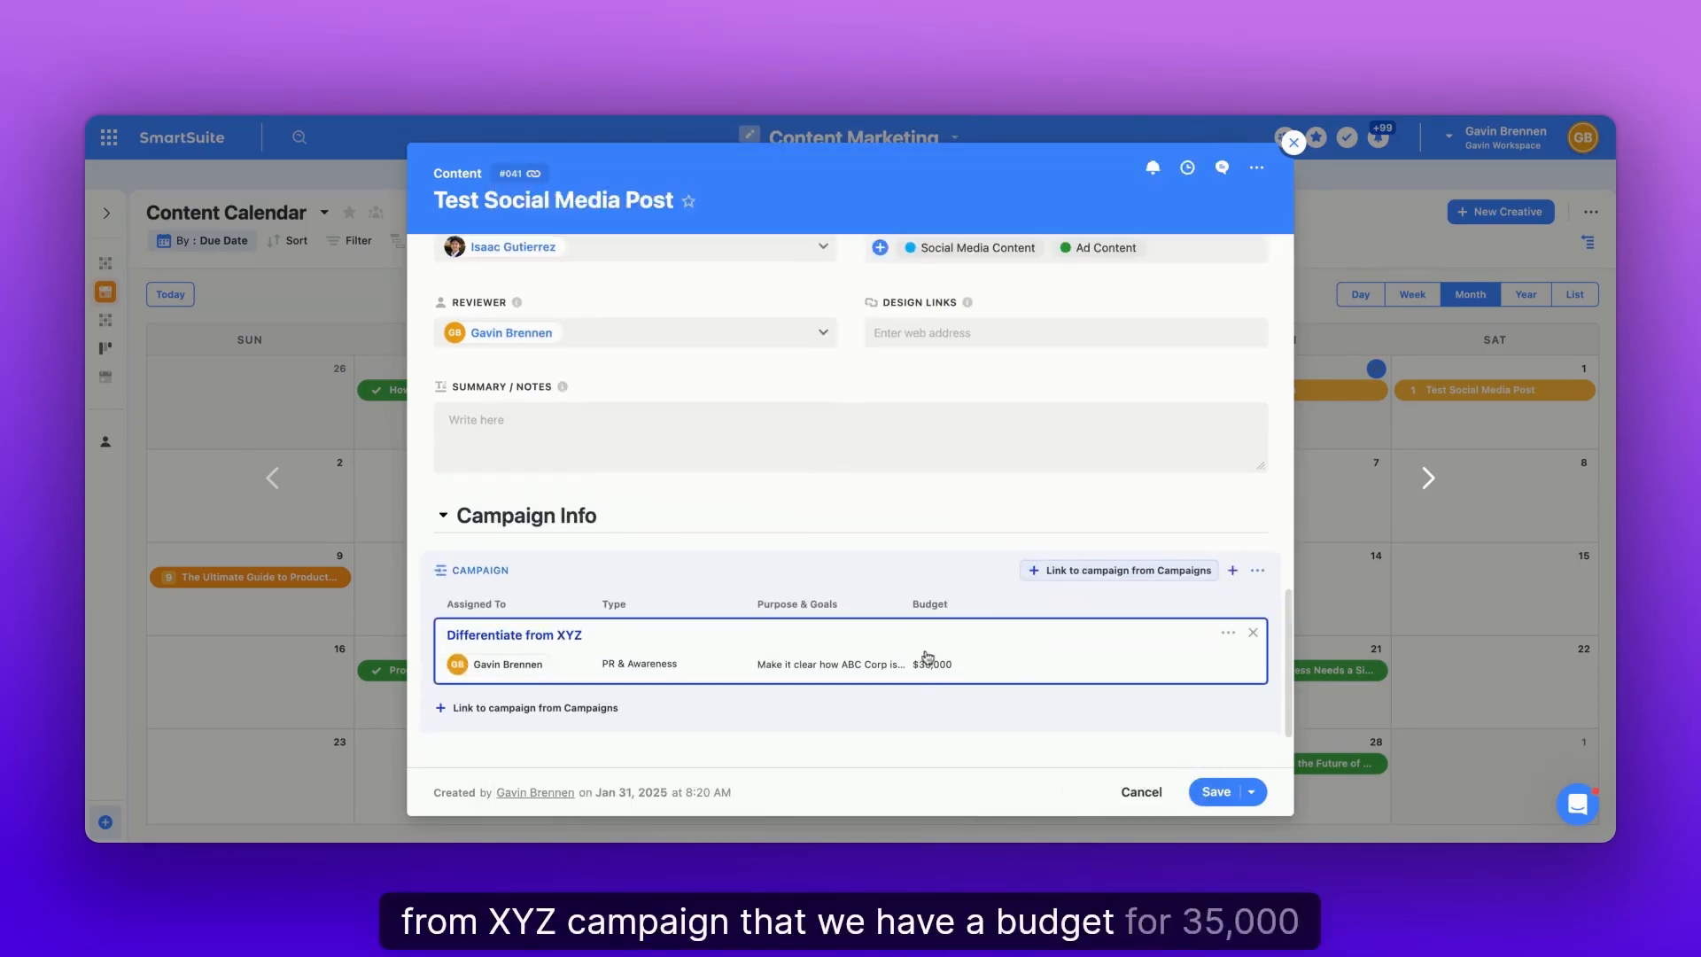
{"action": "left_click", "coordinate": [1293, 142]}
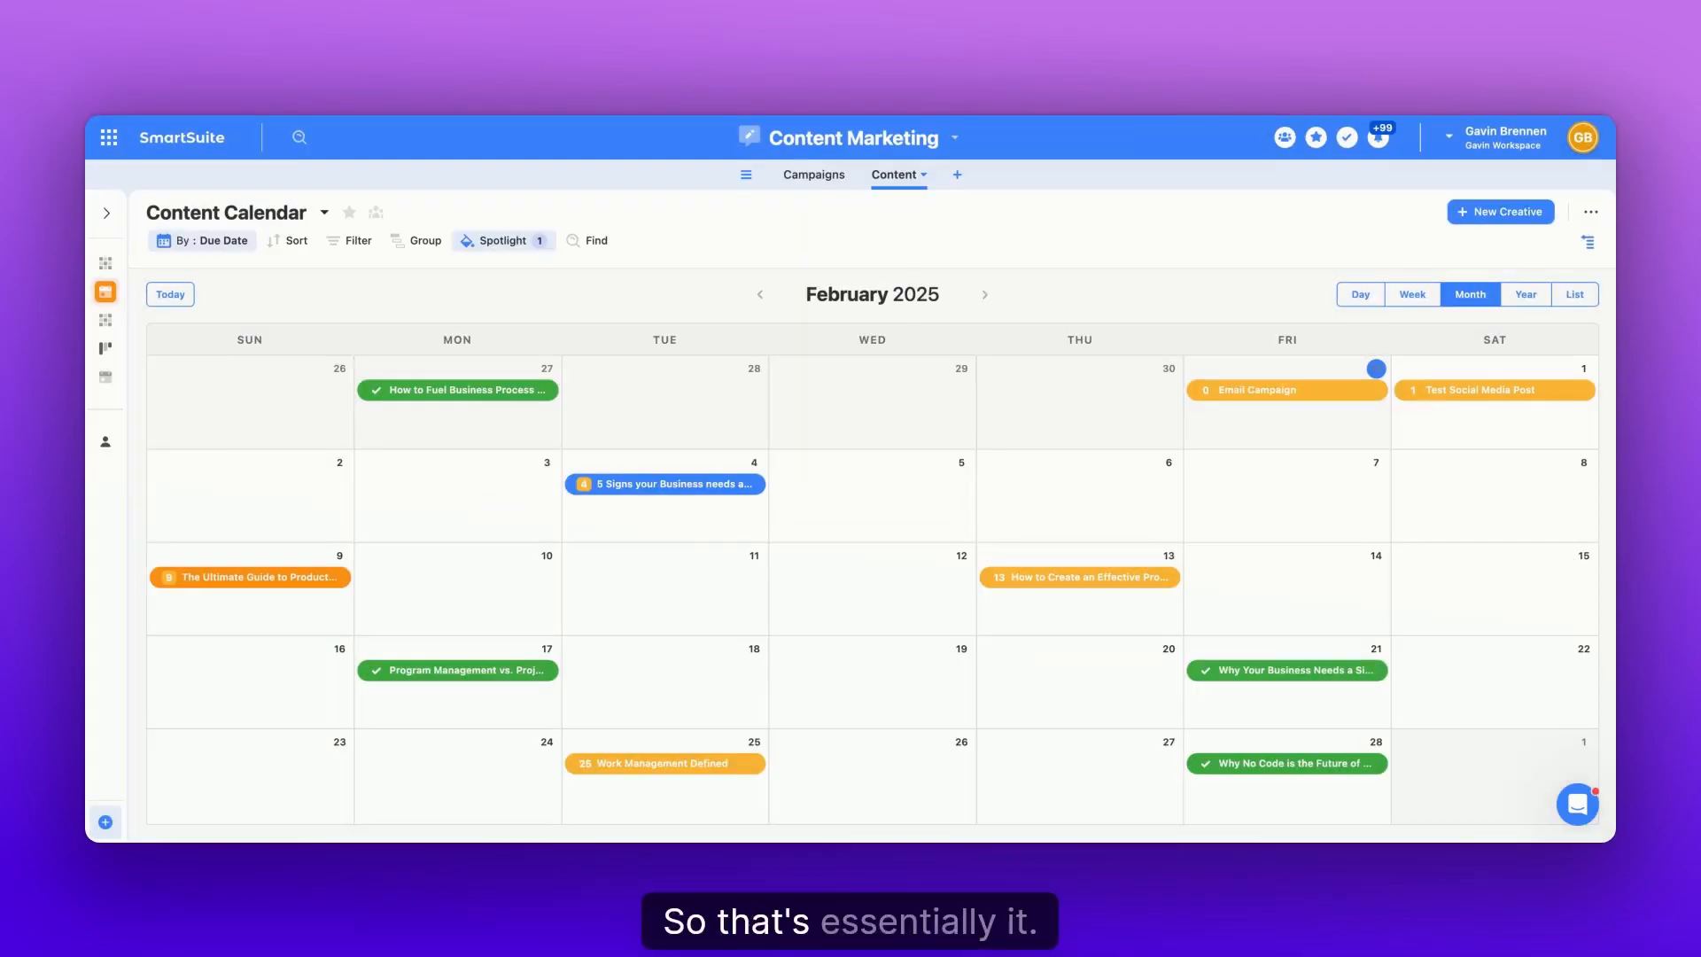